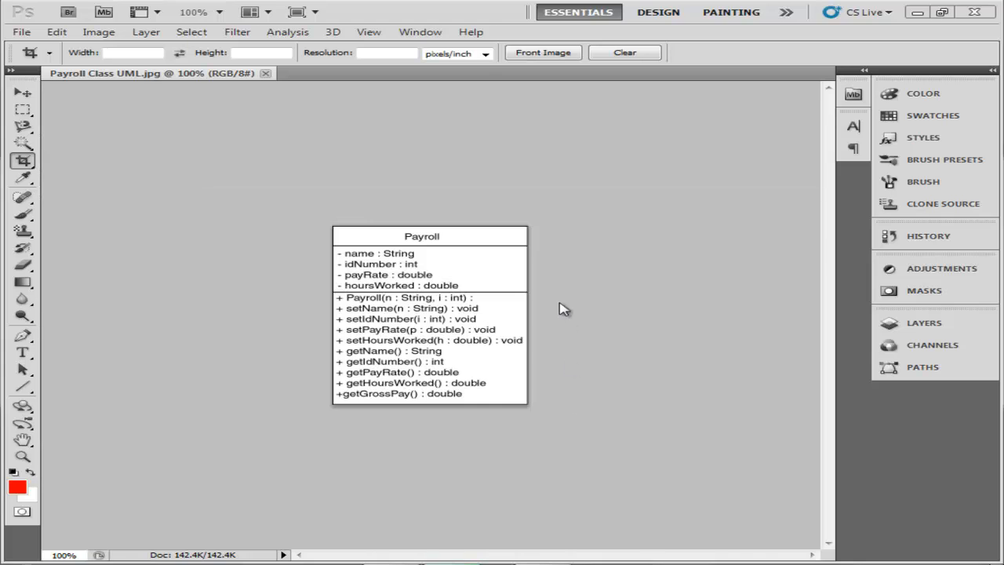
mouse_move(444, 291)
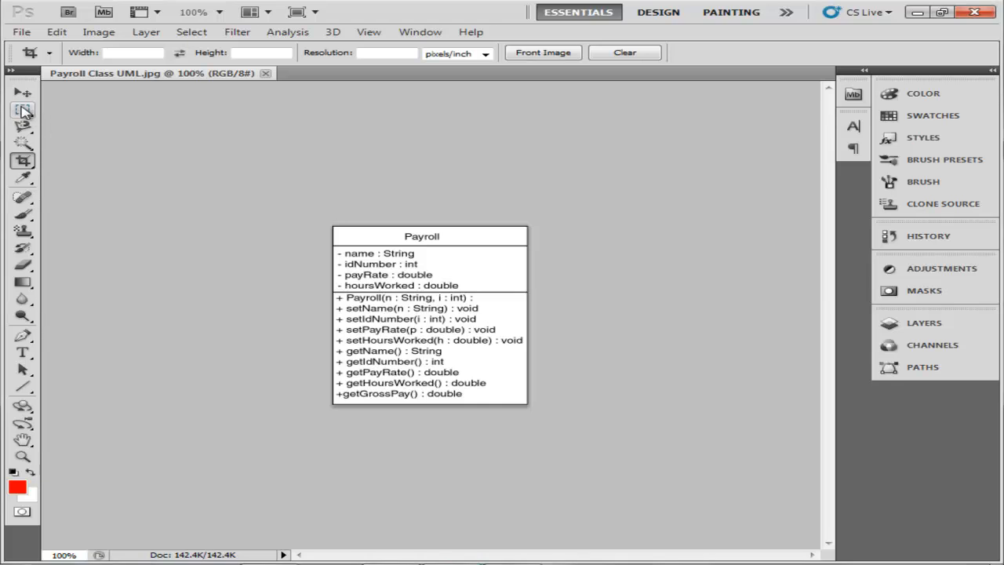
Leave the Payroll Class UML image and bring up the Chapter3_Labs project in Eclipse.
click(23, 111)
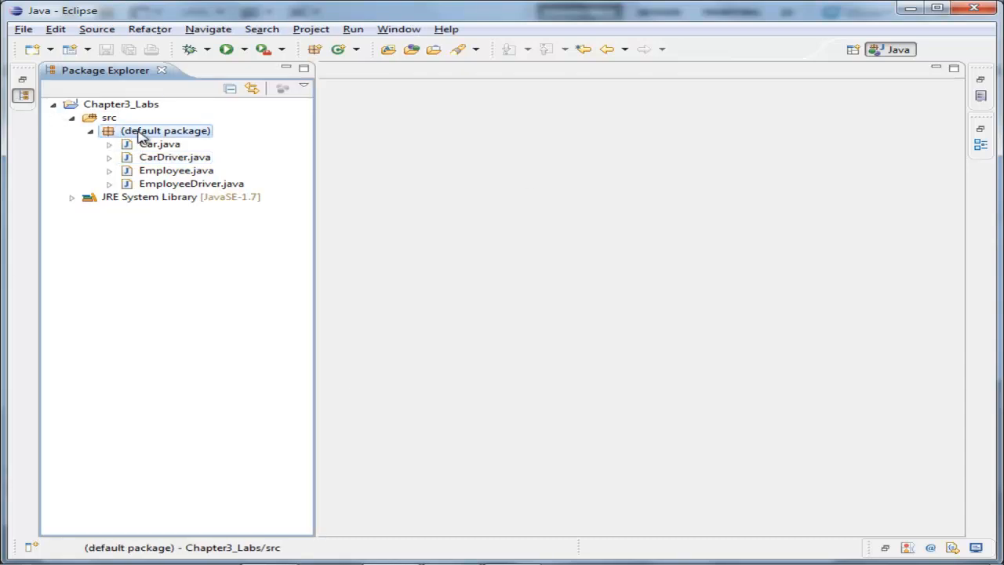
Add a Java class named Payroll to Chapter3_Labs' default package via New > Class.
right_click(165, 130)
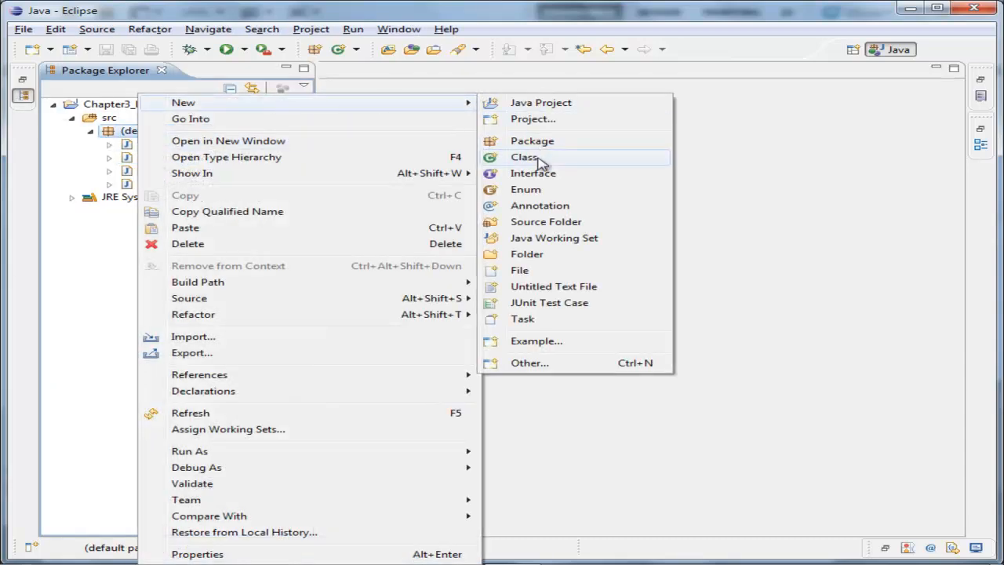
click(524, 157)
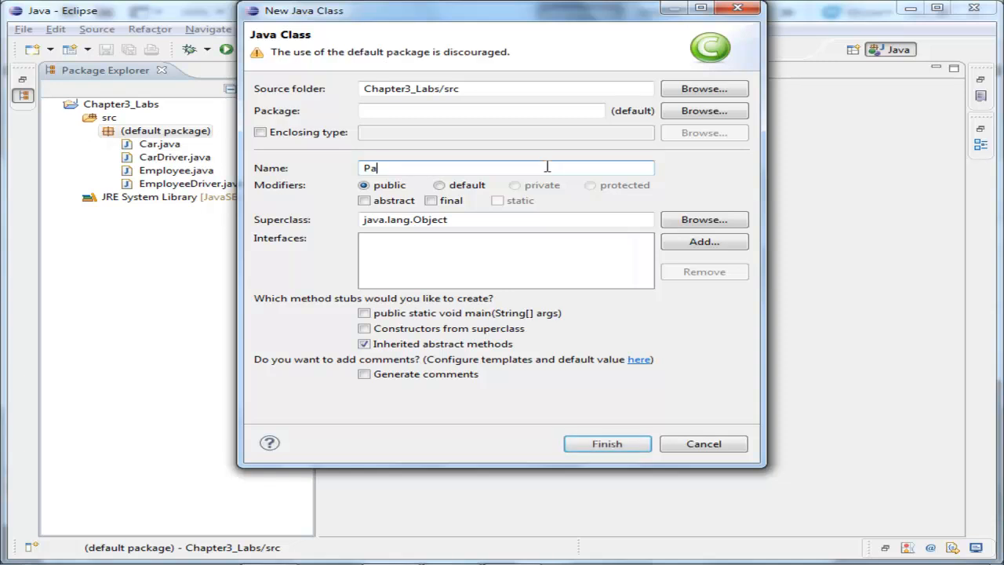
click(606, 443)
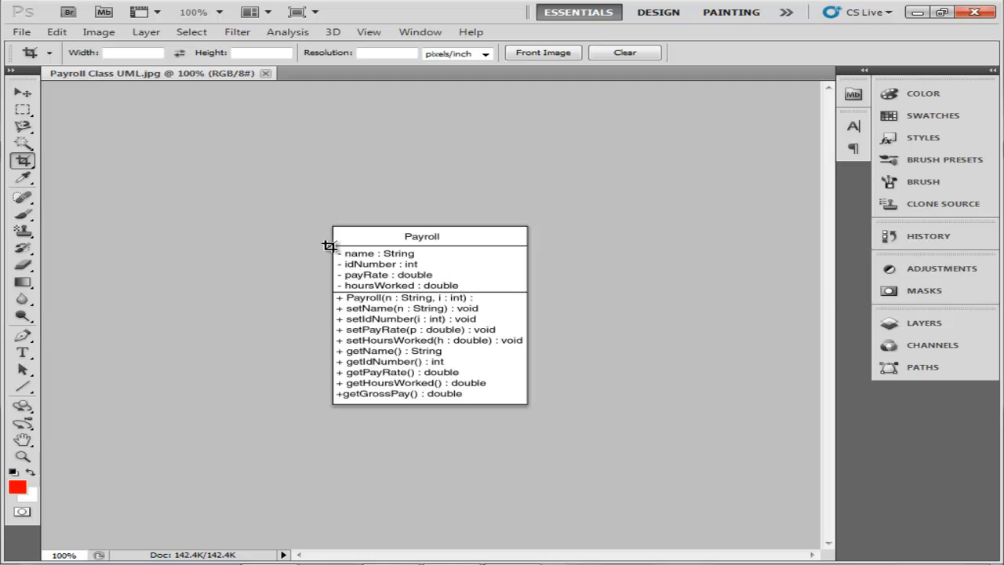
drag(329, 247, 533, 294)
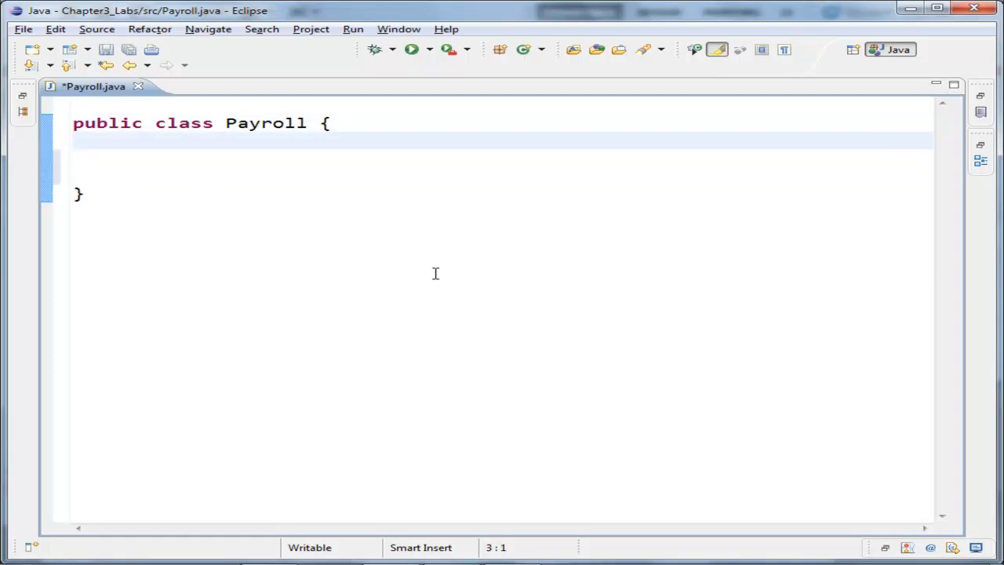
Declare private String name, int idNumber, double payRate and double hoursWorked under //Instance Fields.
text(//Insta)
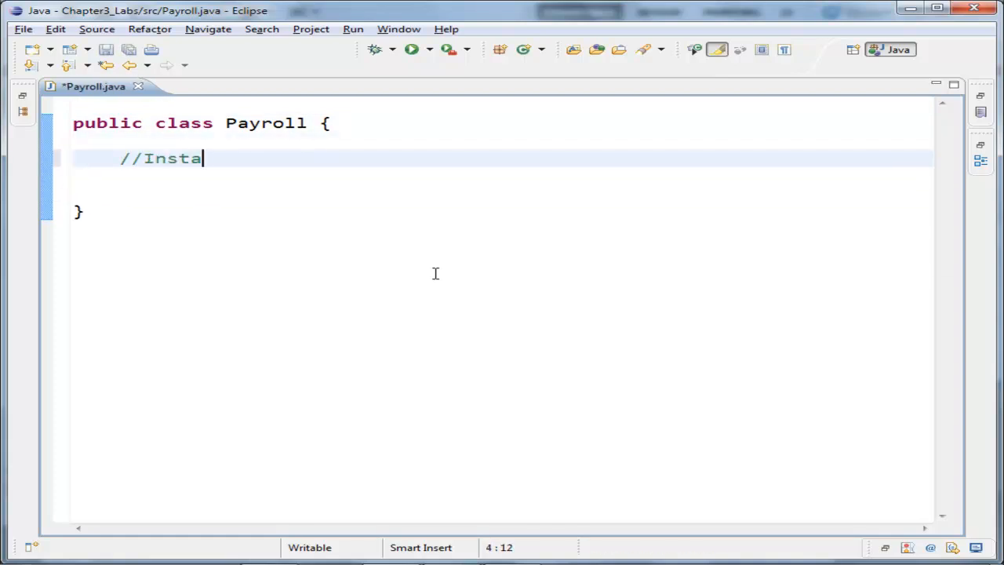
text(nce Fields)
text(priva)
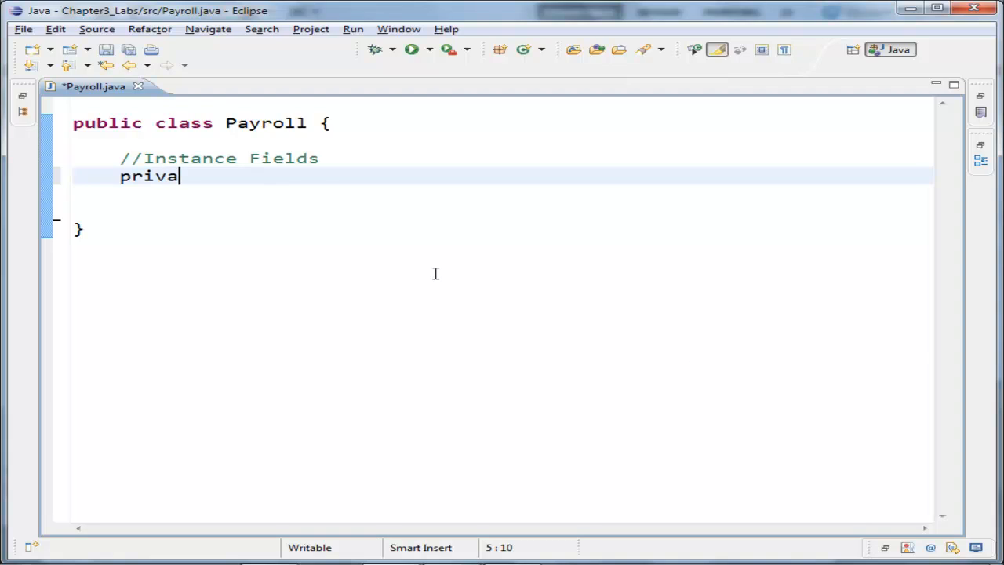
text(te String name;)
text(pri)
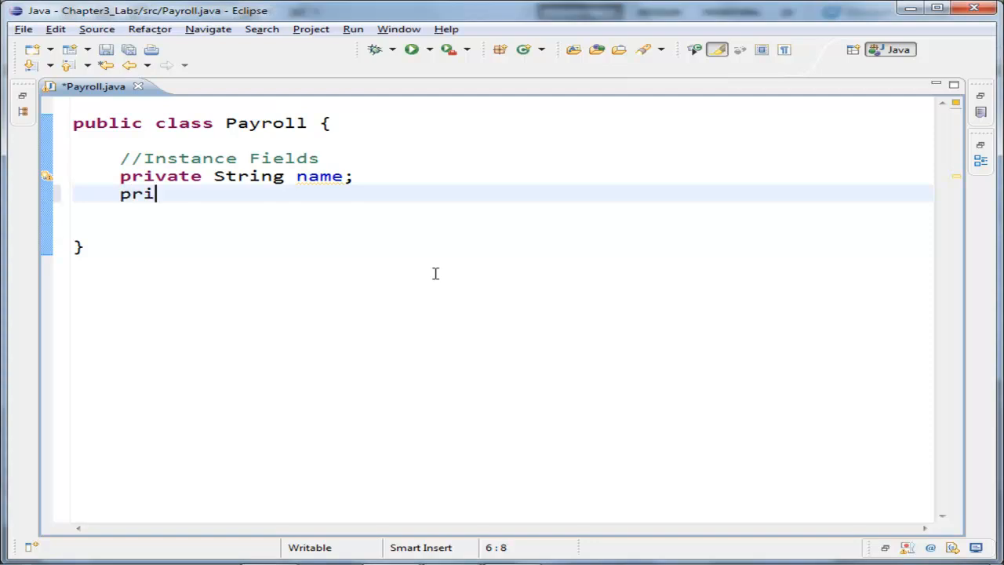
text(vate int idNumber;)
text(pri)
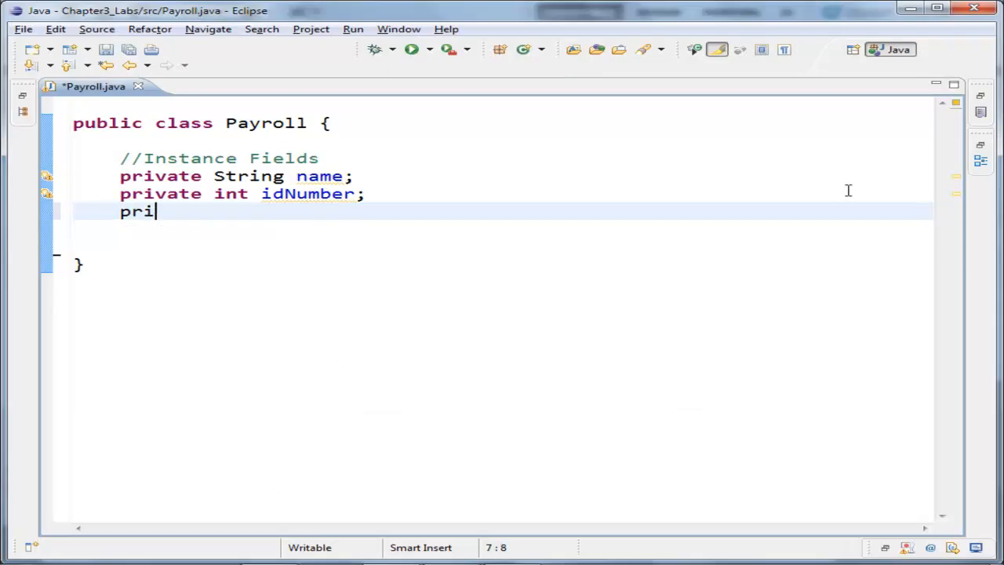
text(vate double payRate;)
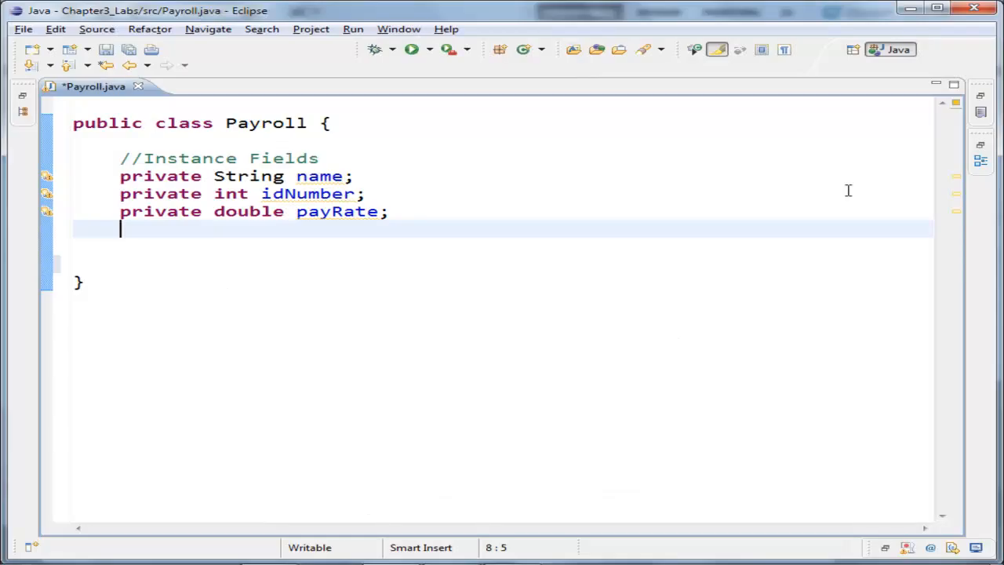
text(private double h)
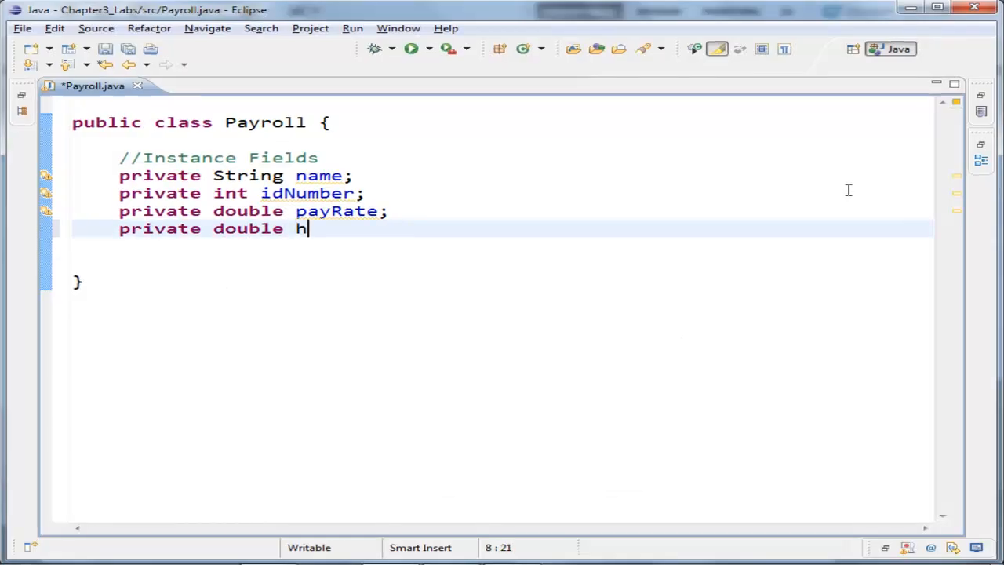
text(oursWorle)
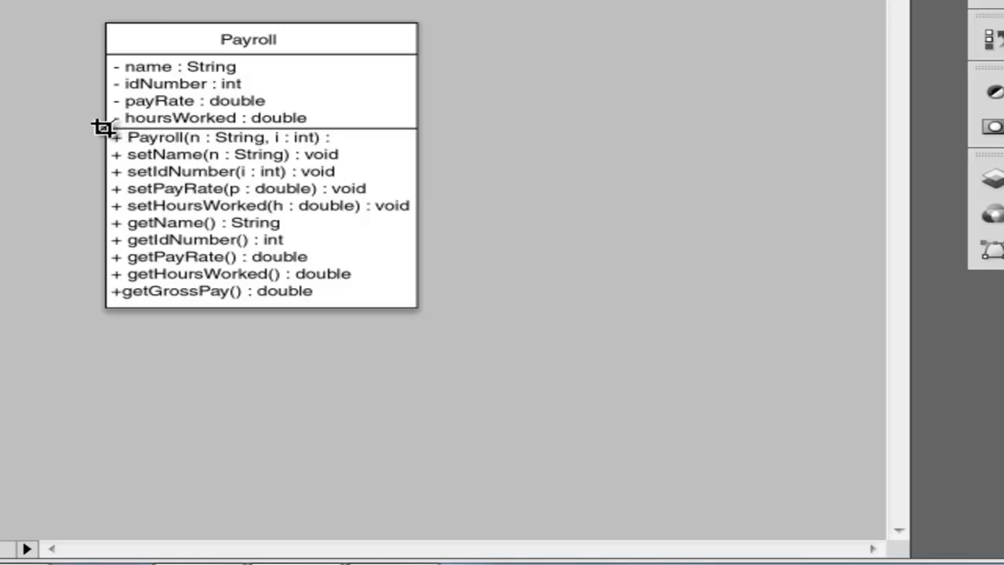
drag(102, 127, 239, 206)
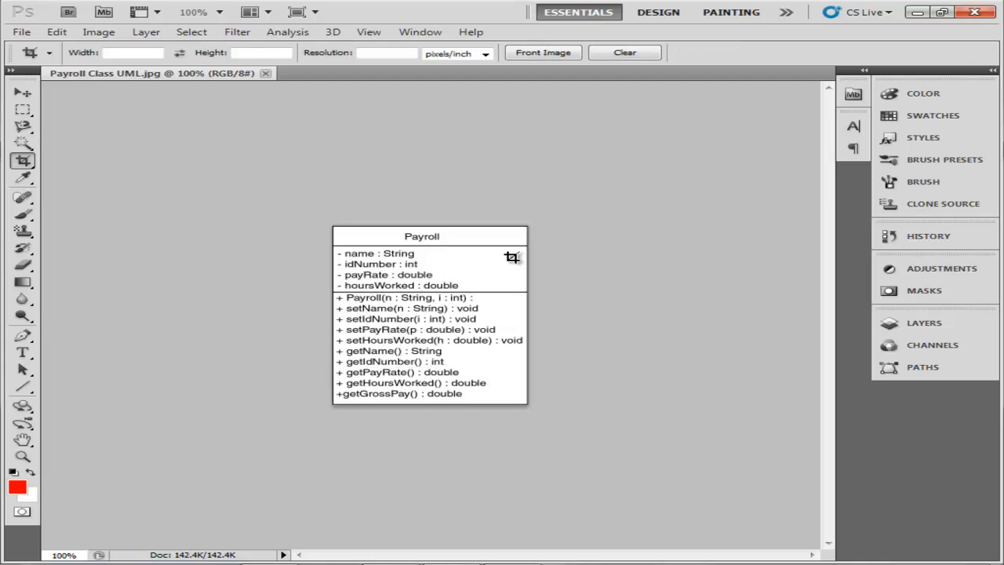
mouse_move(328, 297)
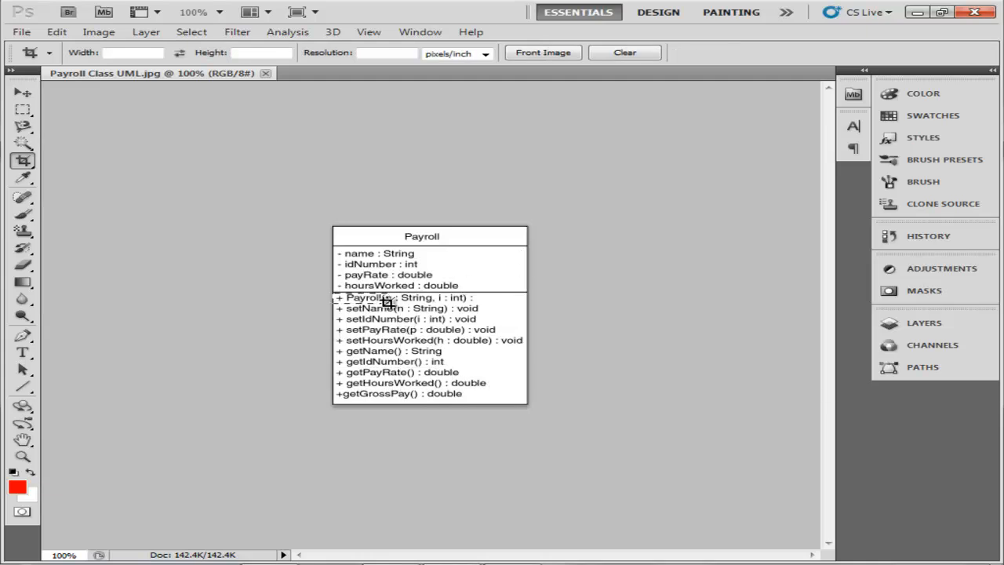
drag(384, 303, 533, 304)
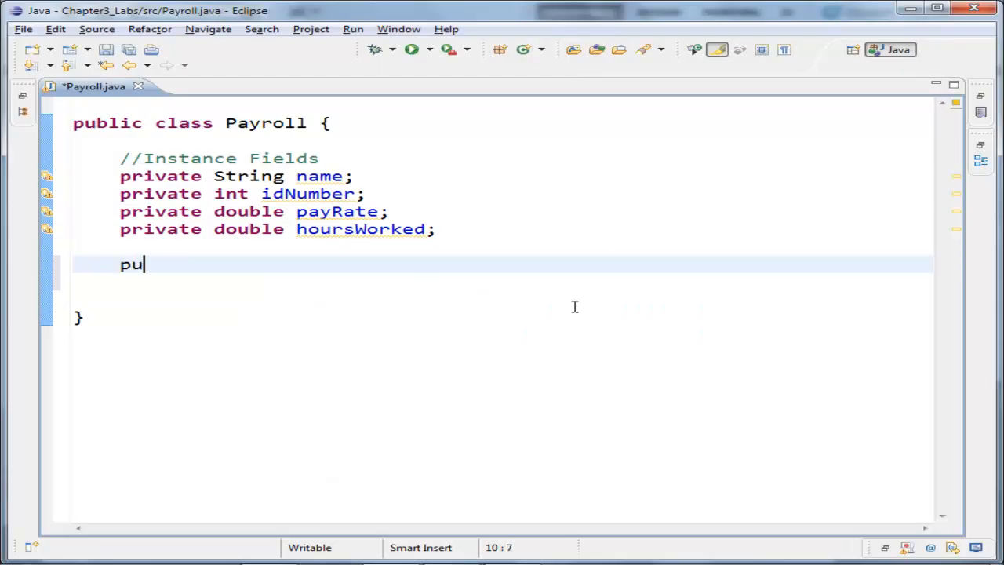
Write the Payroll(String n, int i) constructor assigning name and idNumber.
text(blic Payroll())
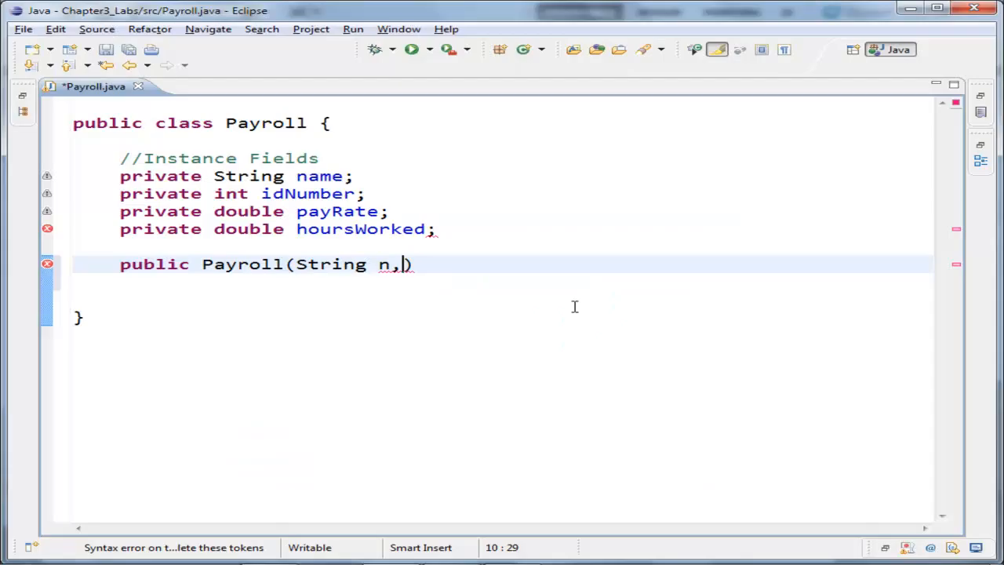
text(int i))
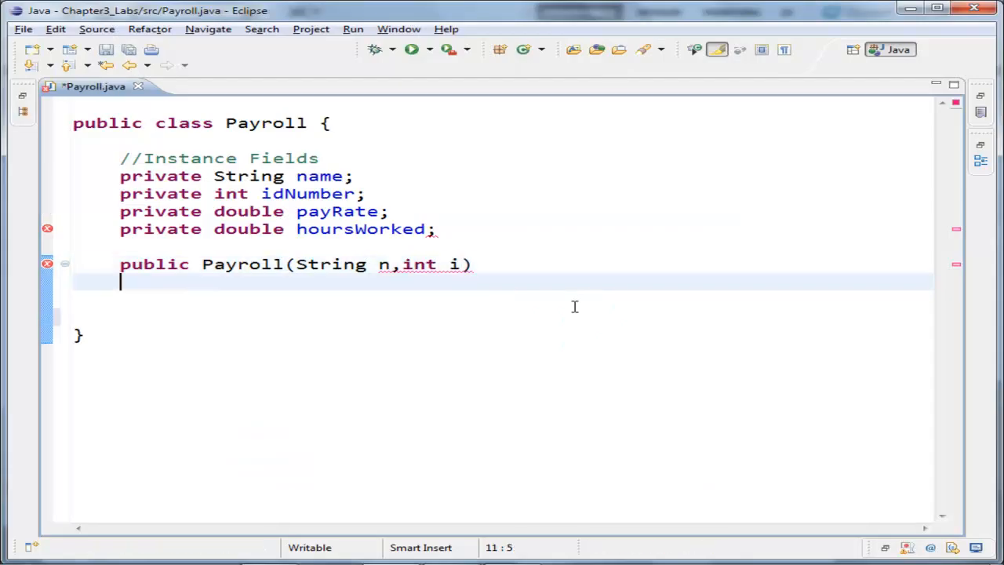
text({)
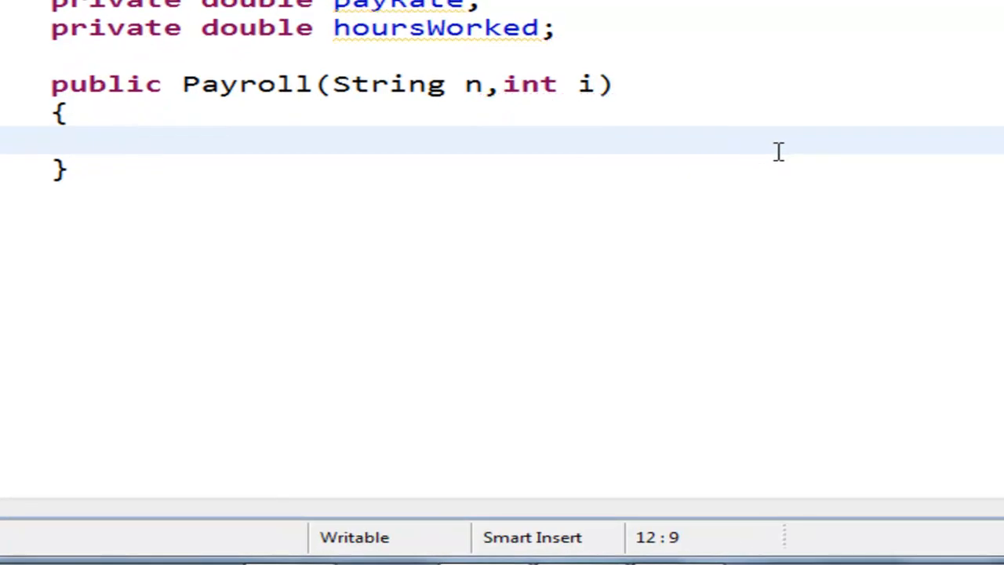
text(name = n;)
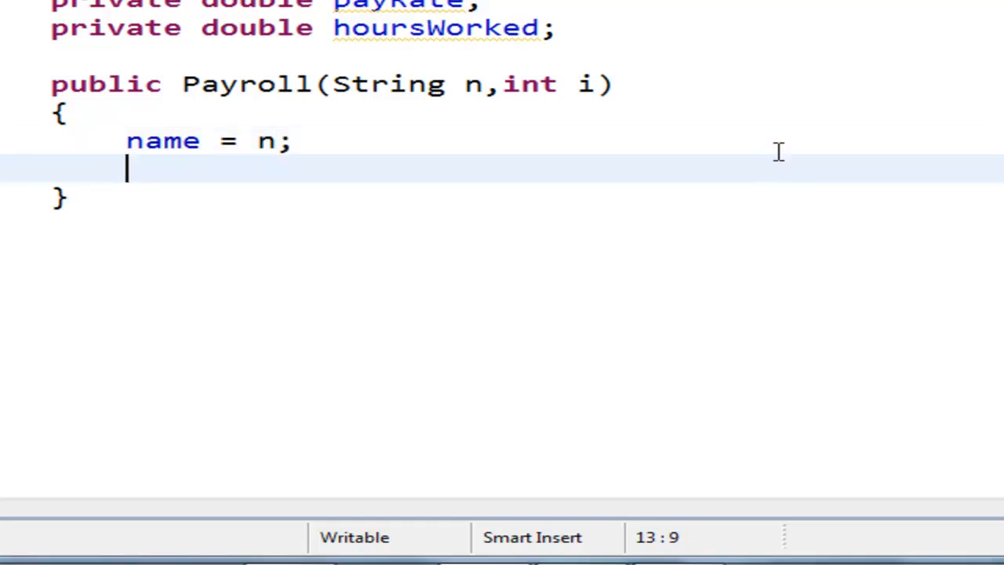
text(idNumber =i;)
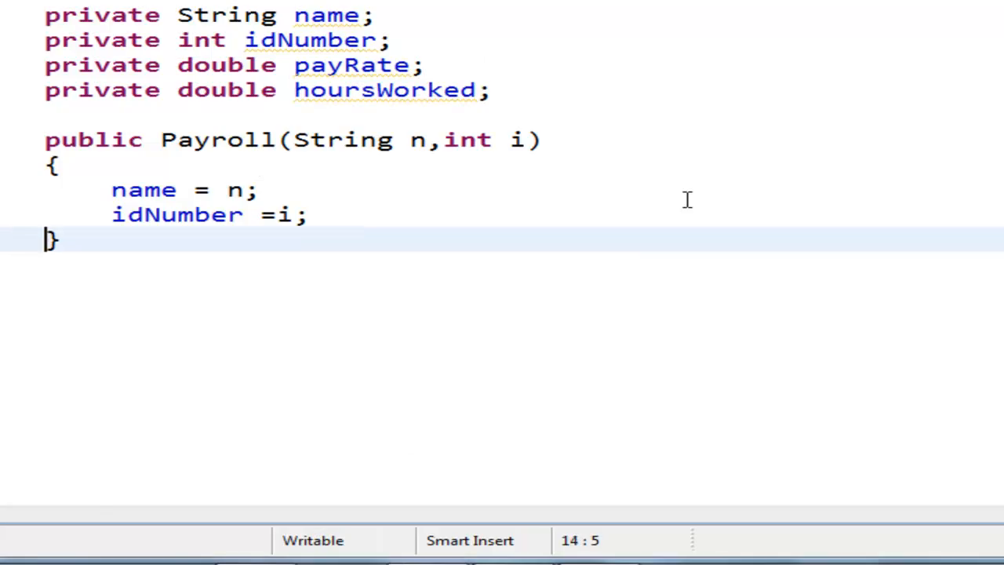
Add a //Constructor comment and begin a //Mutators comment.
text(//)
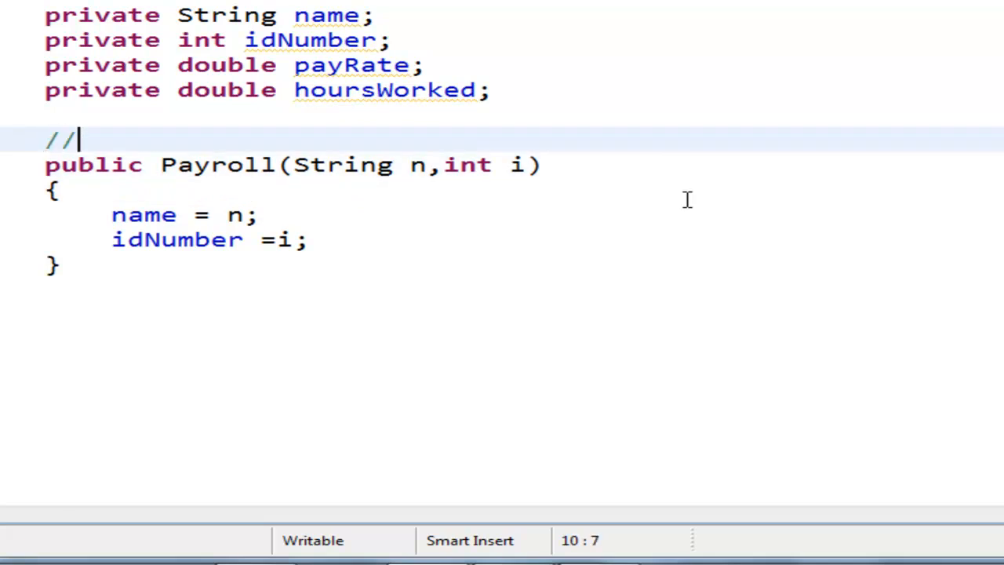
text(Constructor)
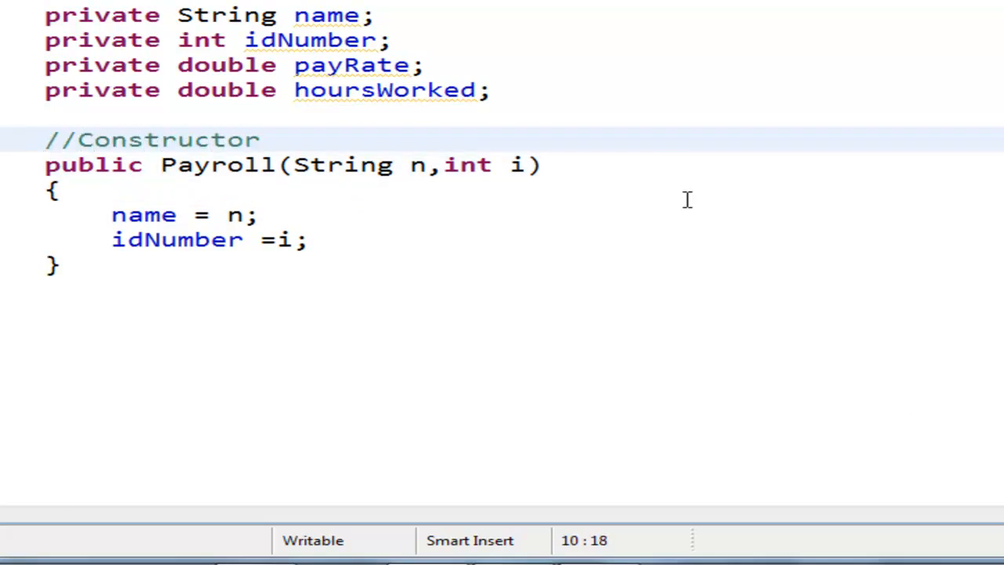
text(//)
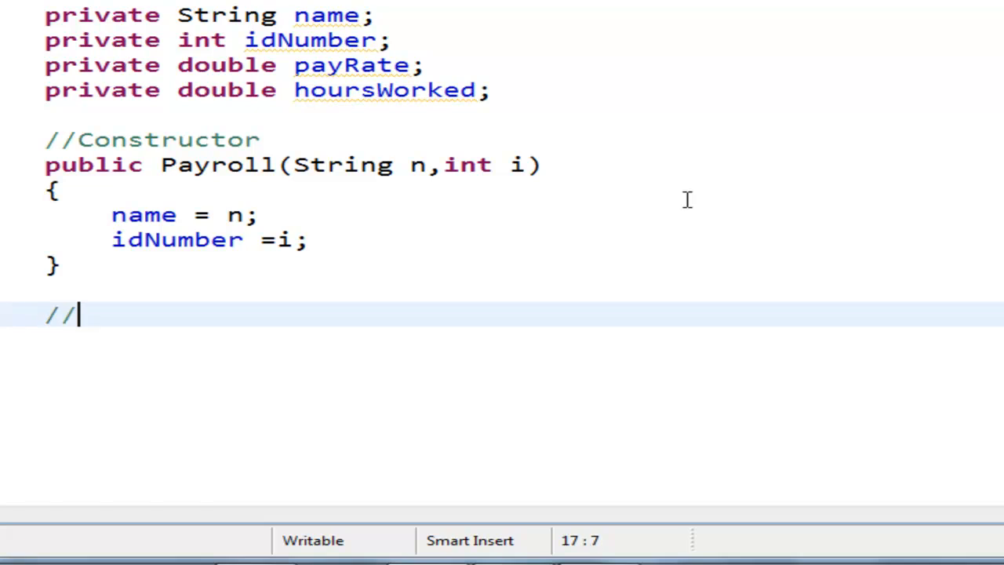
text(Mutator)
text(public void)
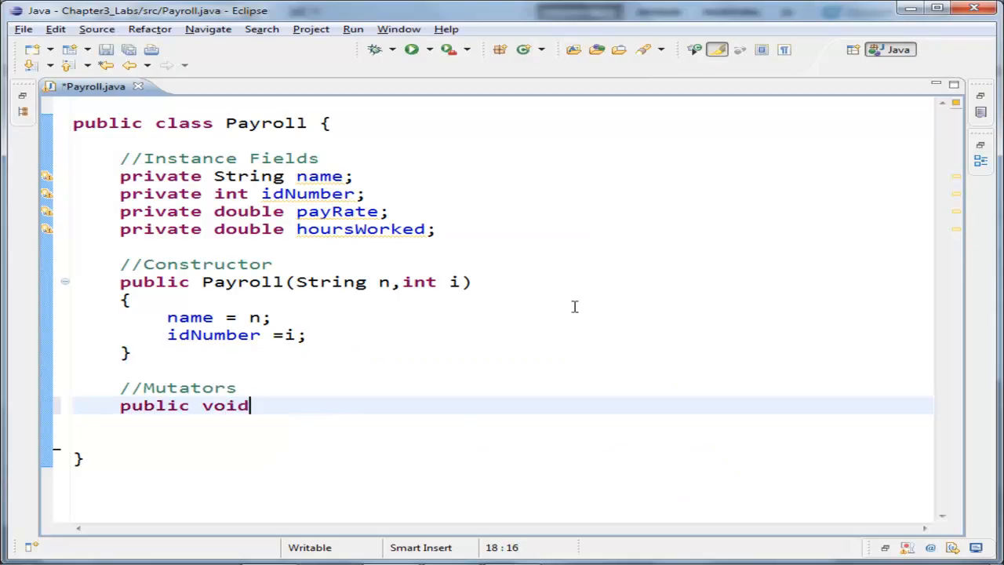
Complete setName assigning name = n and setIdNumber assigning idNumber = i.
text(setName())
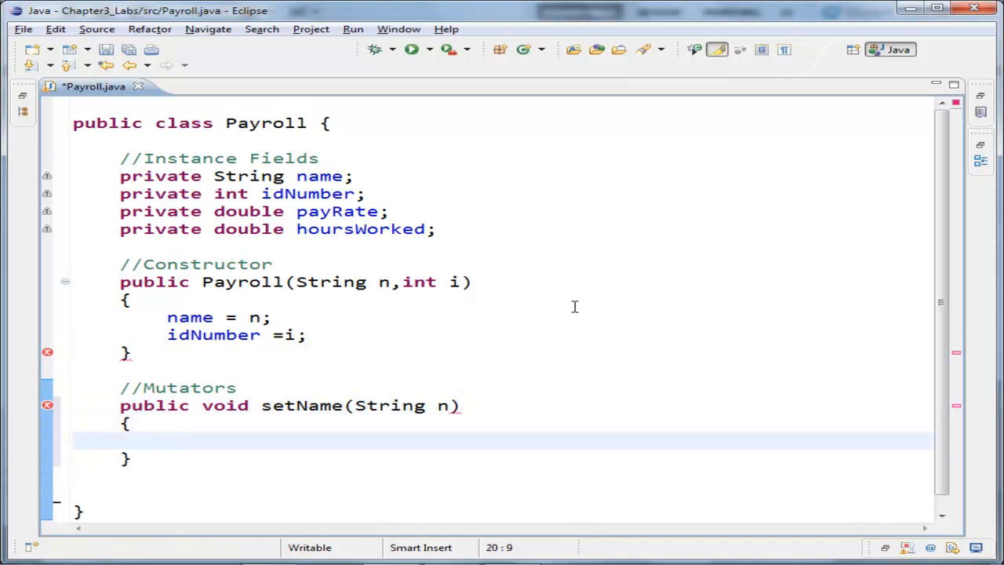
text(name = n;)
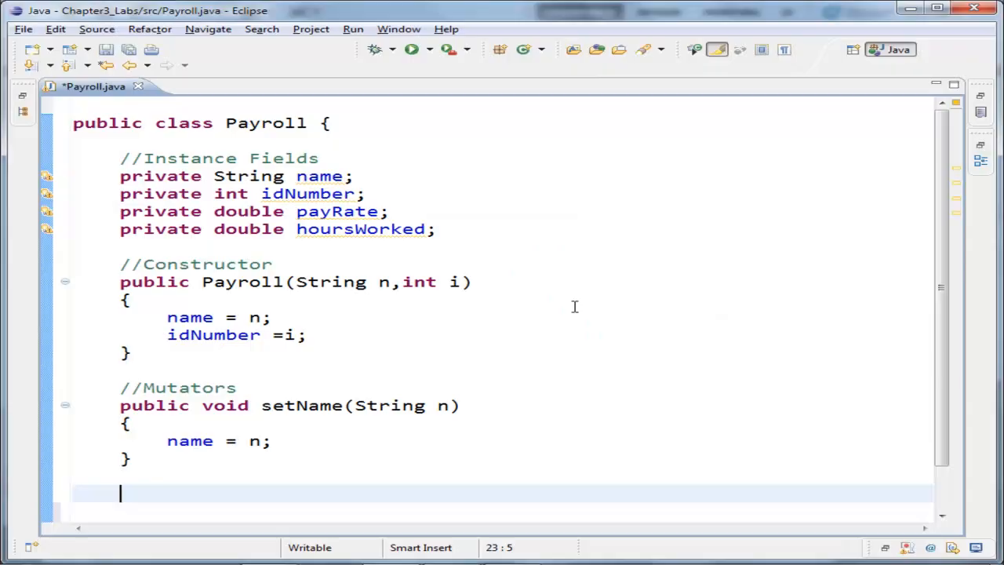
text(public void setIdNumber(int i))
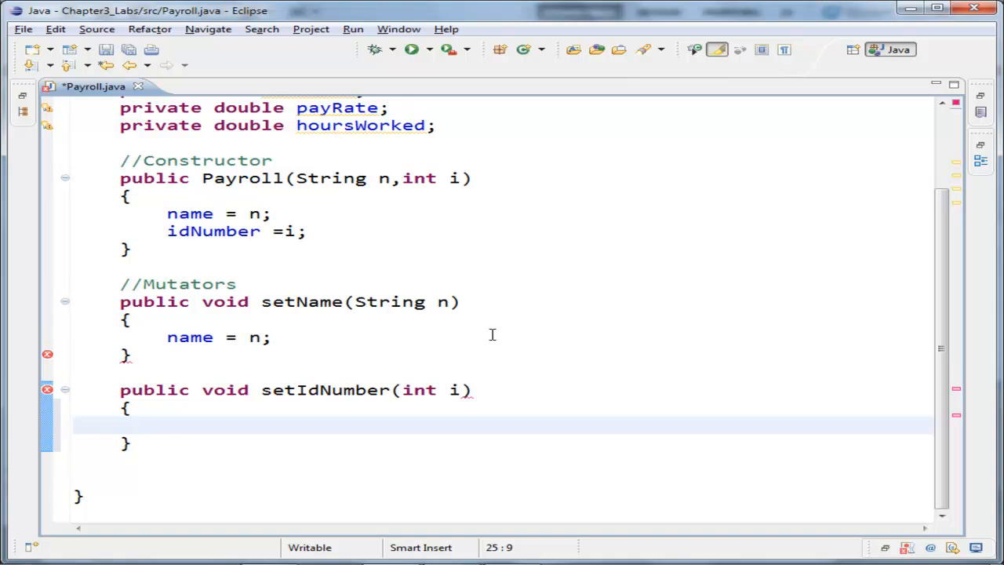
right_click(282, 142)
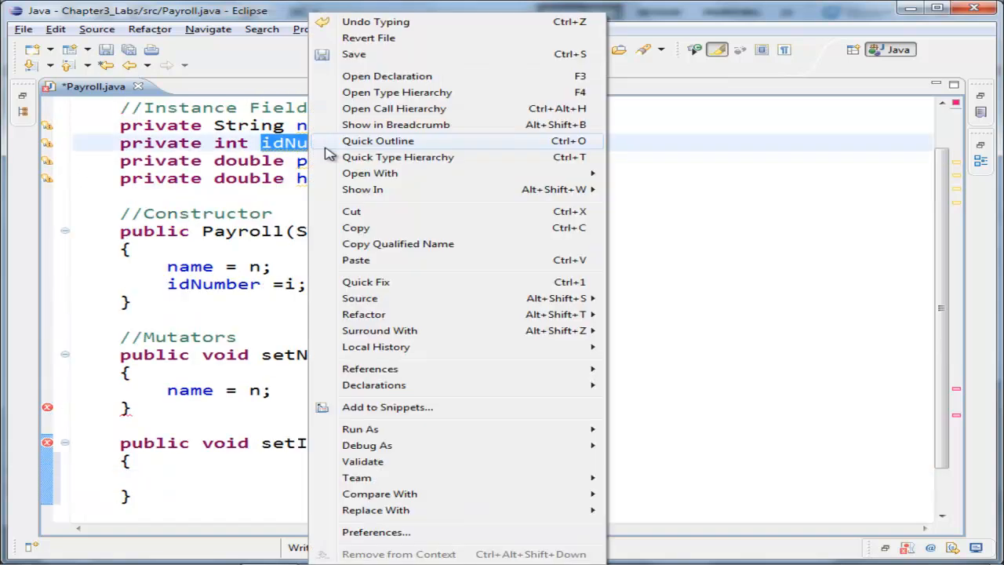
mouse_move(369, 173)
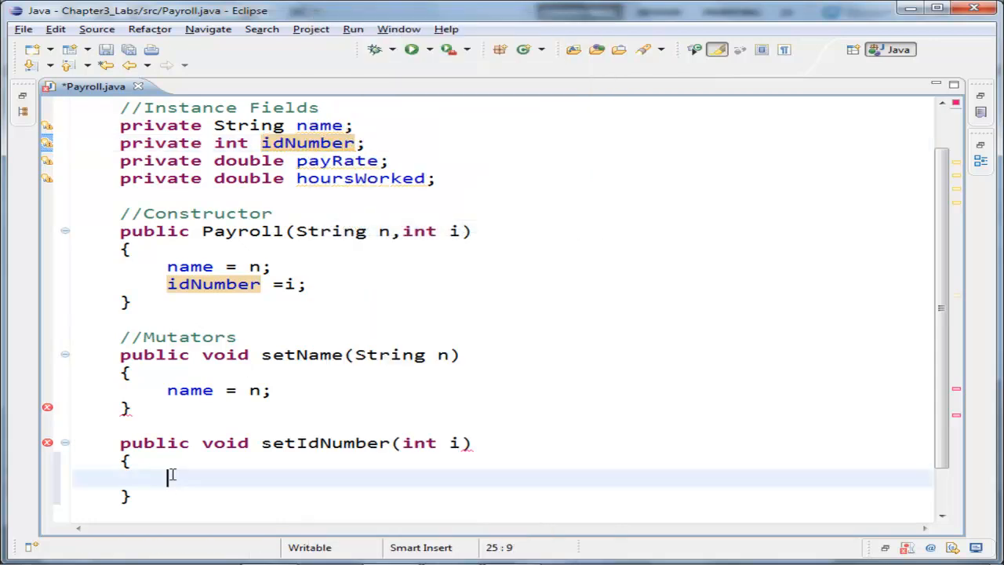
text(idNumber = i;)
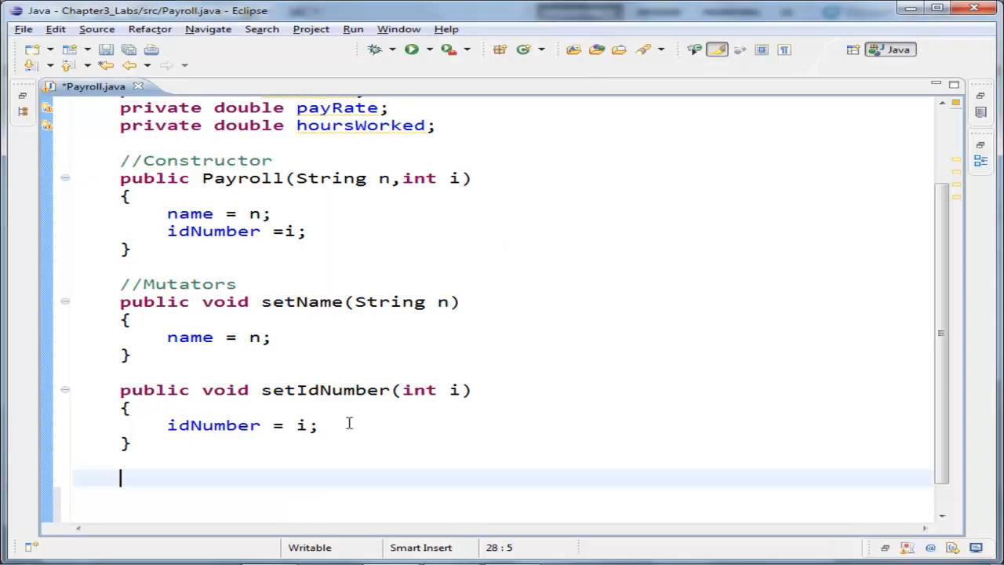
Add setPayRate assigning payRate = p and setHoursWorked assigning hoursWorked = h.
text(public void setPayRate(double p)
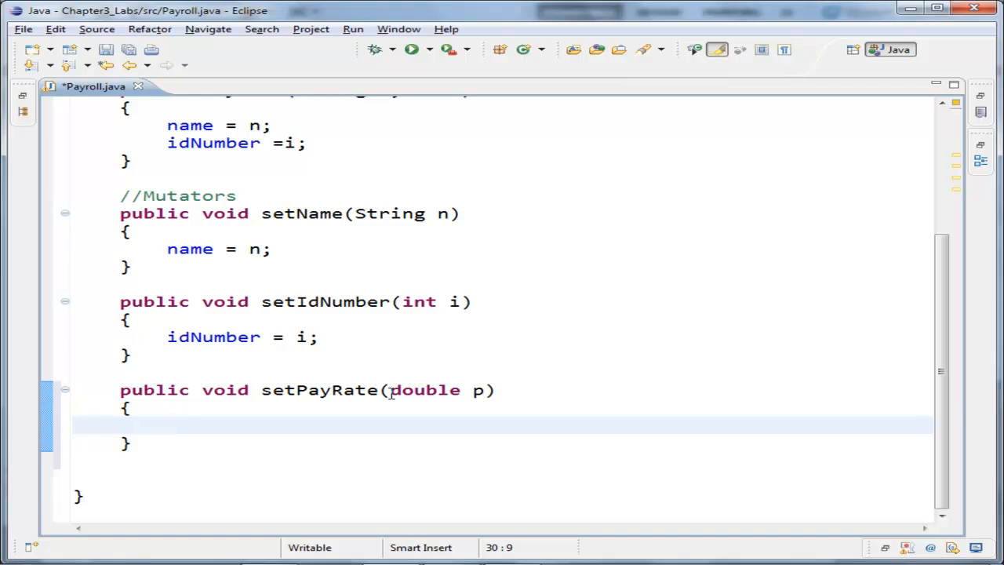
text(payRate =)
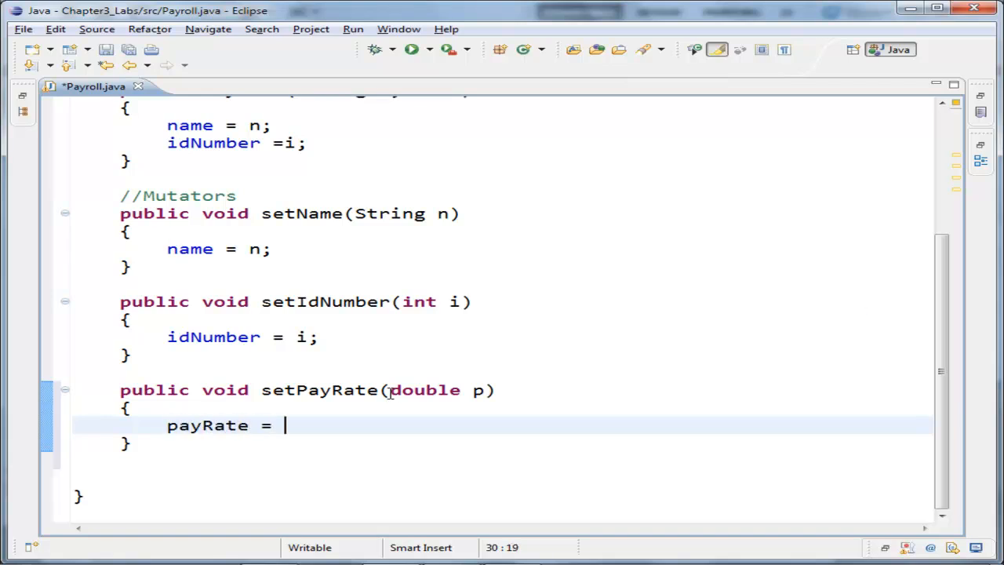
text(p;)
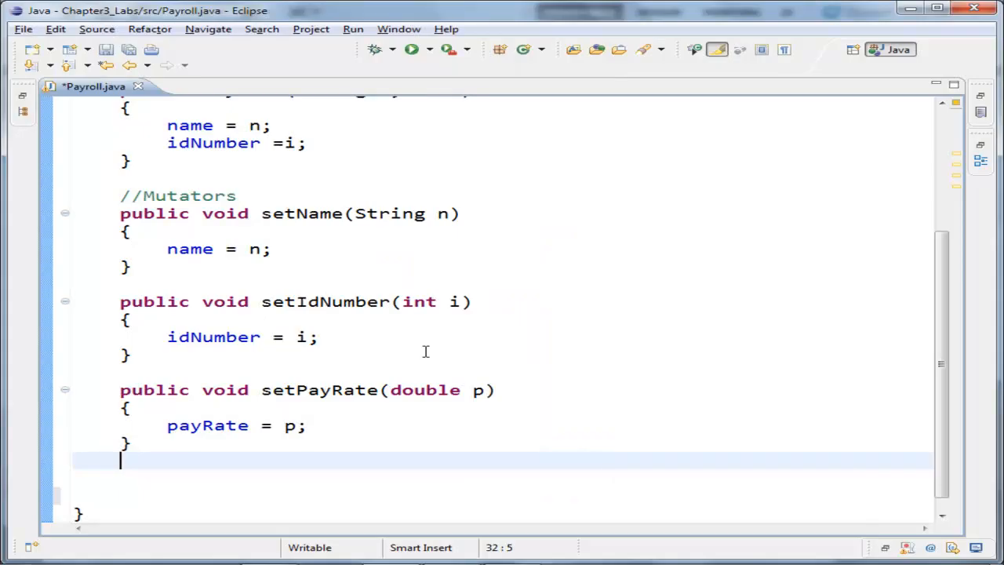
text(public void set)
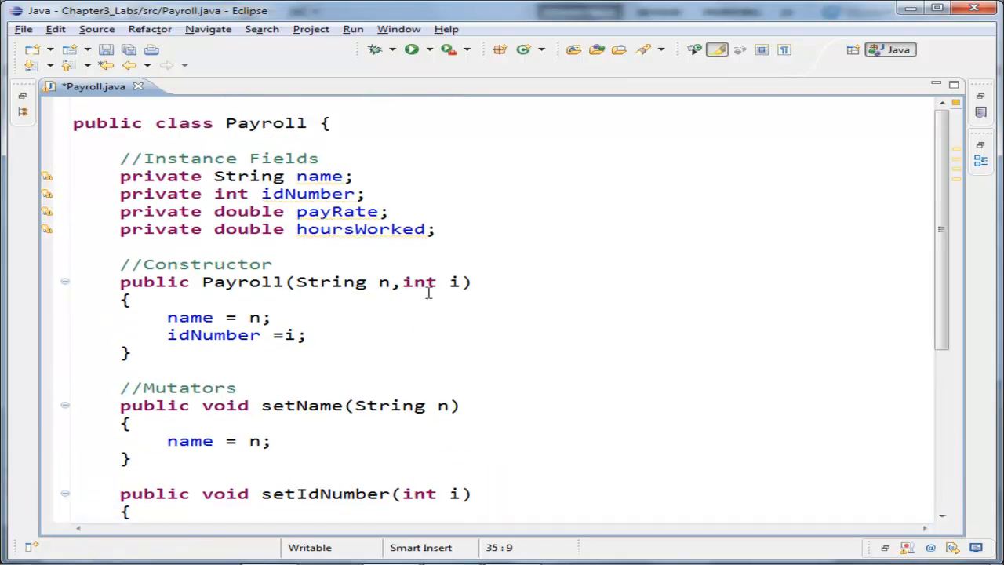
scroll(down, 3)
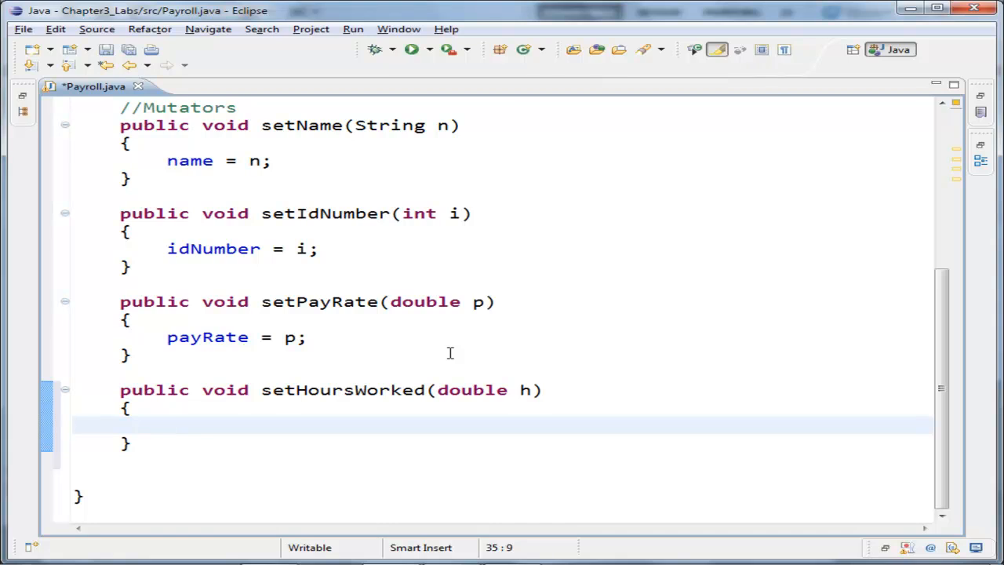
text(hoursWorked = h)
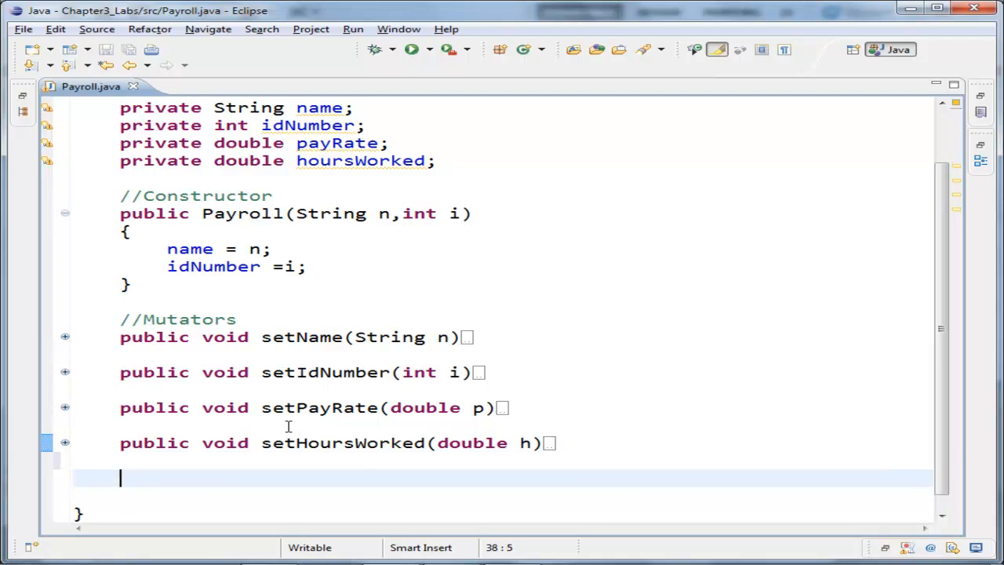
Add getName and getIdNumber accessors returning name and idNumber.
text(public String g)
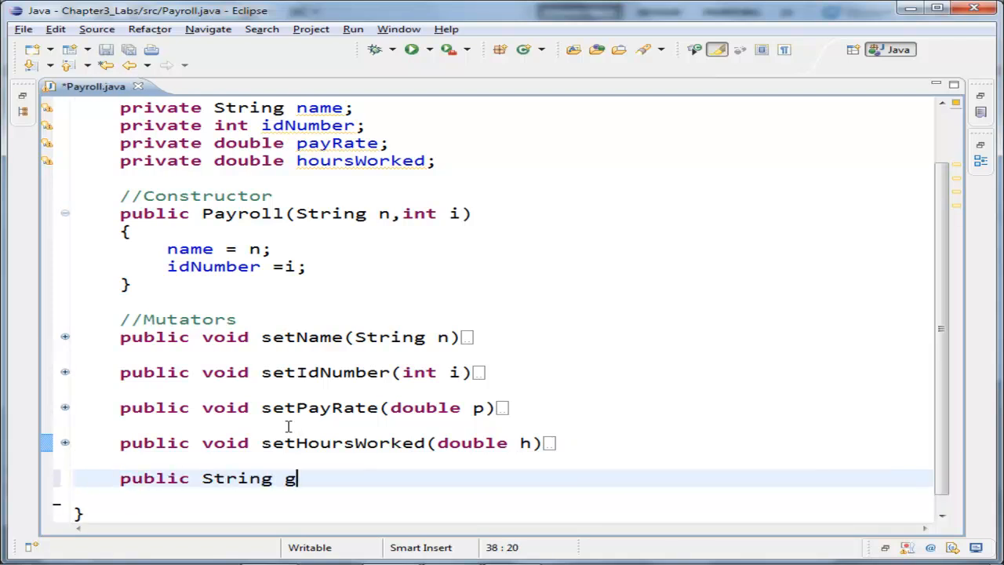
text(etName())
text(return name;)
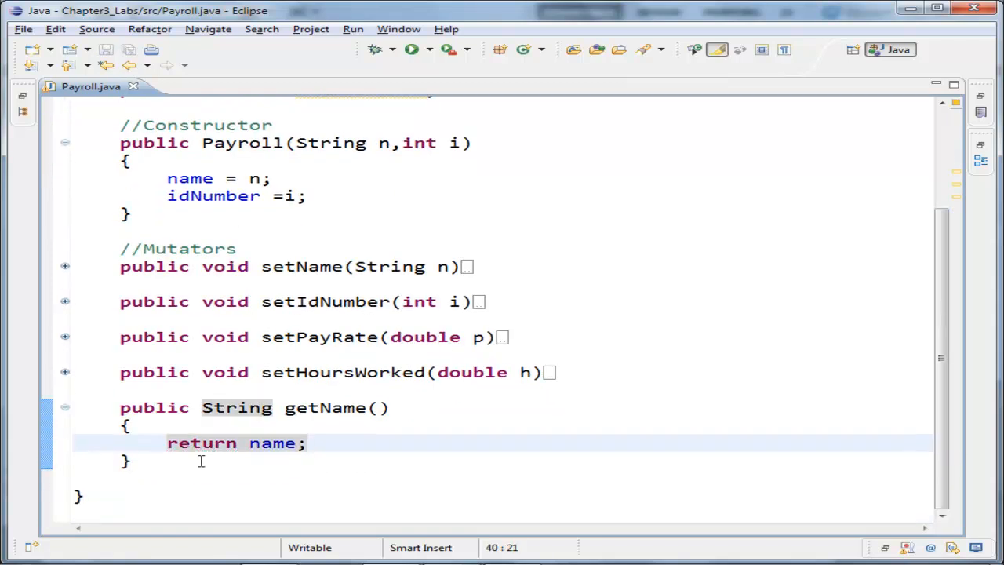
text(pub)
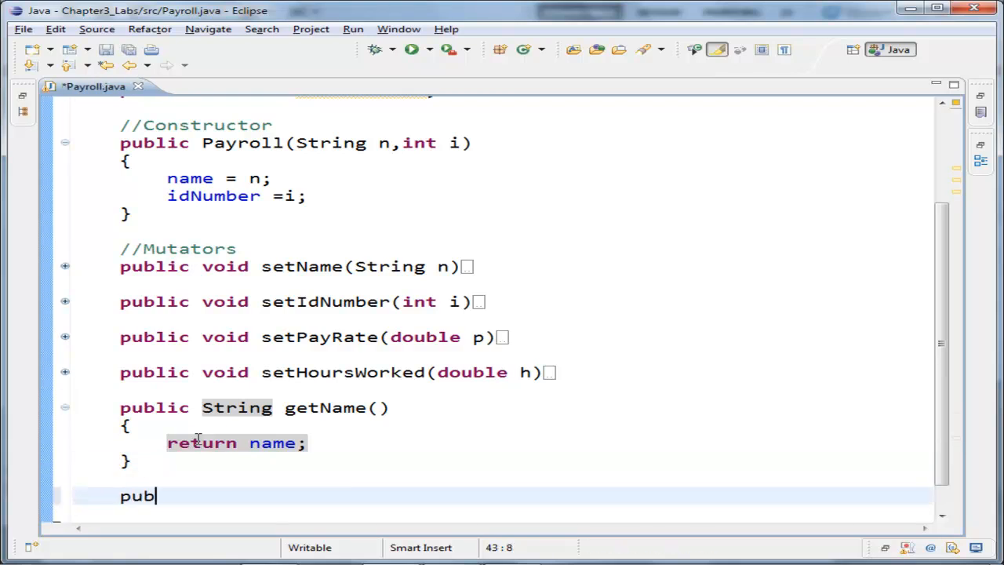
text(lic int)
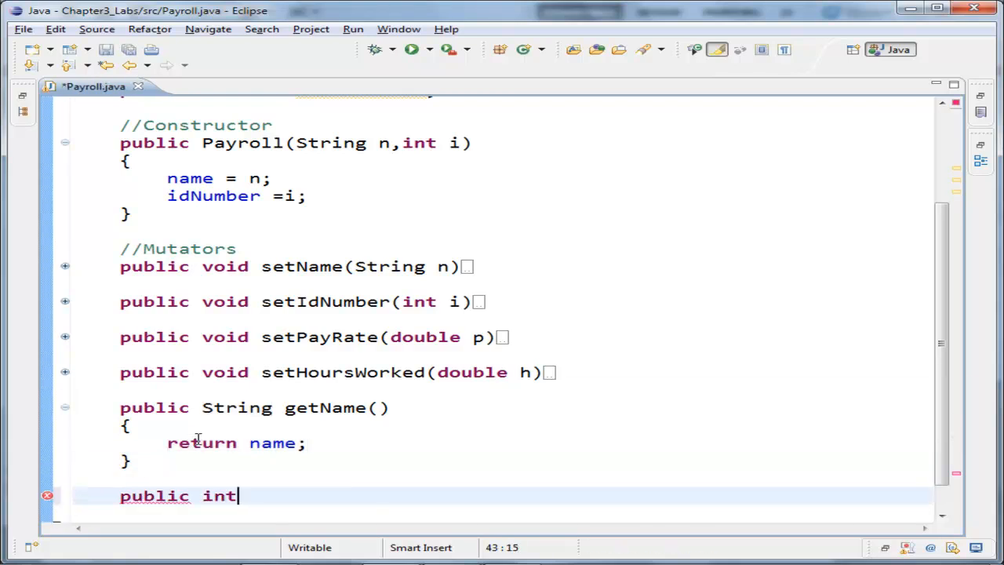
text(getId)
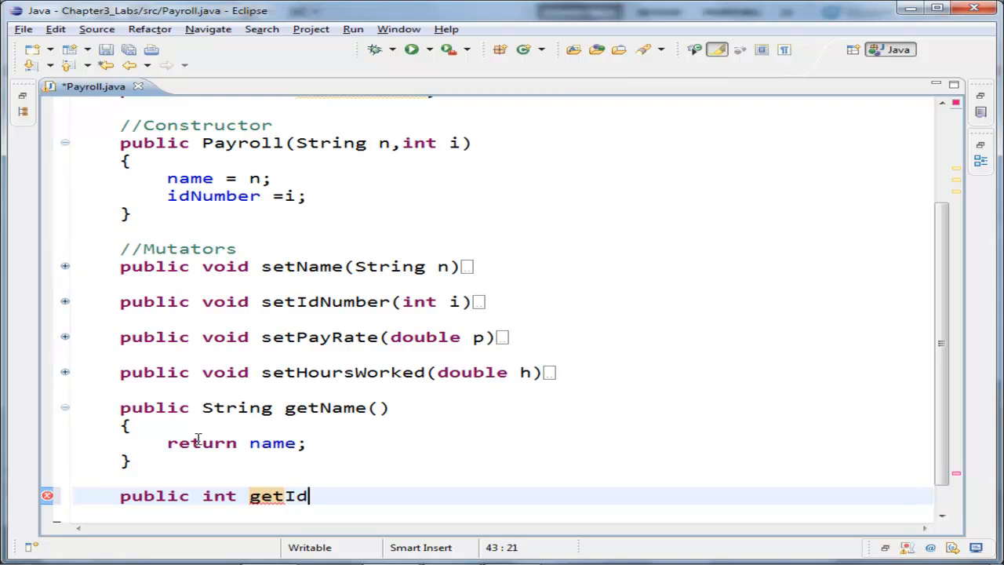
text(Number())
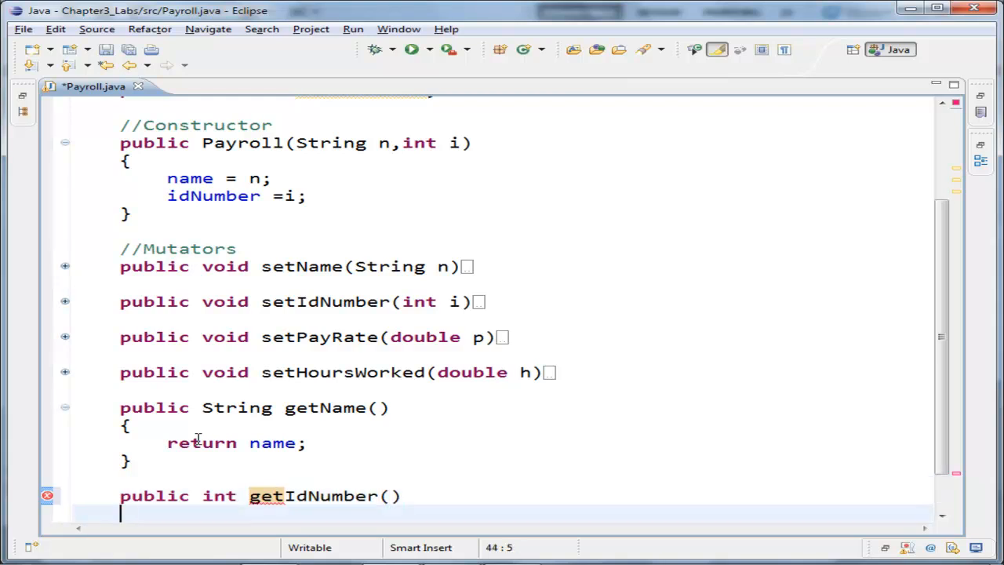
text(re)
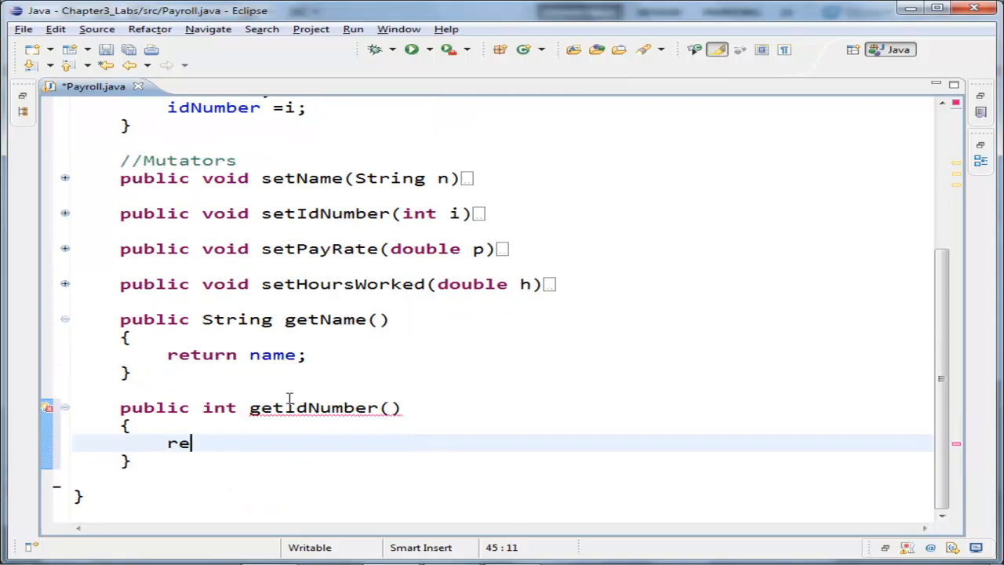
text(turn idNumber;)
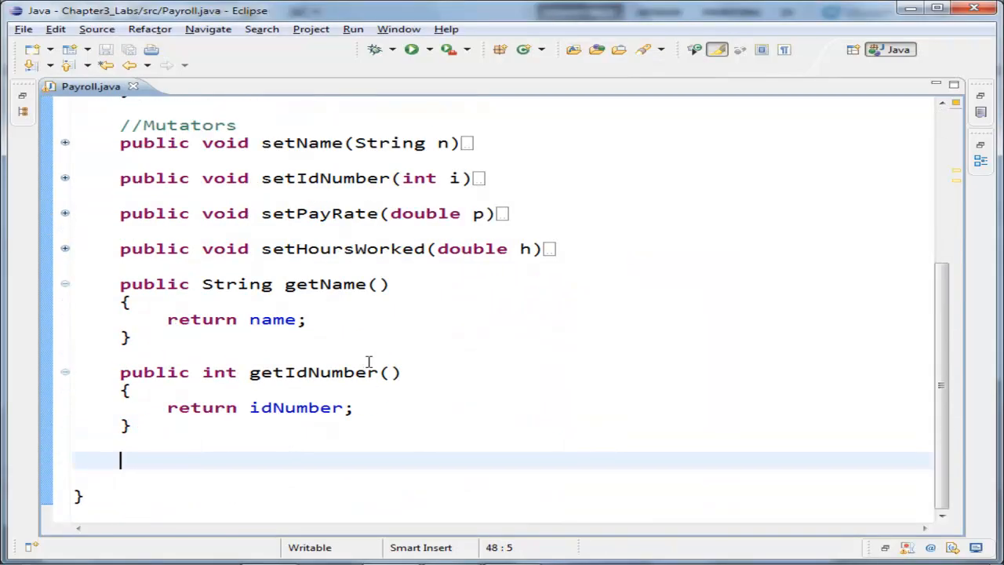
Add getPayRate and getHoursWorked accessors, plus the //Accessor Methods! comment above the getters.
text(public double)
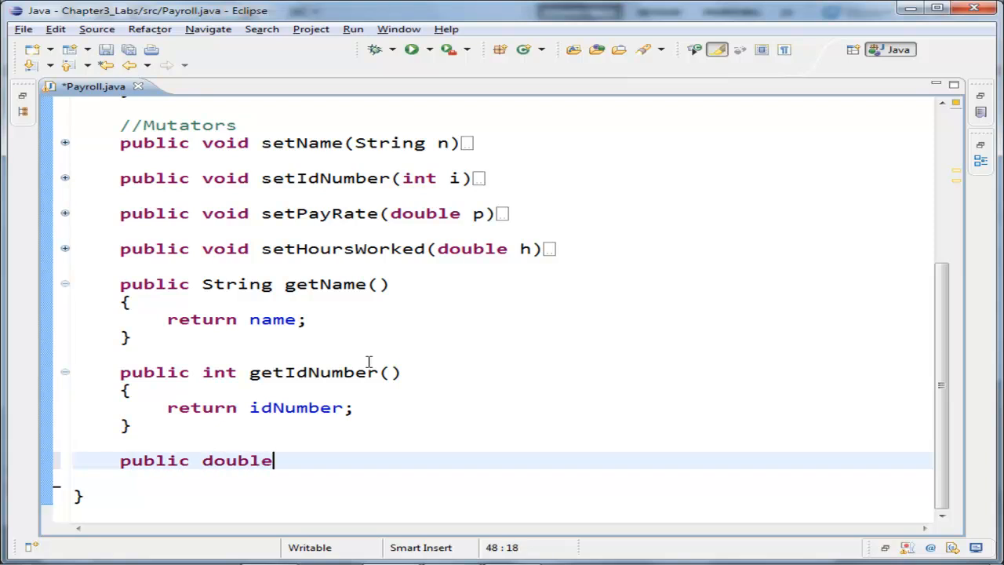
text(getPayRate())
text(return p)
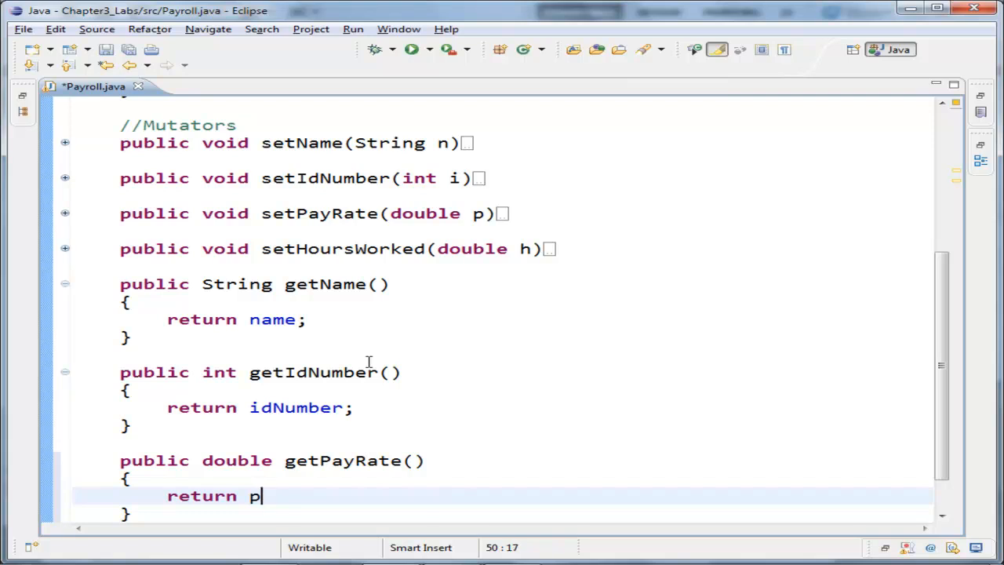
text(ayRate;)
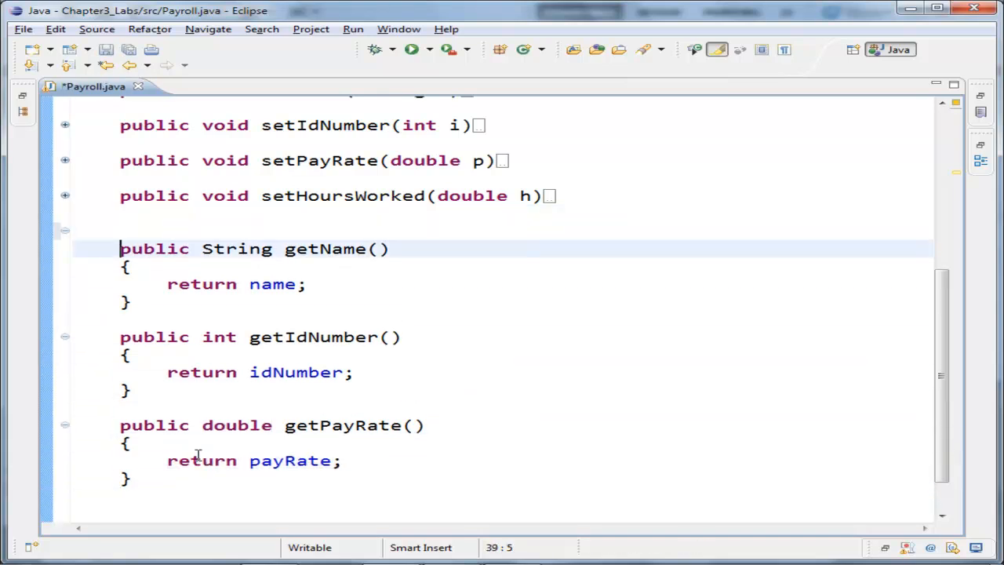
text(//Acces)
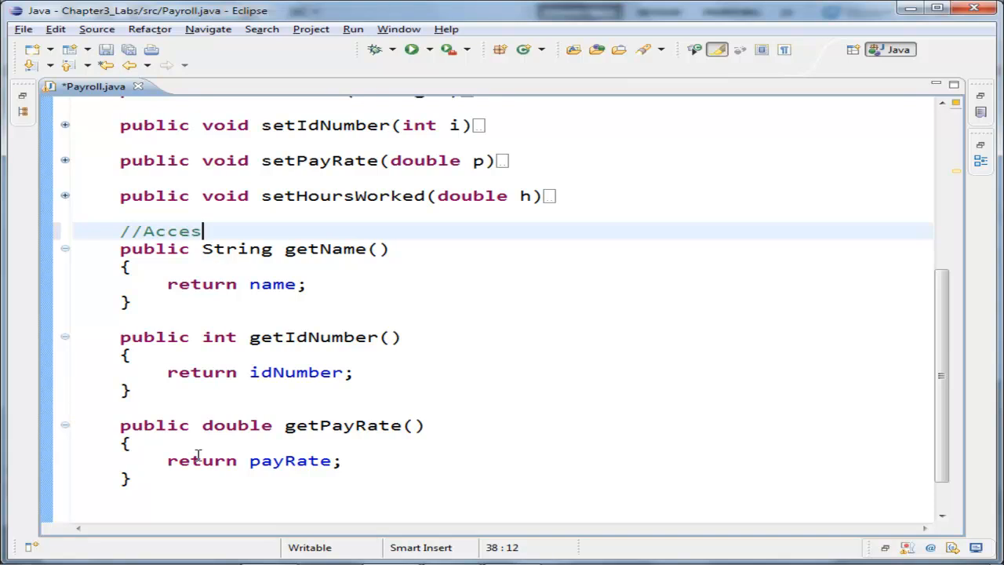
text(sor Methods!)
text(public double)
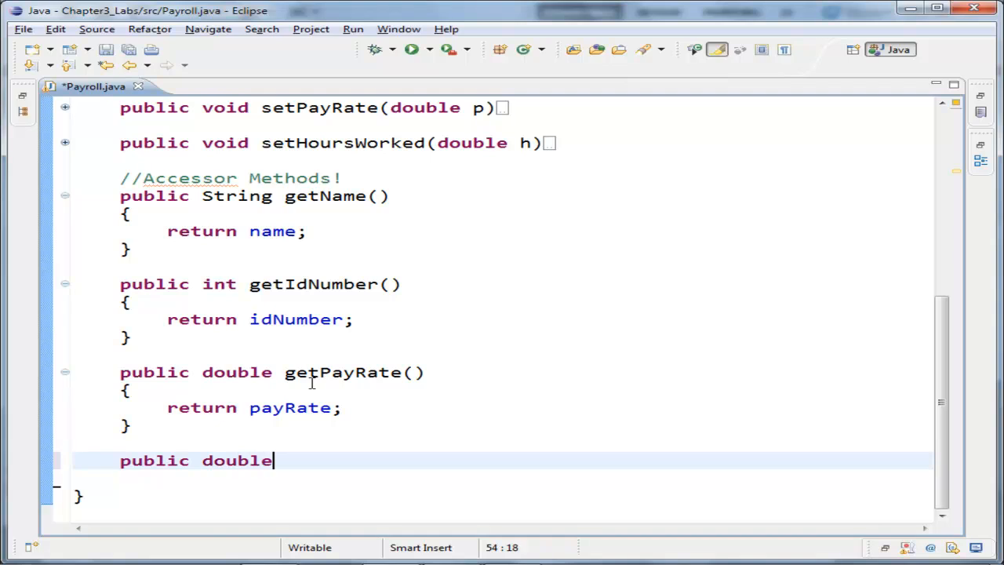
text(getHoursWorked()
text(re)
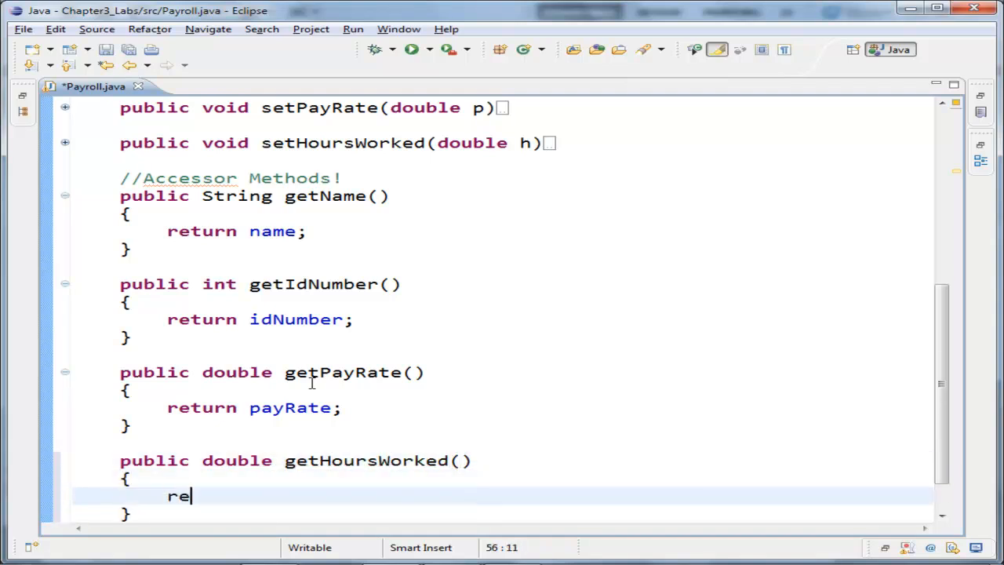
text(turn hoursWorked)
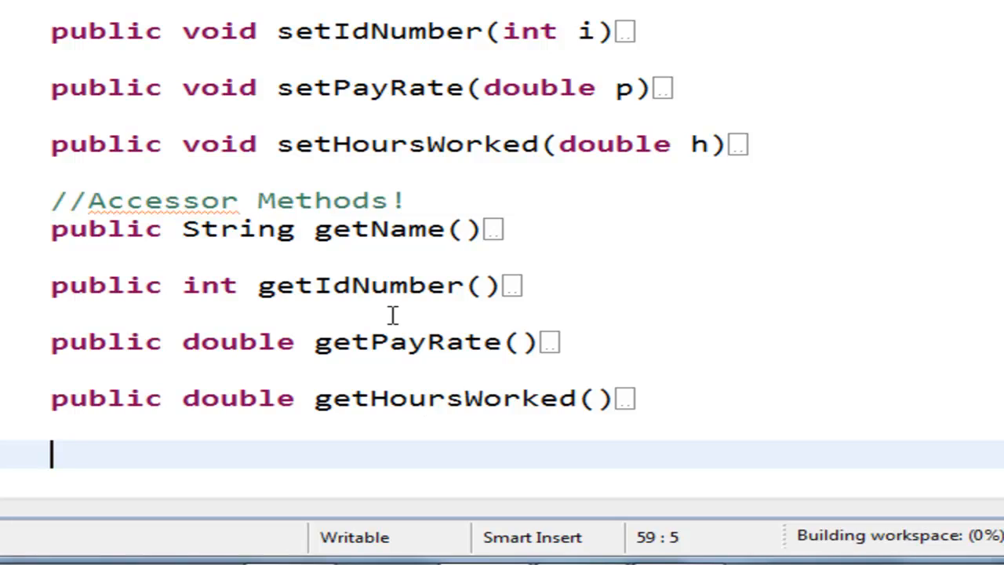
Write a public double getGrossPay method returning hoursWorked * payRate.
text(publid dou)
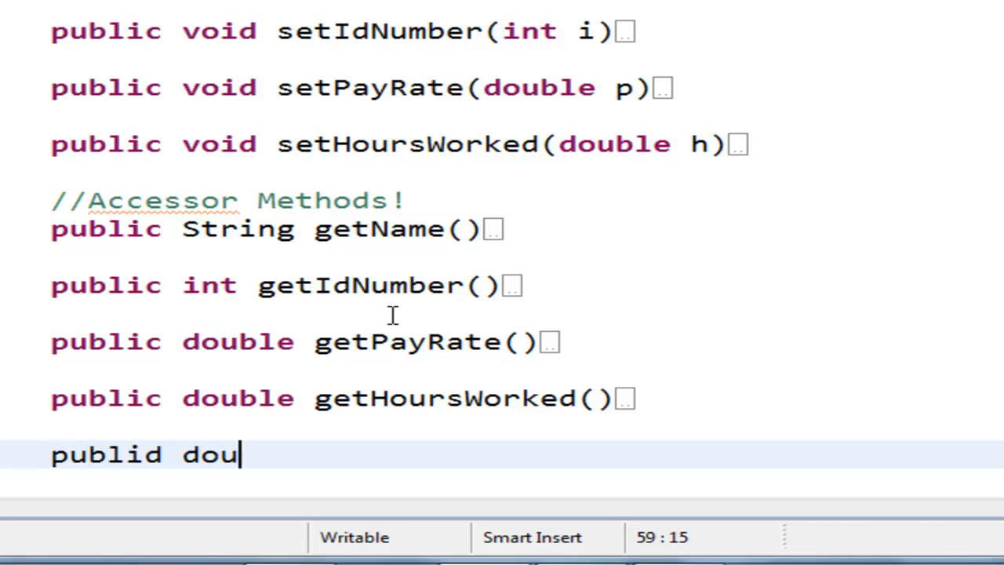
text(le getGross)
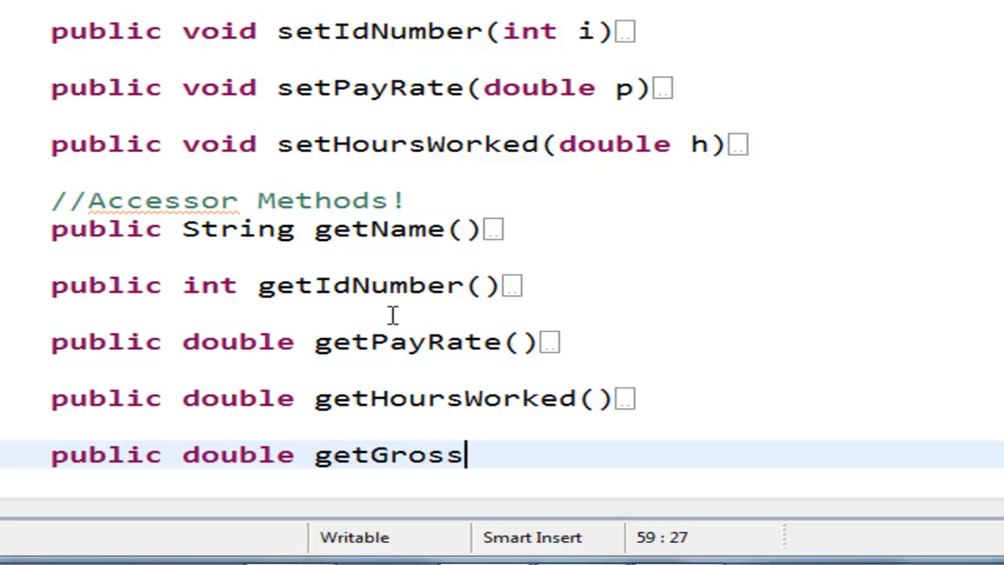
text(Pay())
text({)
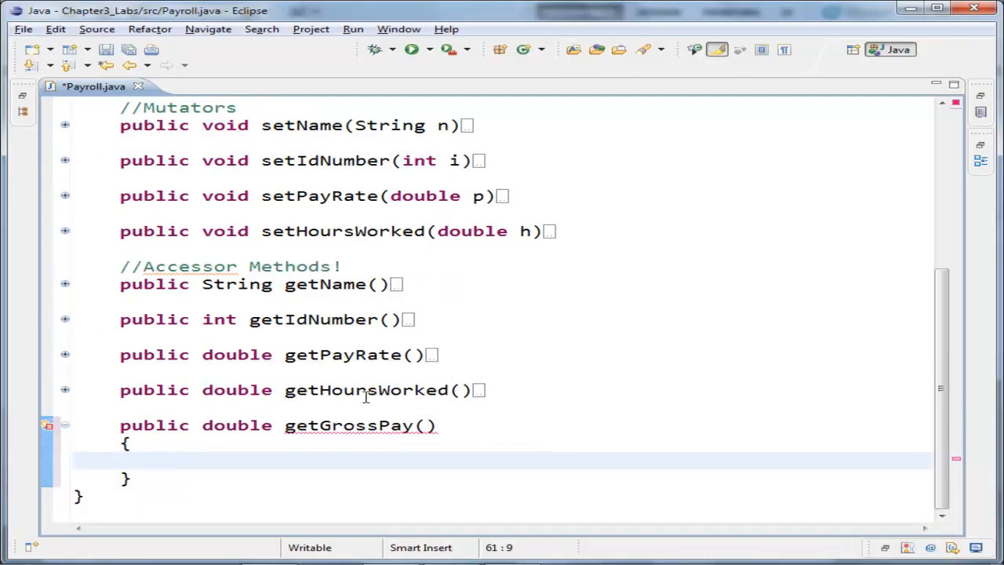
text(return hoursWorked * payRate;)
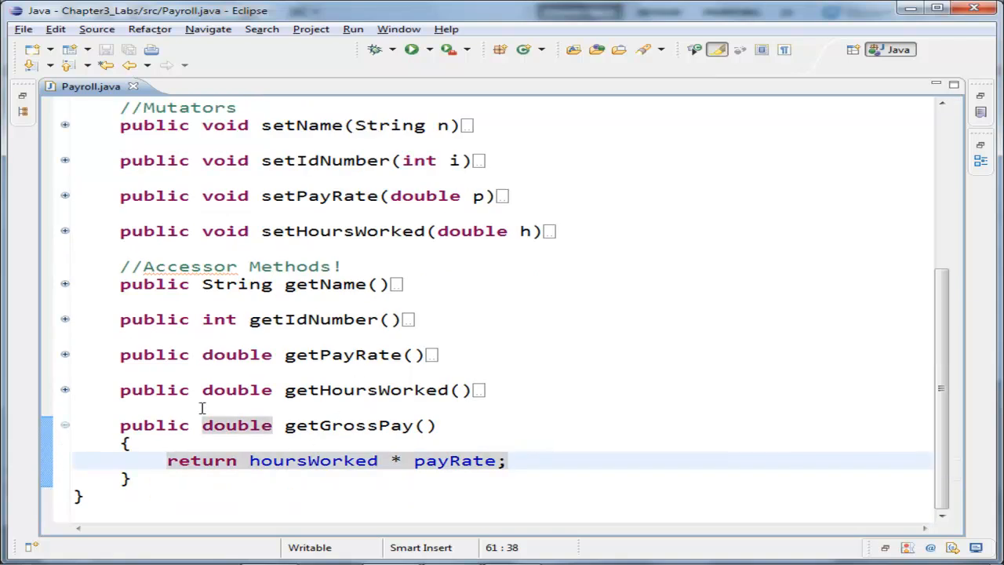
Add '//Calculation method that returns the gross pay' above getGrossPay.
text(//Ca)
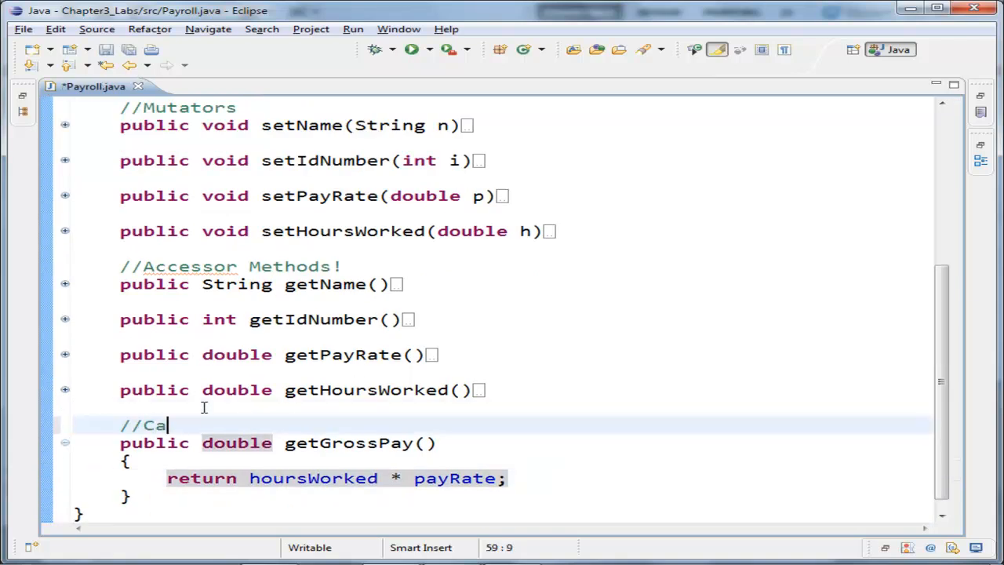
text(lculation m)
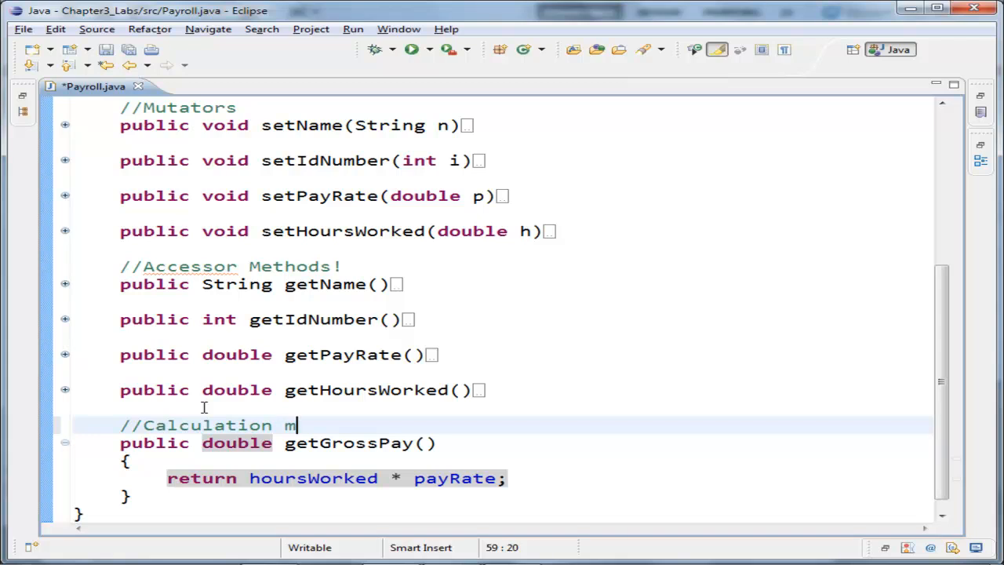
text(ethod that re)
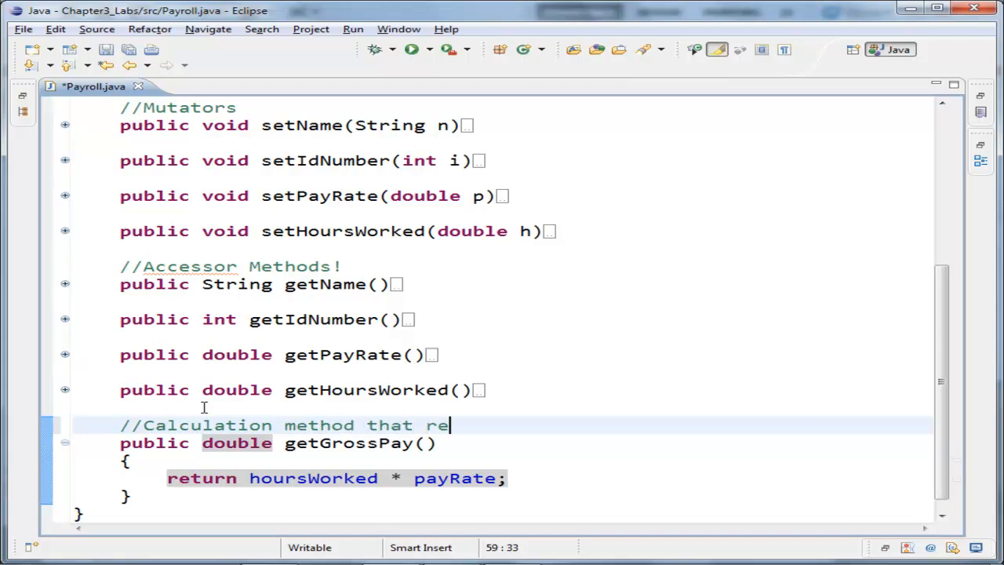
text(turns the)
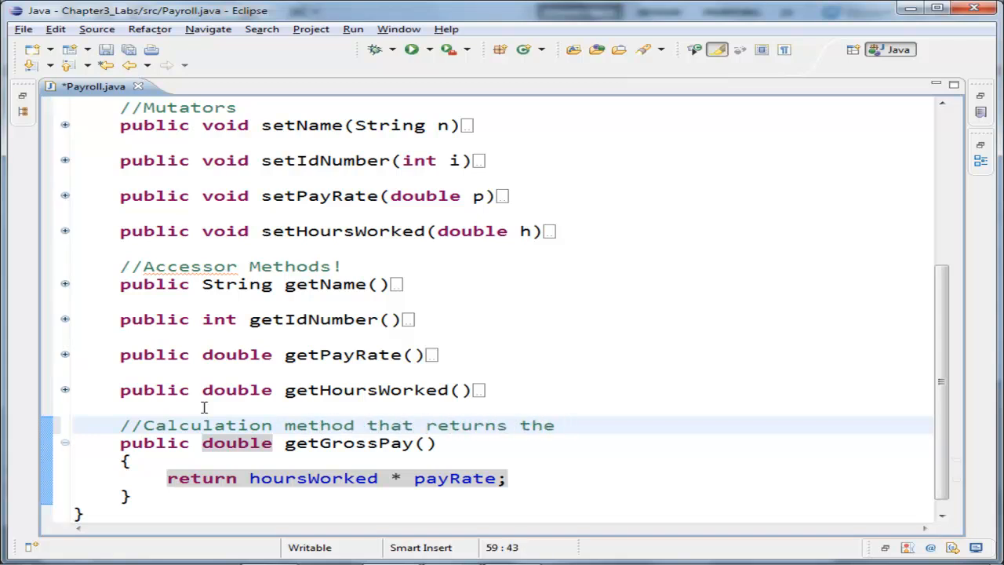
text(gross pay)
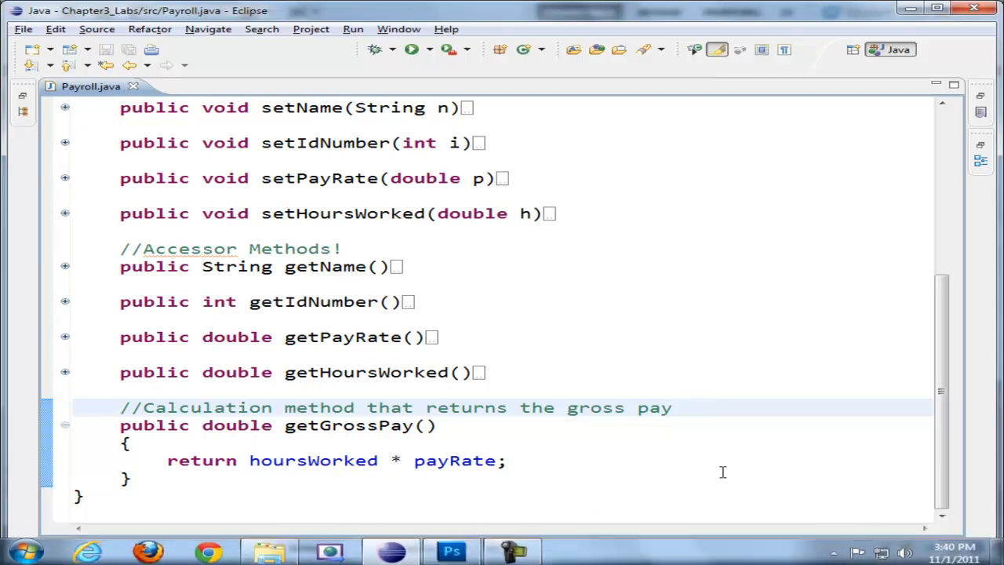
click(671, 407)
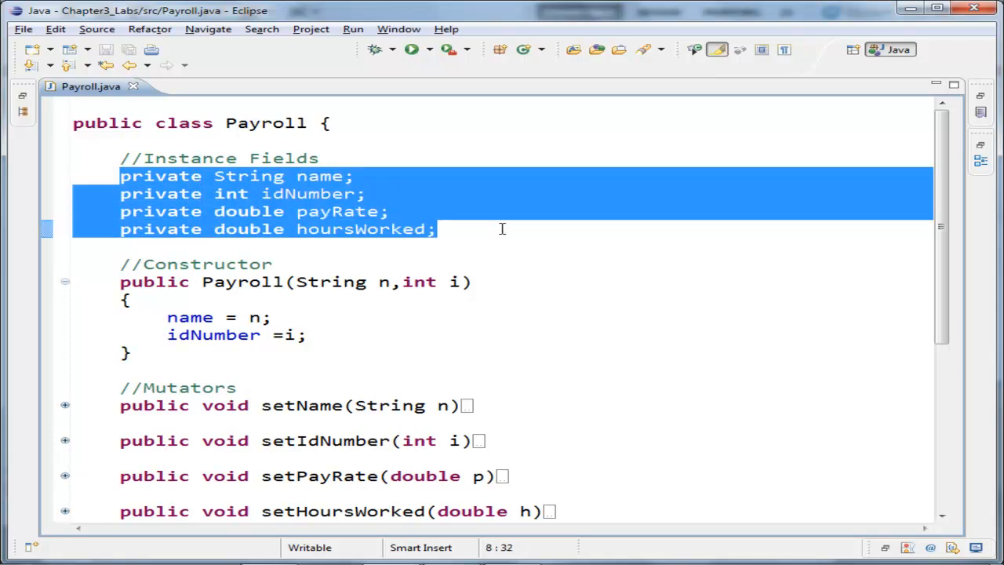
scroll(down, 3)
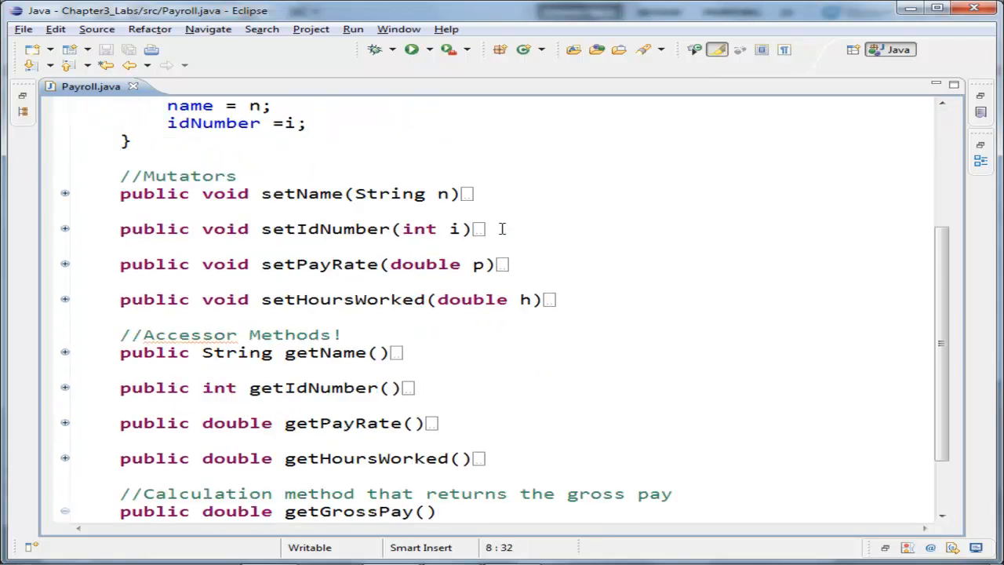
scroll(down, 3)
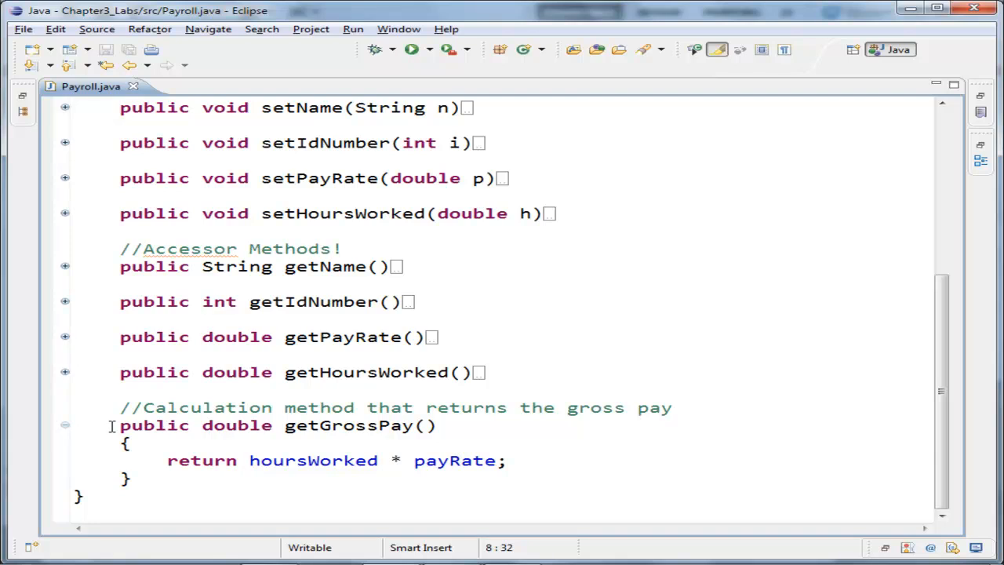
drag(120, 425, 129, 478)
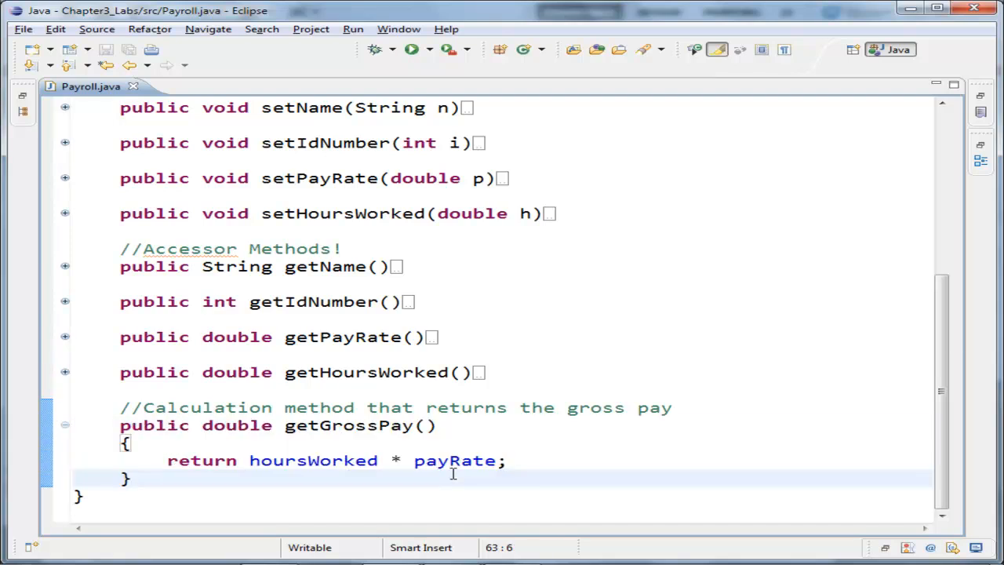
mouse_move(374, 346)
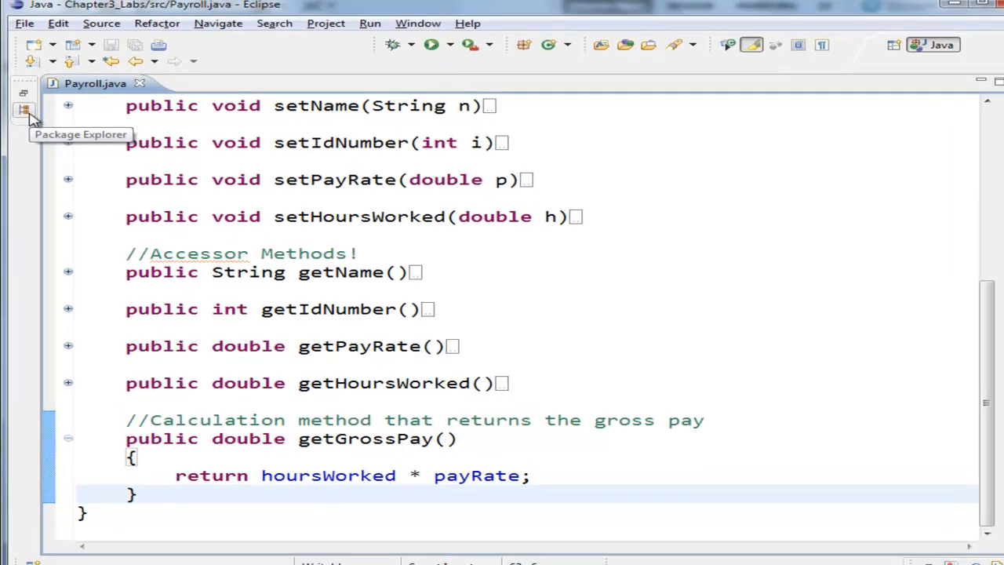
From Package Explorer, add a PayrollDriver class to the default package.
click(24, 110)
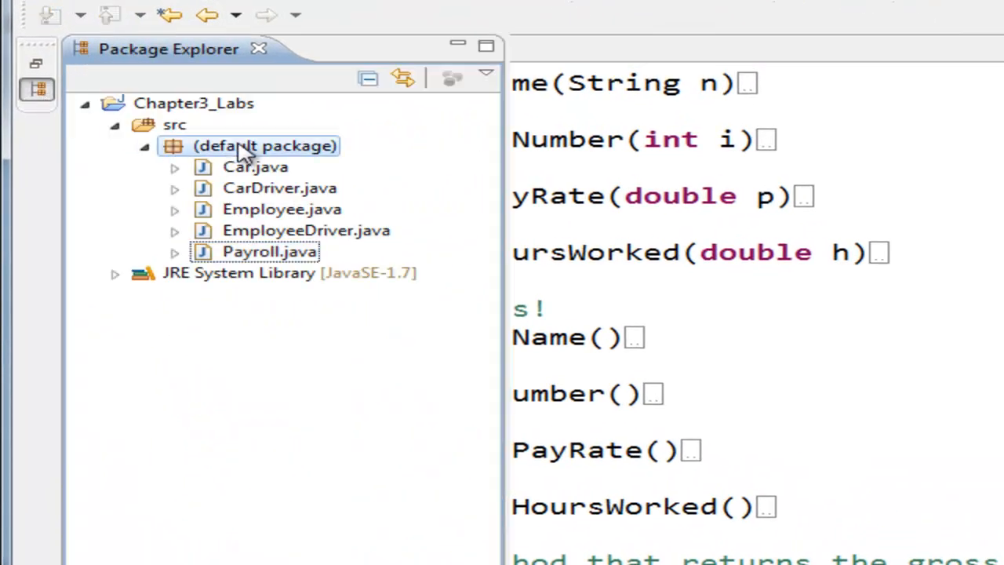
right_click(264, 145)
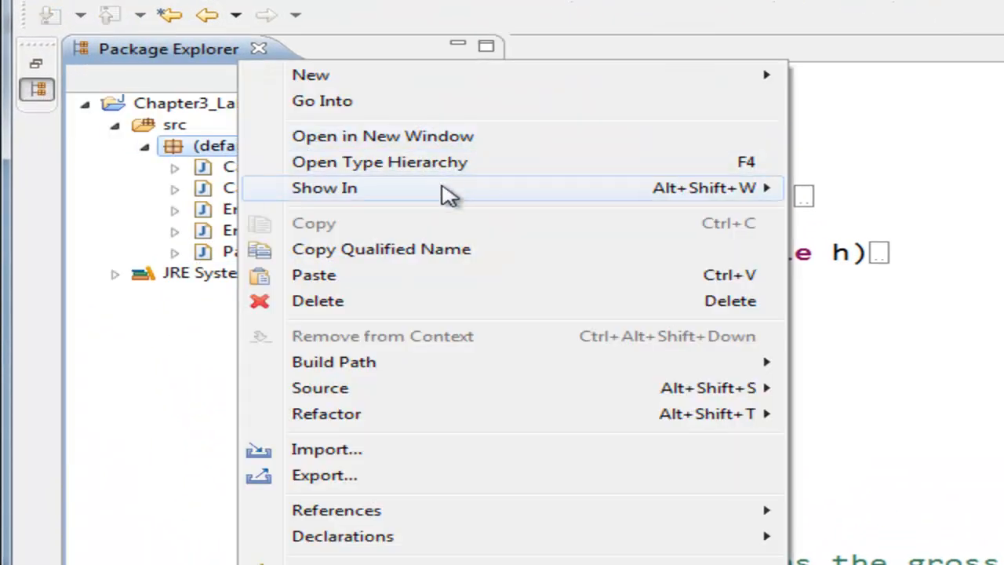
mouse_move(580, 100)
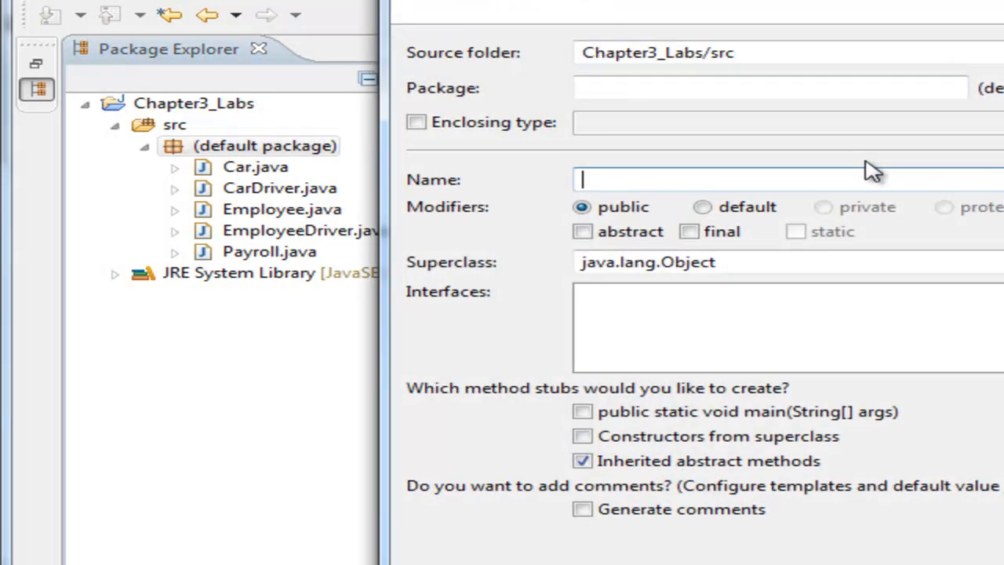
text(Payro)
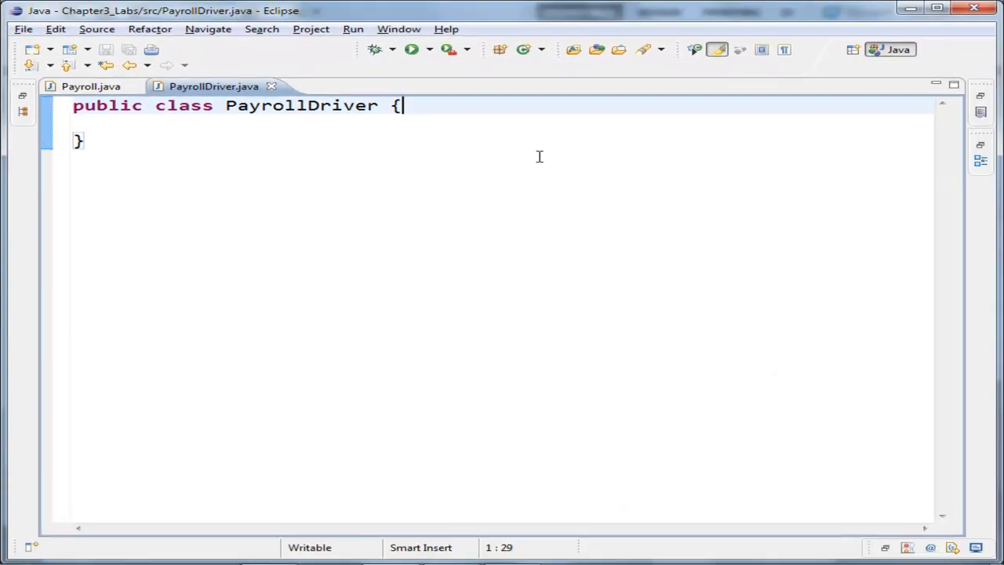
Write main(String[] args) and start Payroll emp1 = new Payroll();.
text(public st)
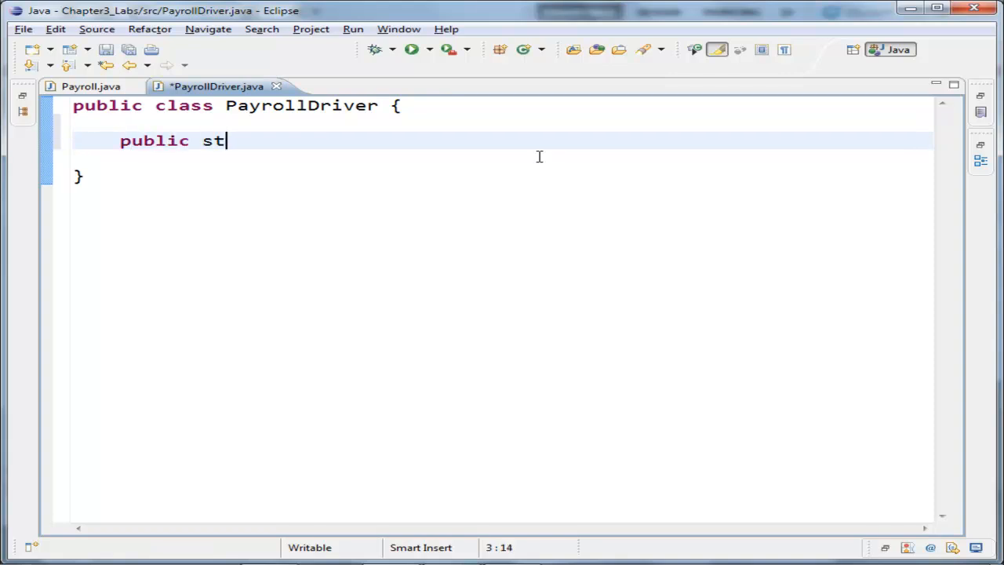
text(atic void main(St)
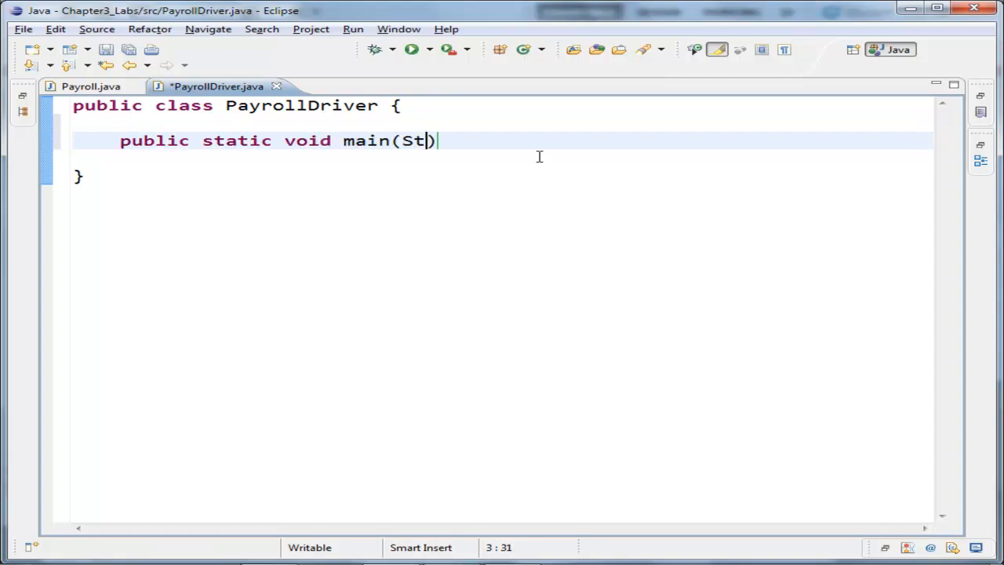
text(ring[] args)
text({)
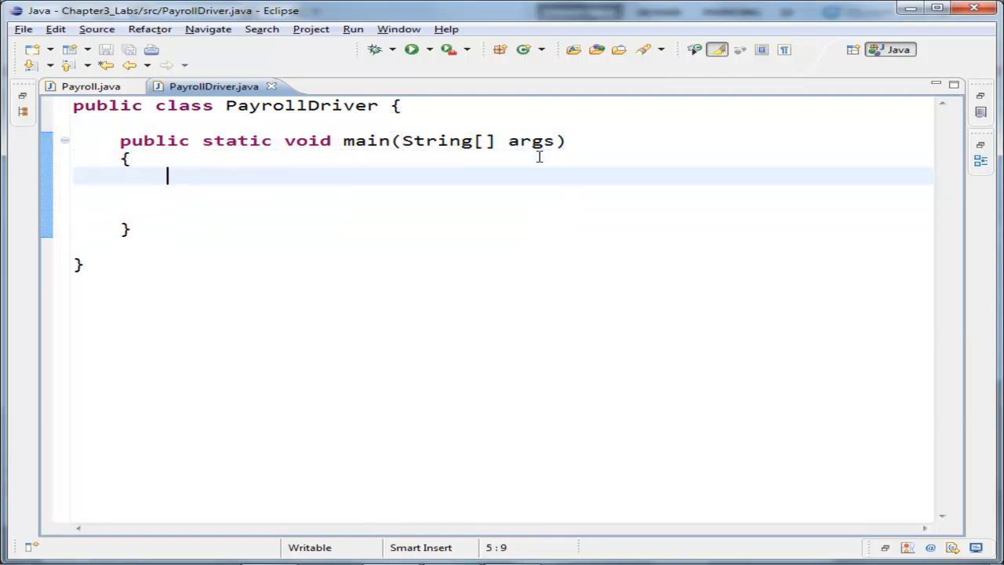
text(Payrol)
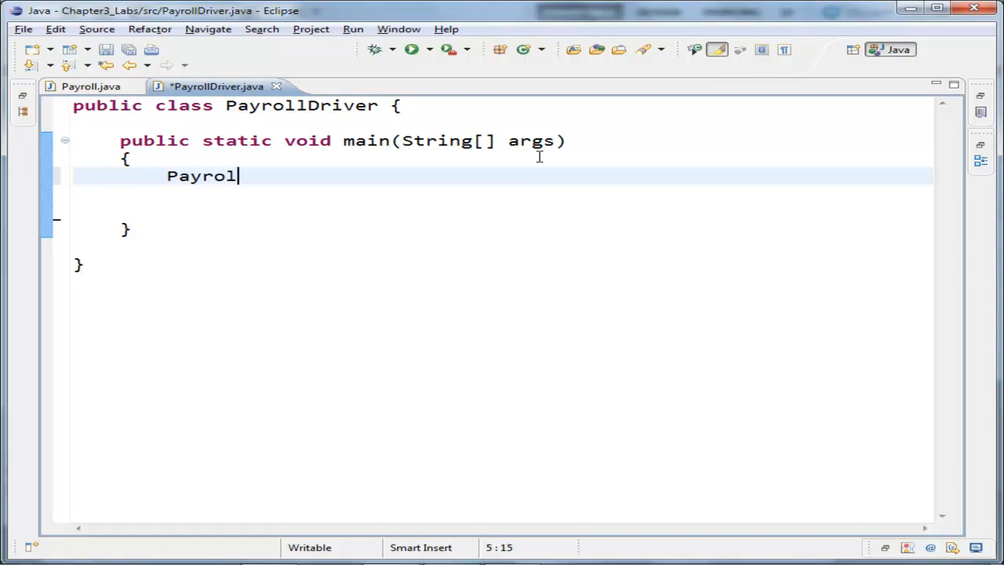
text(l)
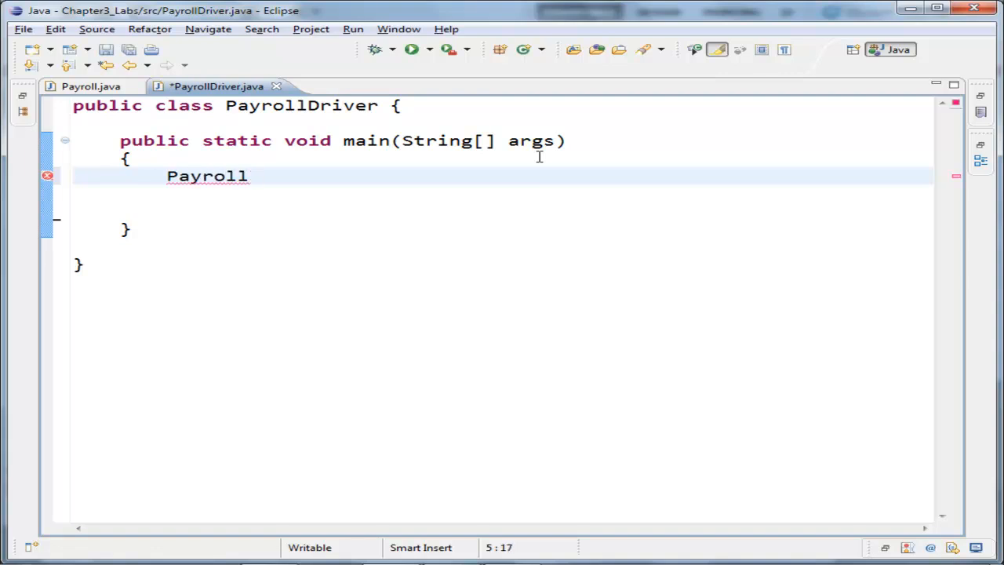
text(emp1 =)
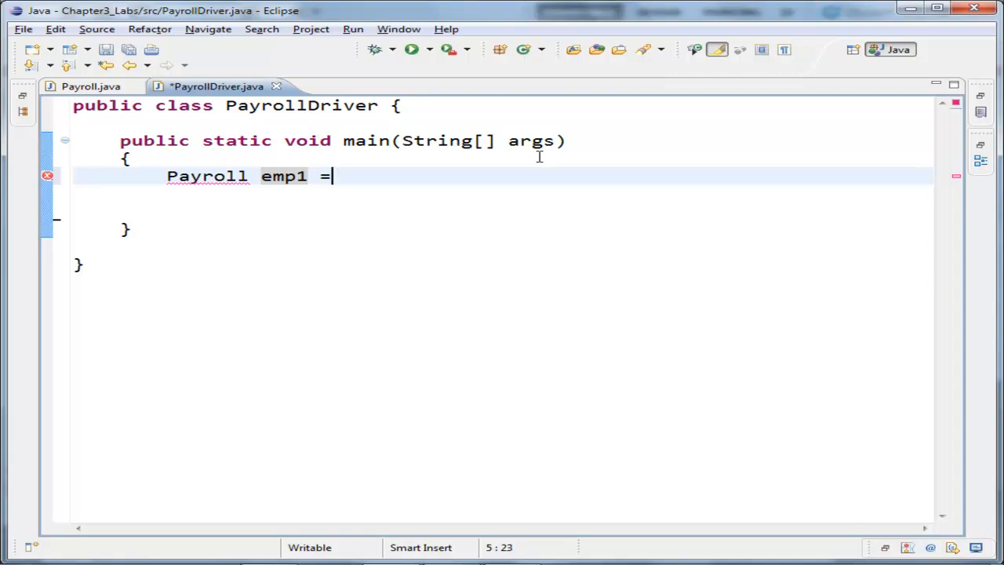
text(new Payroll)
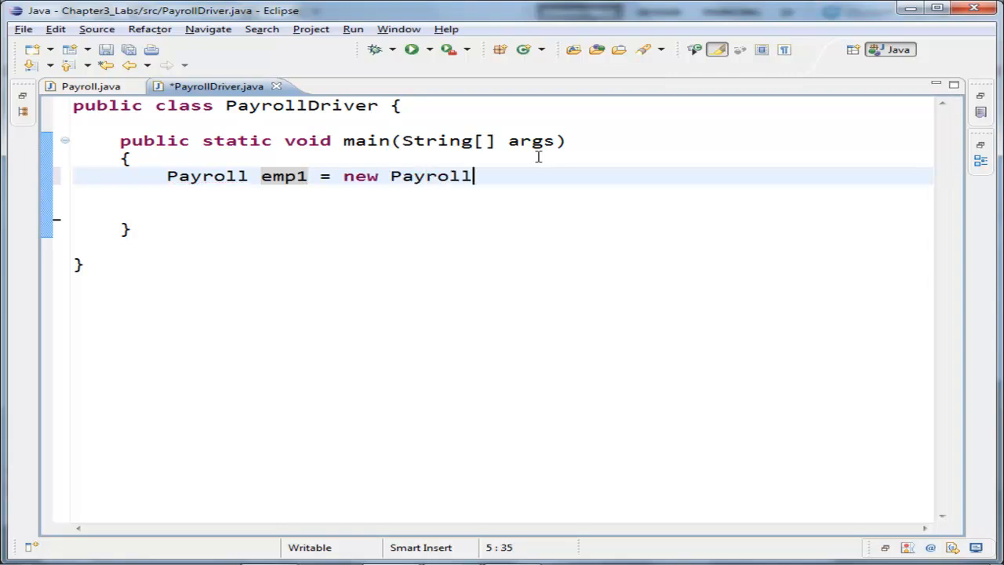
text(();)
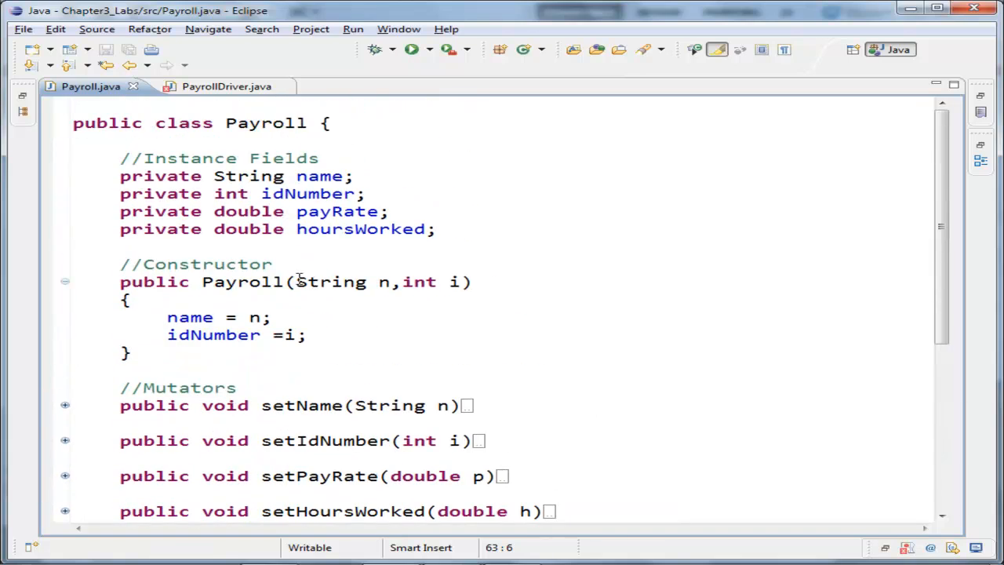
Pass "Evan Gudmestad" and 1 to the constructor, checking its parameters in Payroll.java.
drag(297, 282, 461, 281)
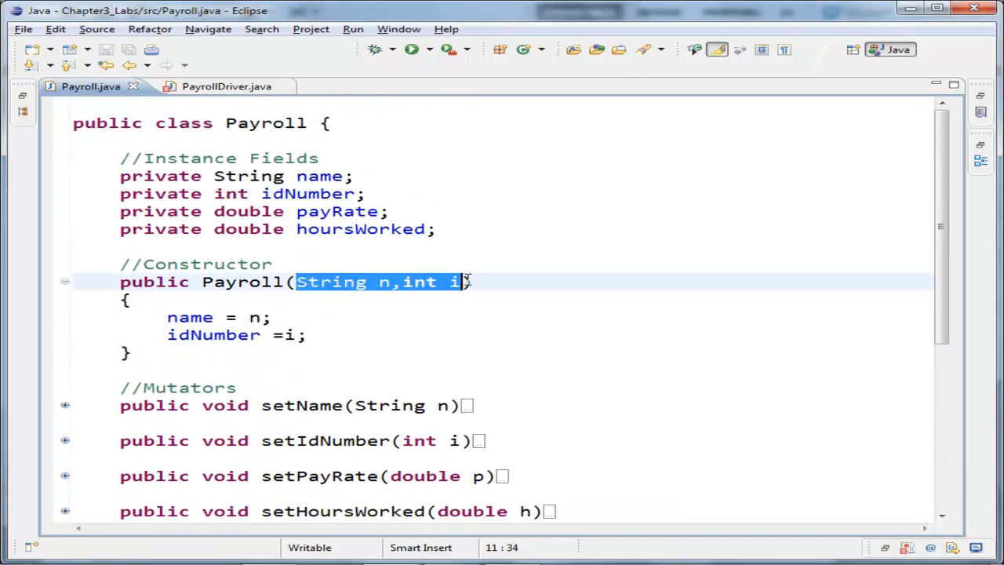
click(213, 87)
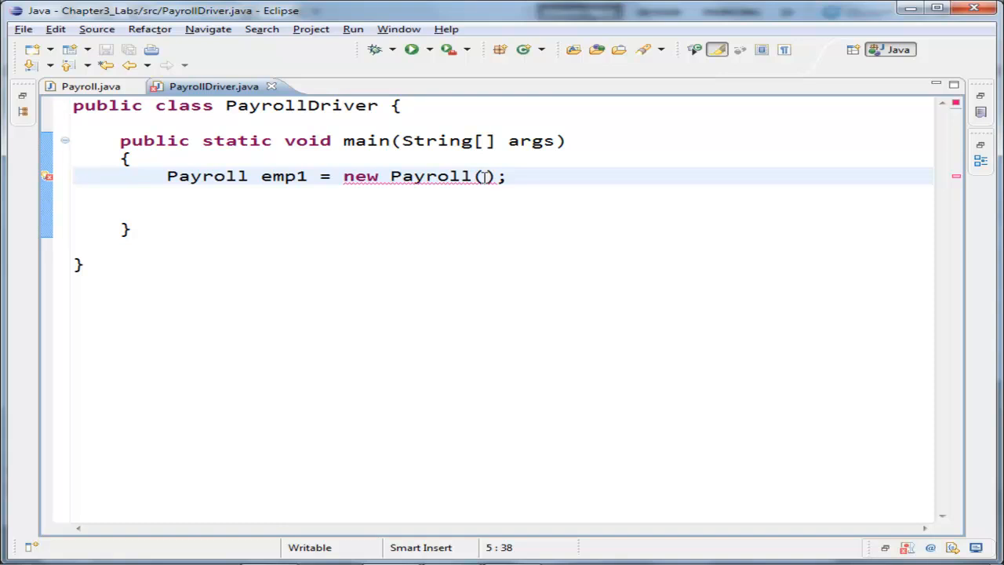
text(Ev")
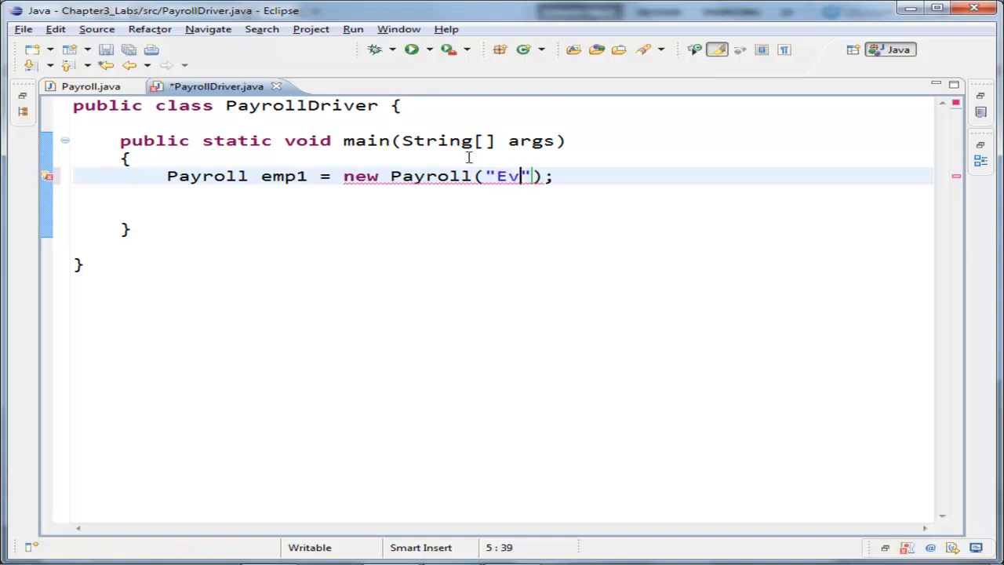
text(an Gudmestad)
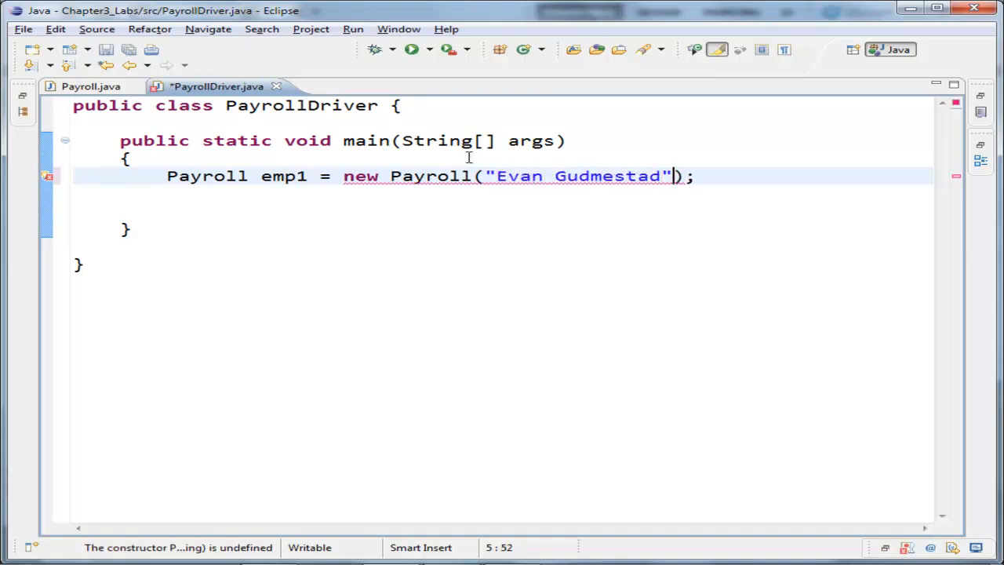
text(, 1)
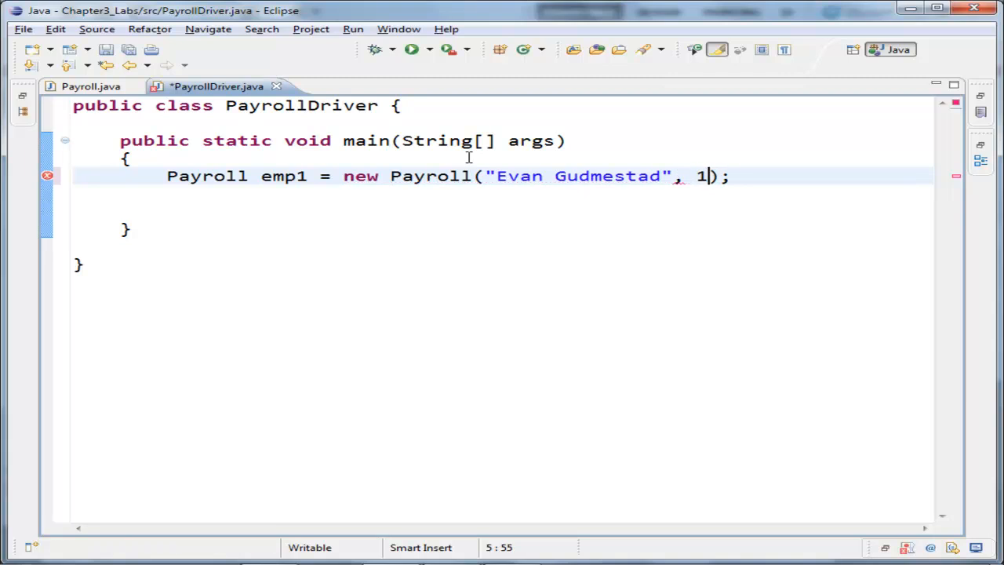
click(90, 87)
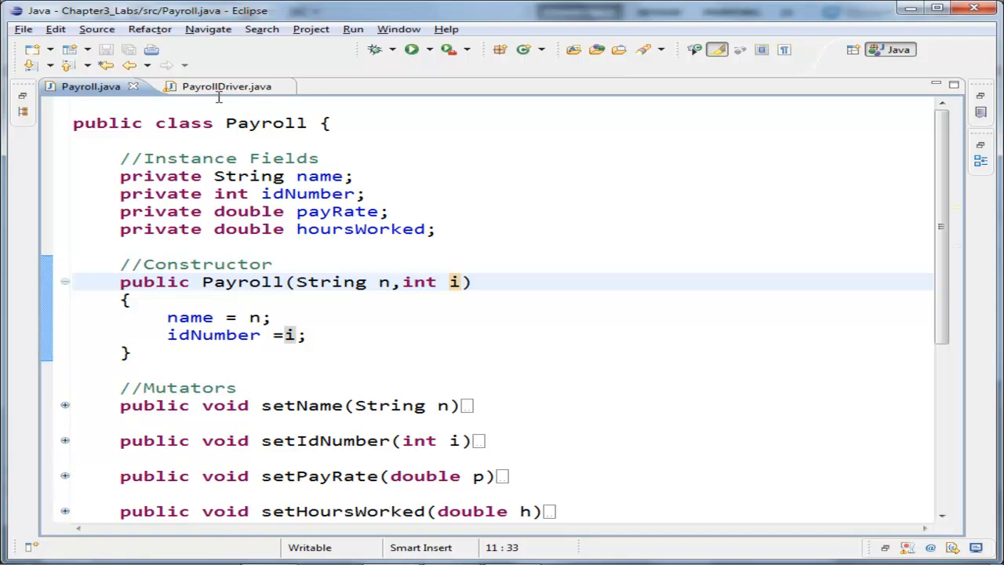
click(226, 86)
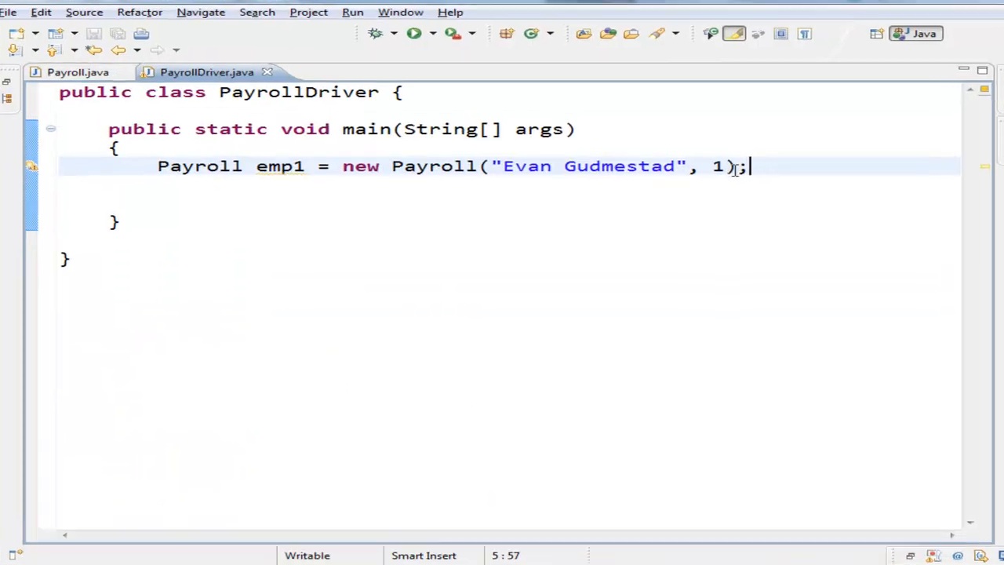
Call emp1.setHoursWorked(70.5) and emp1.setPayRate(8.20).
text(em)
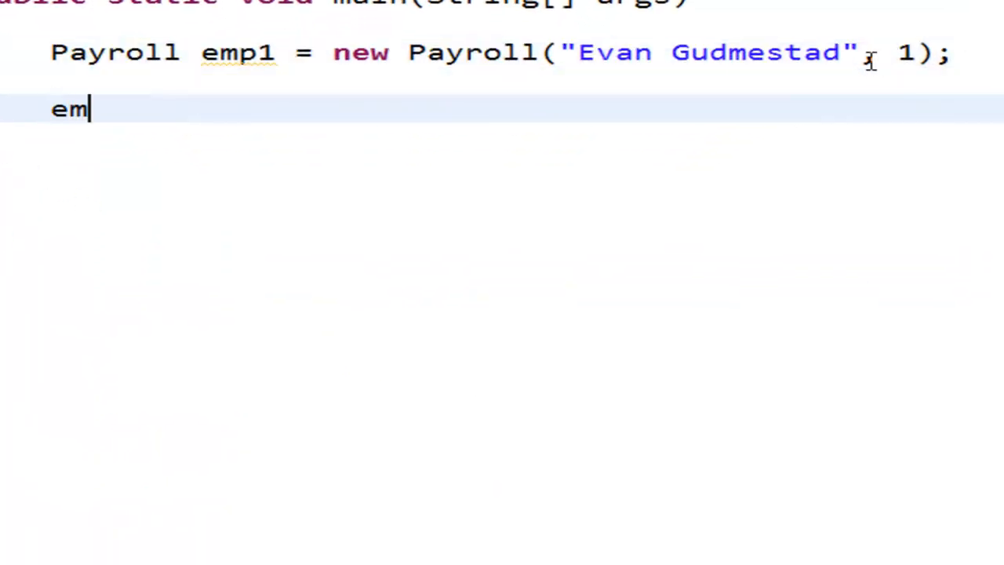
text(p1.setHoursWorked(h)
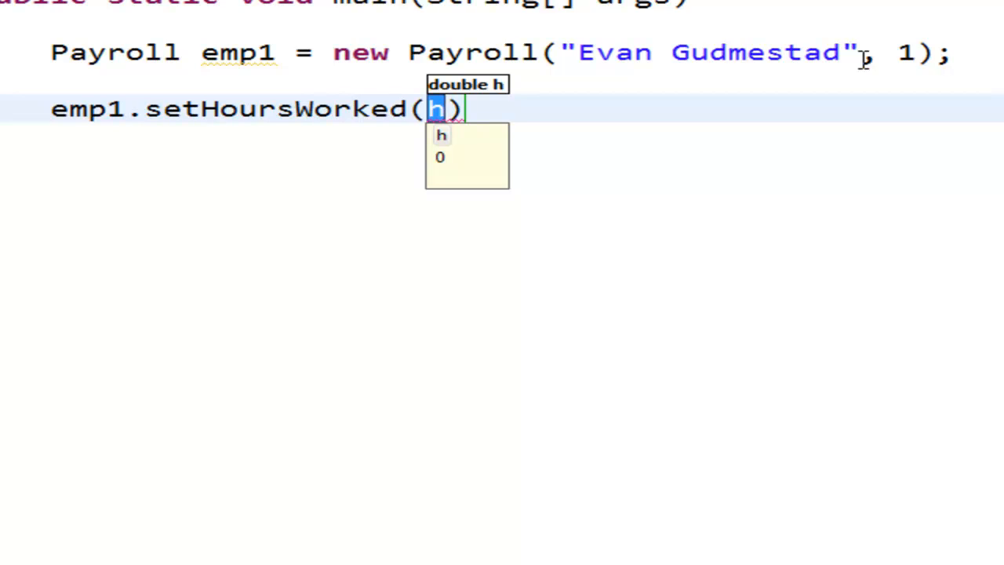
text(70)
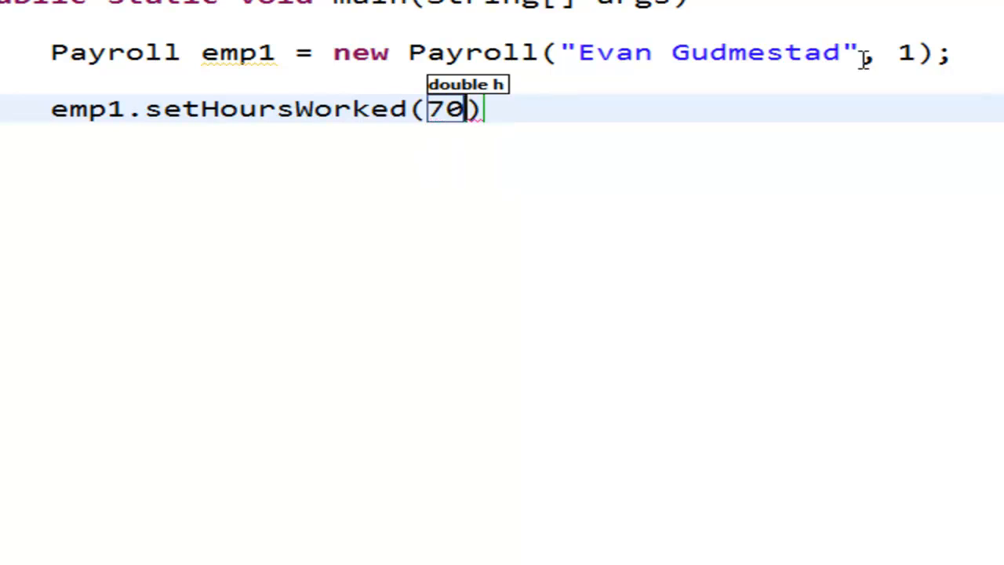
text(.)
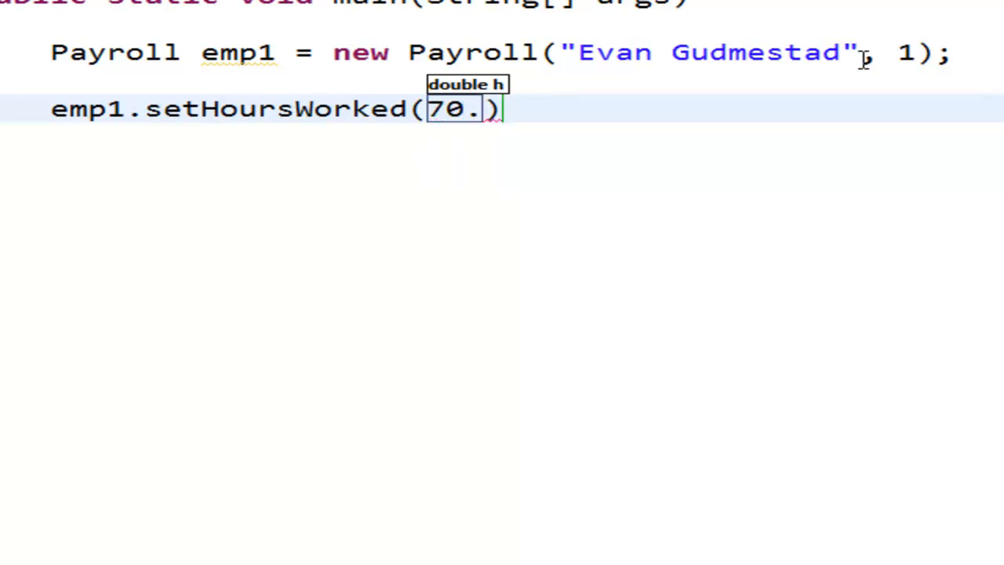
text(5;)
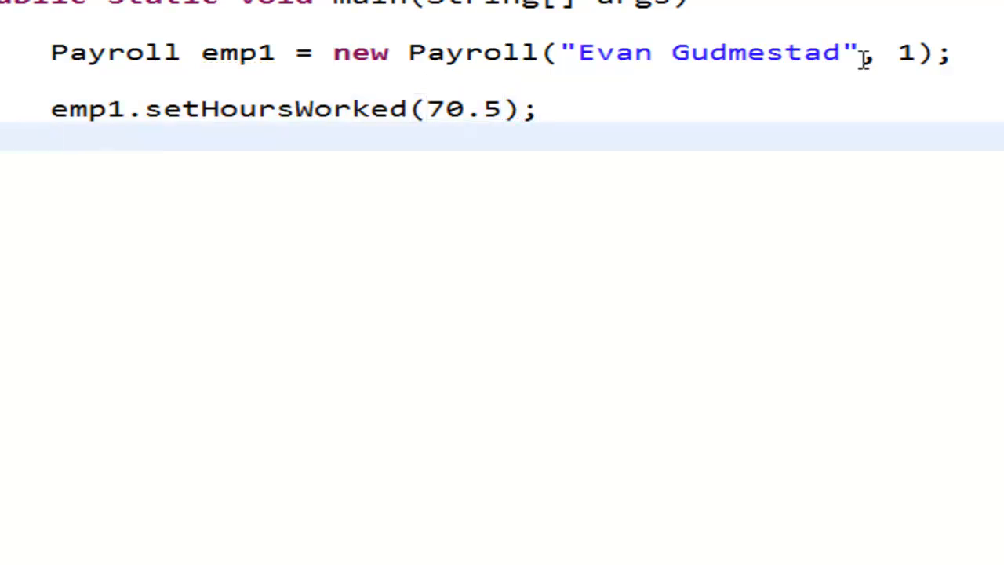
text(emp1.setPayRate(p)
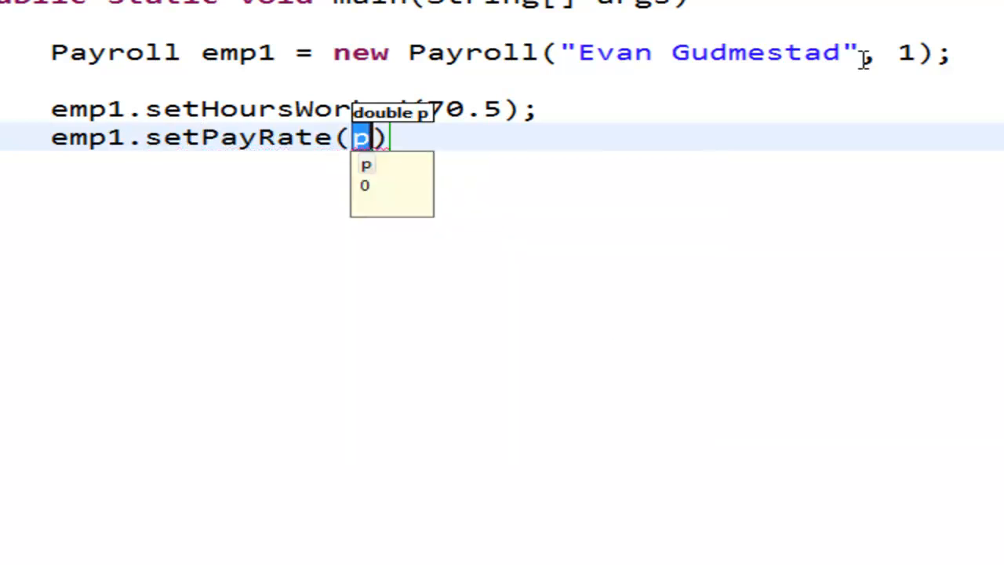
text(8.20)
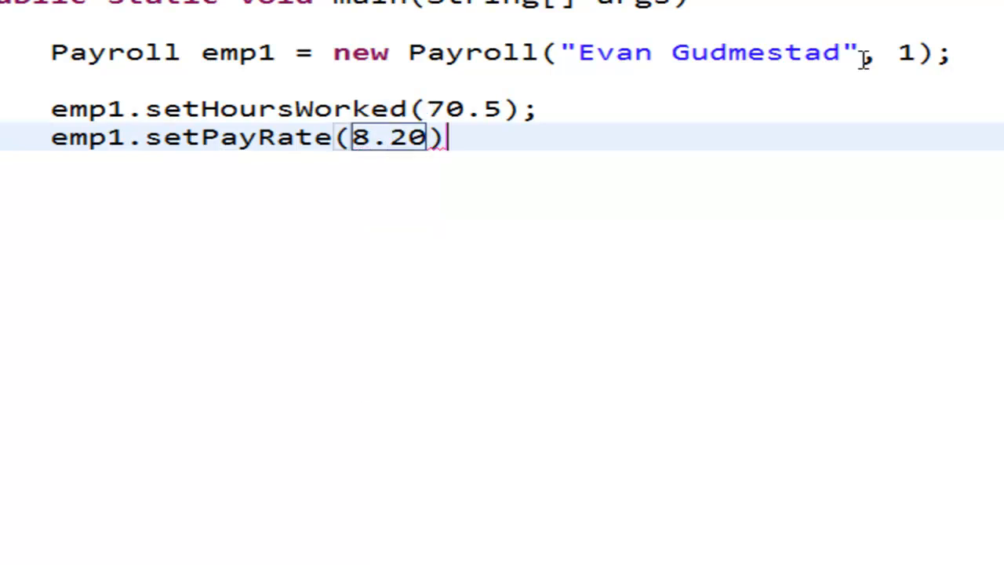
text(;)
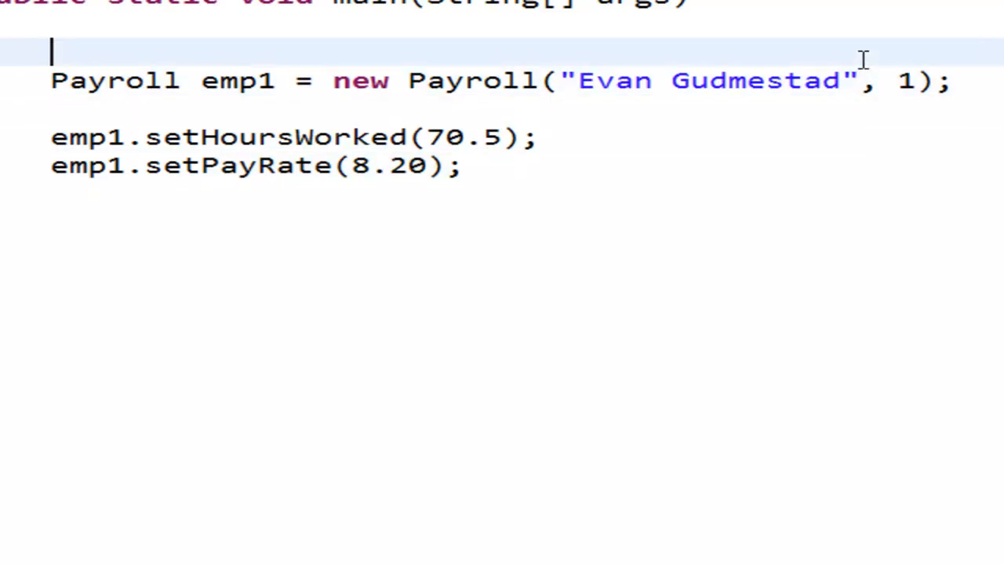
Comment main's 2 arg constructor, 'Sets pay info' and 'Get the employee info' blocks.
text(//Instant)
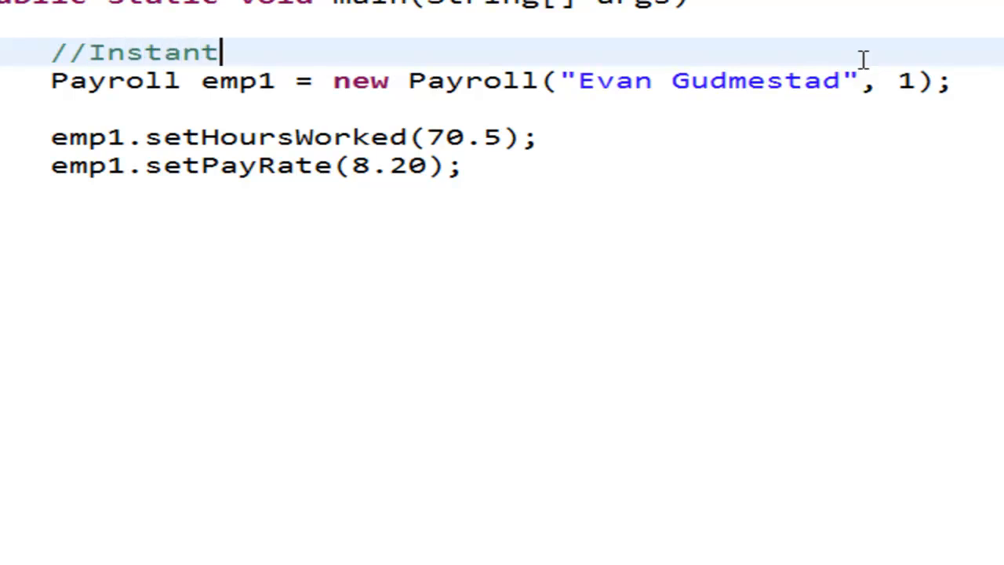
text(iates)
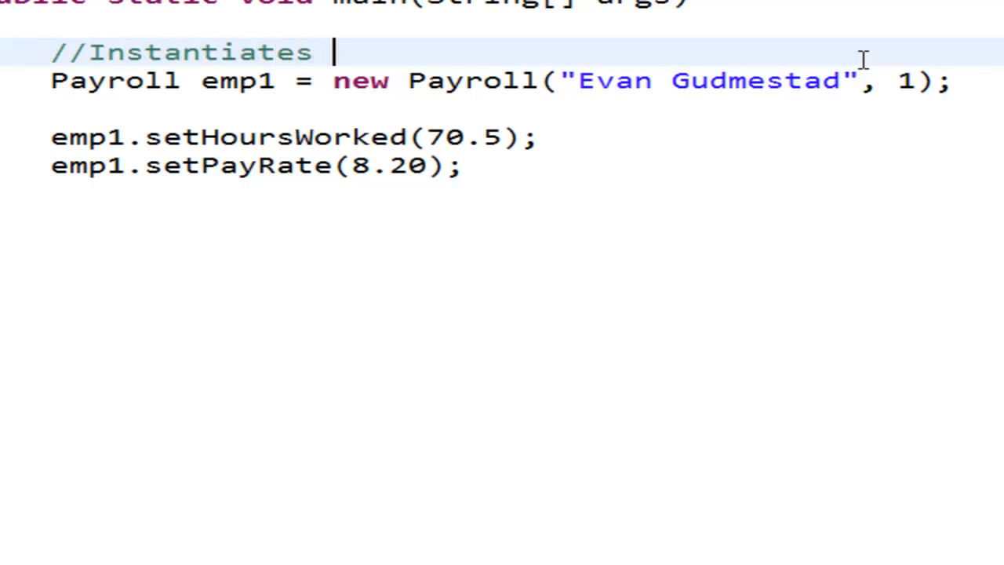
text(a Payroll object with 2)
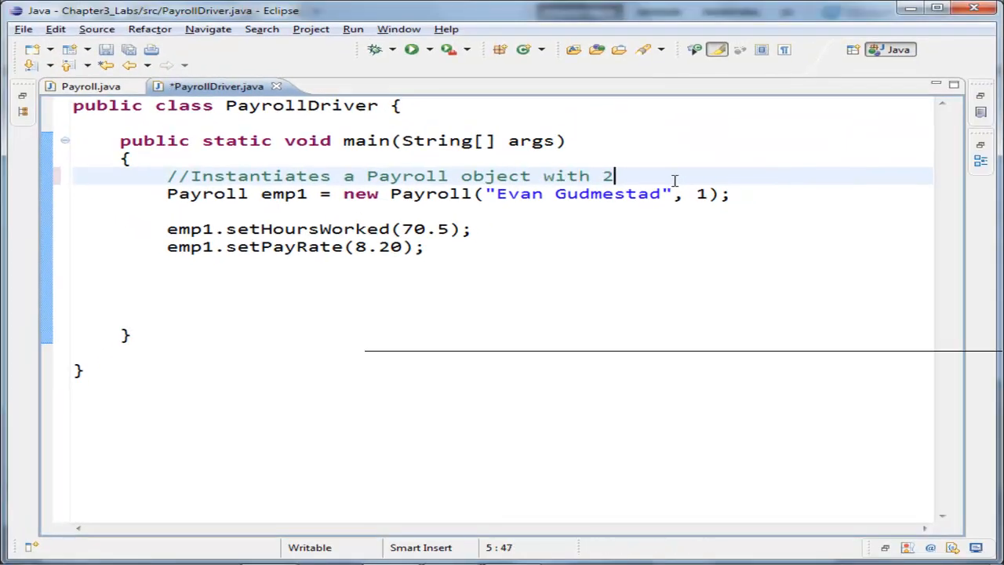
text(arg constructor)
text(//)
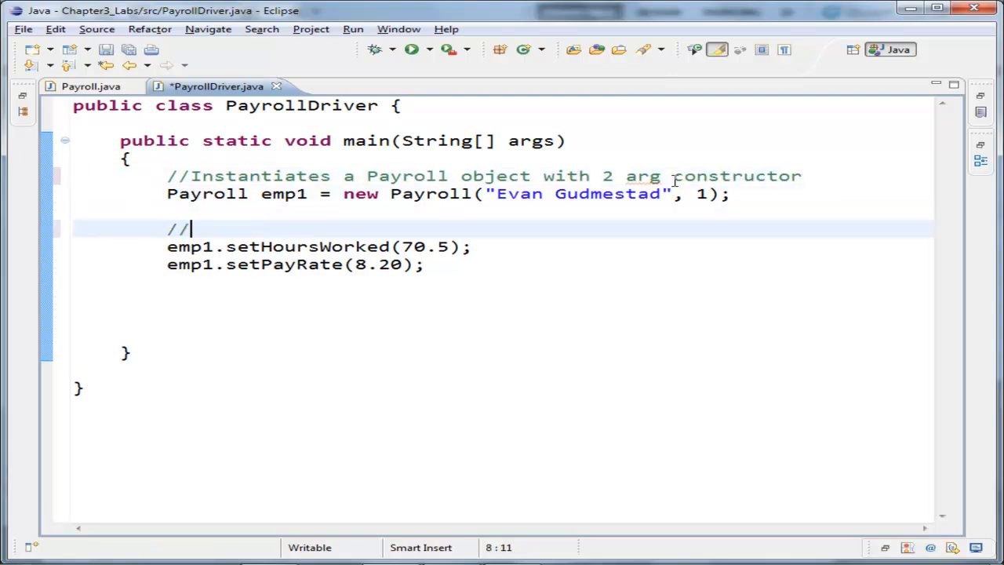
text(Sets pay info)
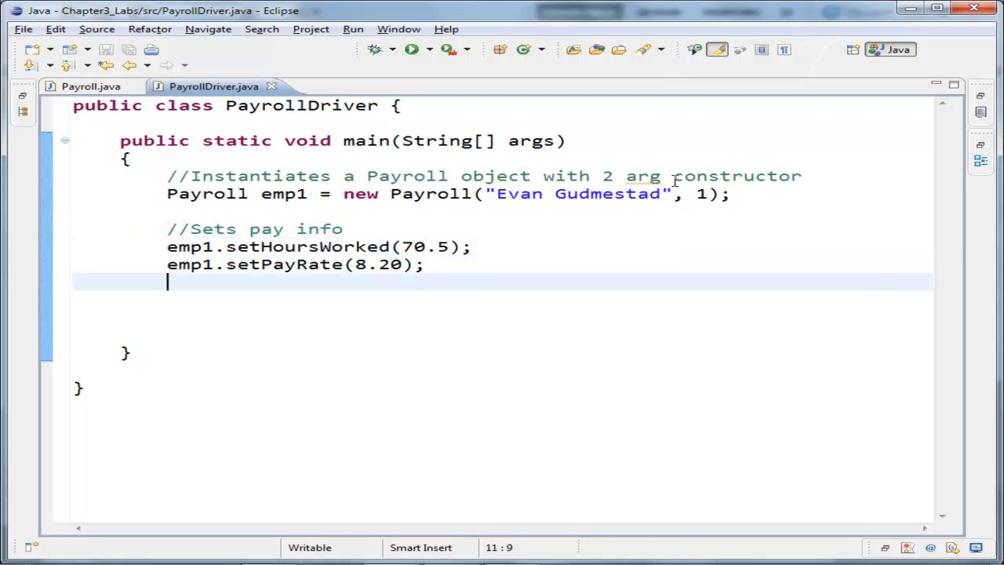
text(//Get th)
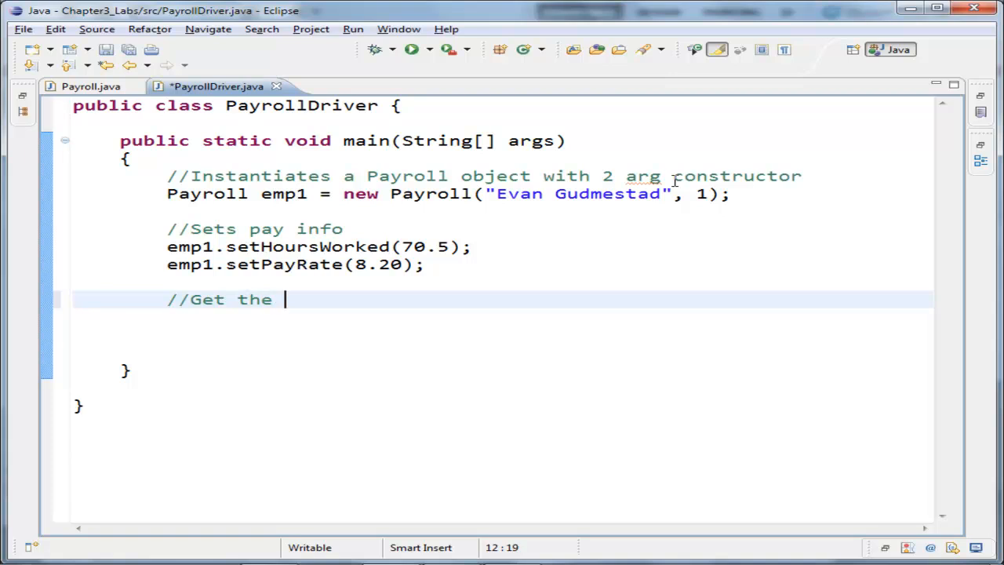
text(employee info..)
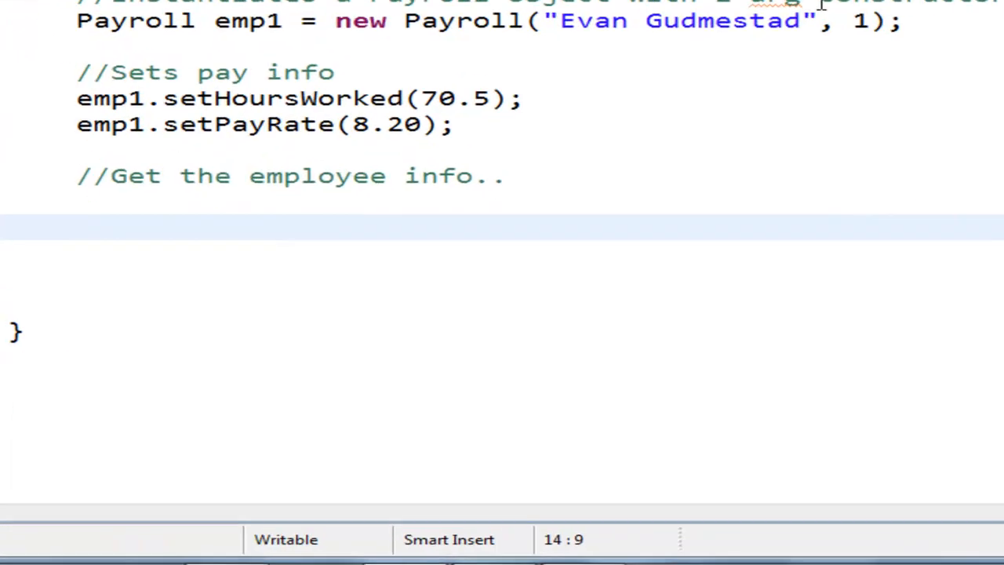
Start a println printing 'Payroll Info', a newline, and 'Name: ' with emp1.getName().
text(System.out.p)
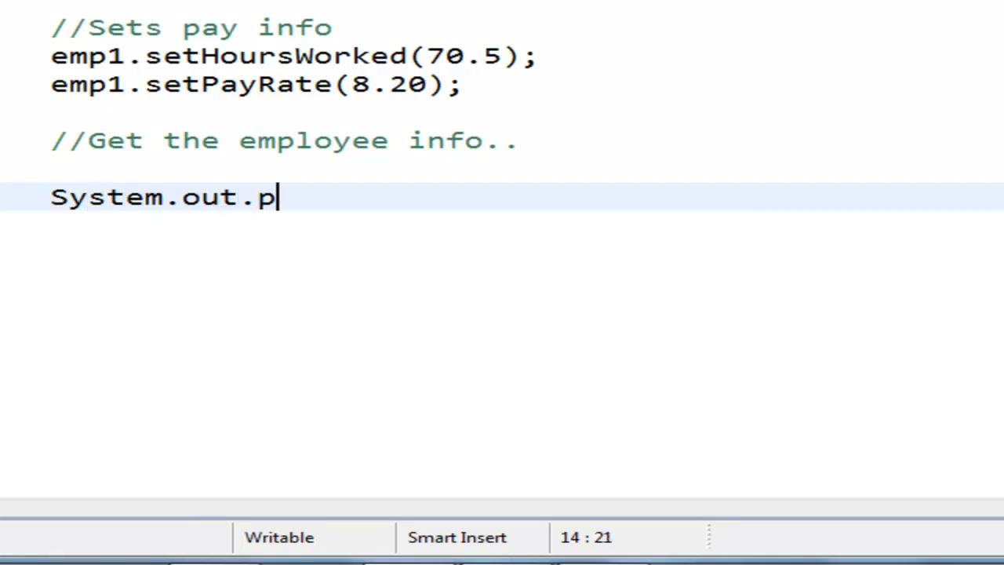
text(rintln(""))
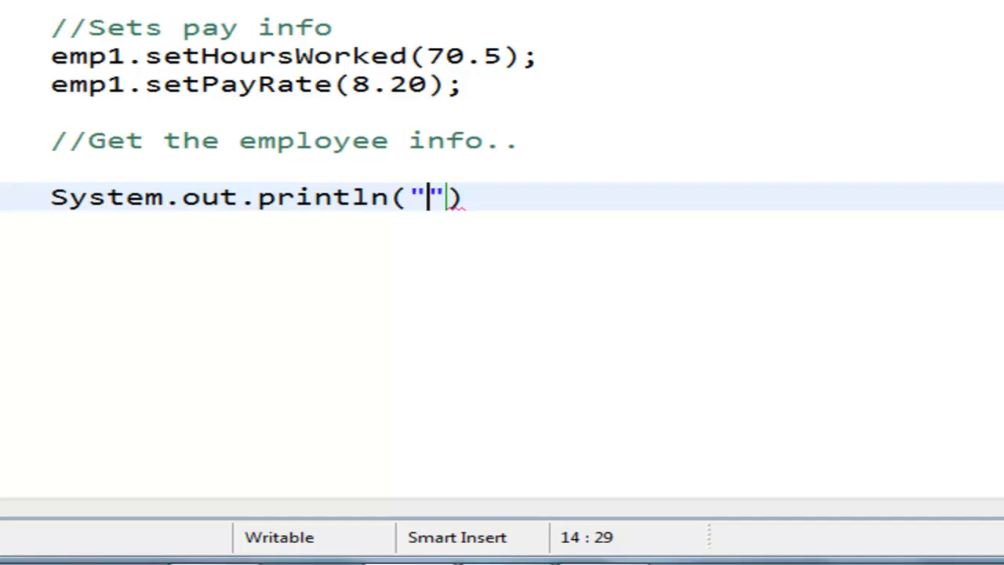
text(Payroll Info:)
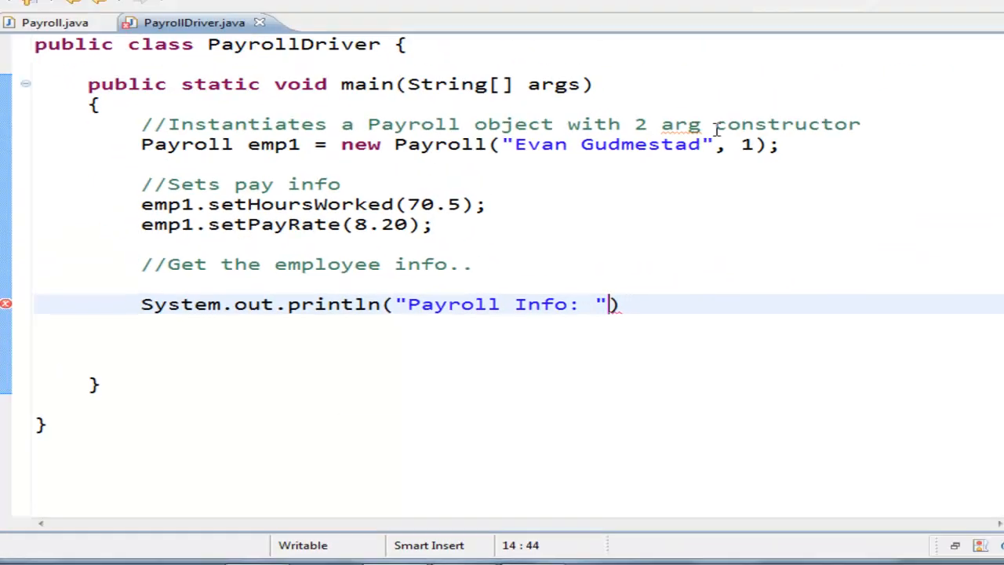
text(+ " ")
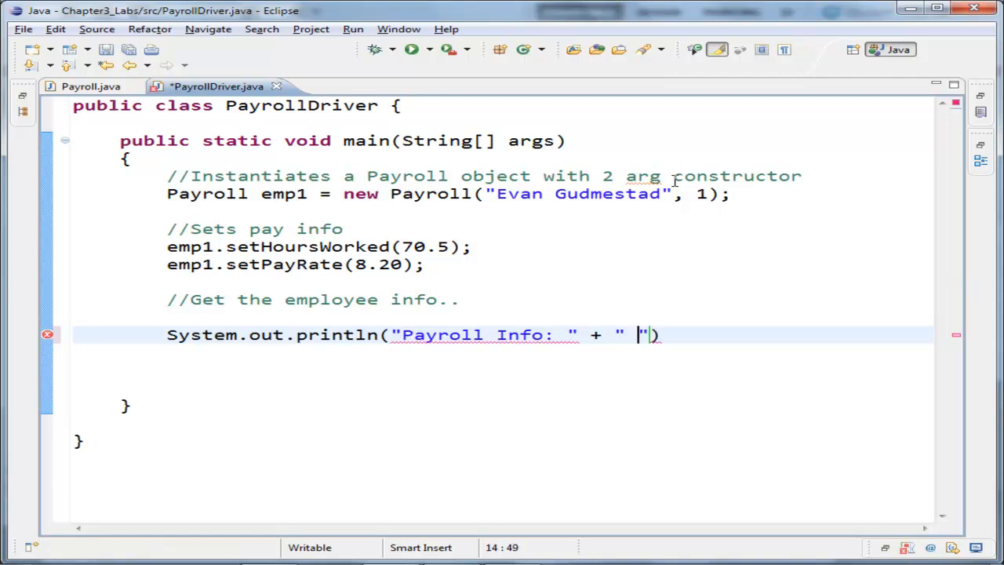
key(Backspace)
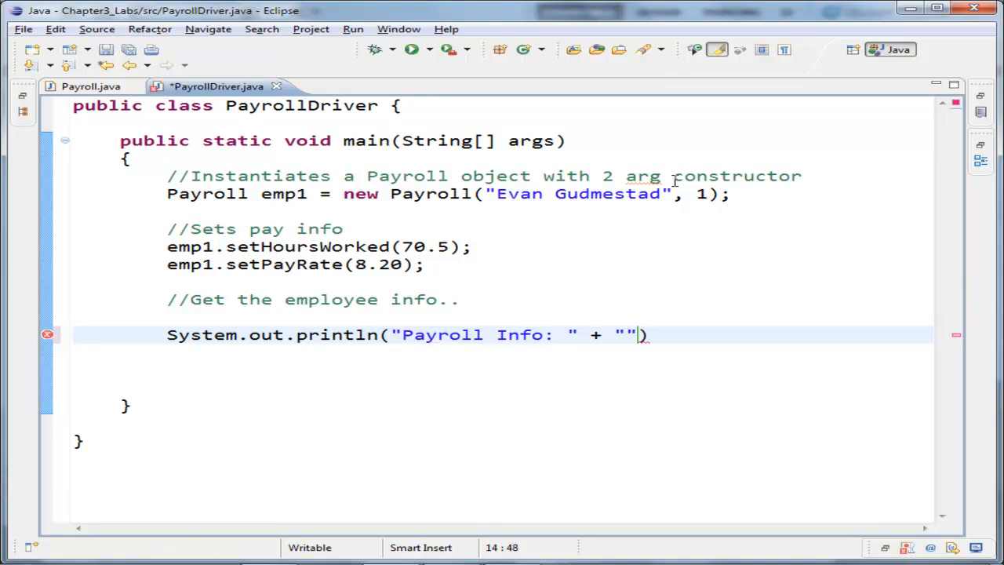
text(\n" +)
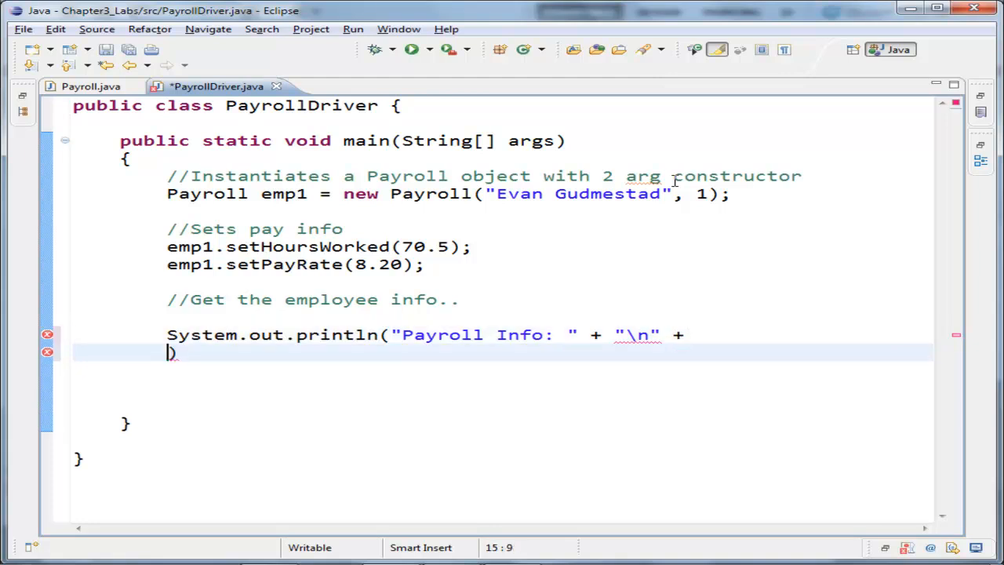
text(emp1.)
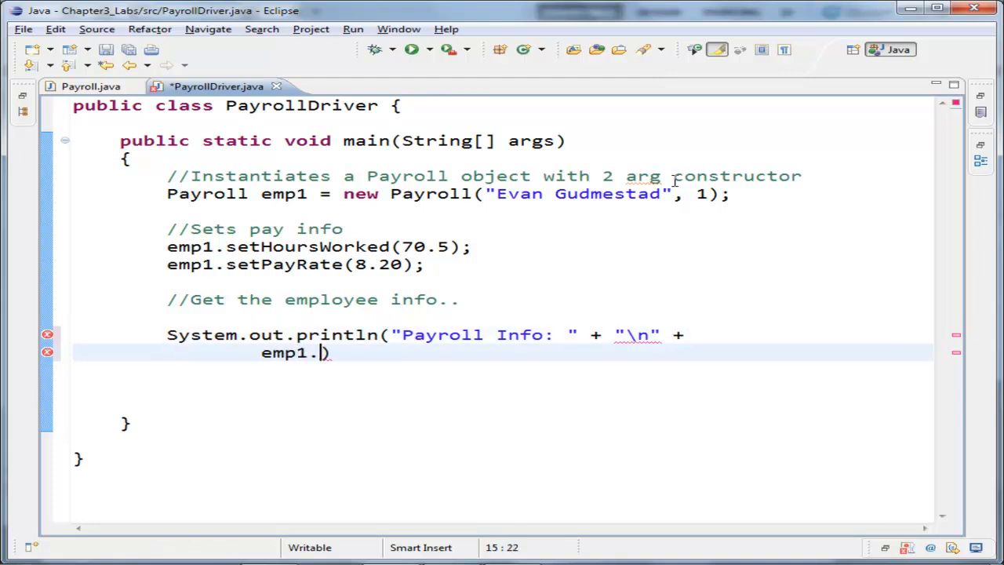
text(getName()
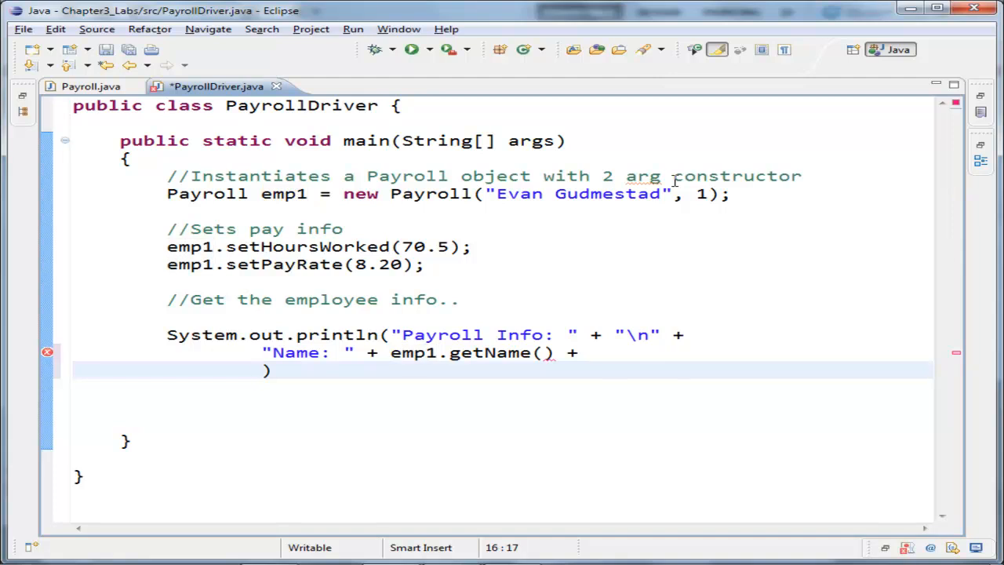
Save PayrollDriver and add the 'Id Number' line using emp1.getIdNumber().
key(ctrl+s)
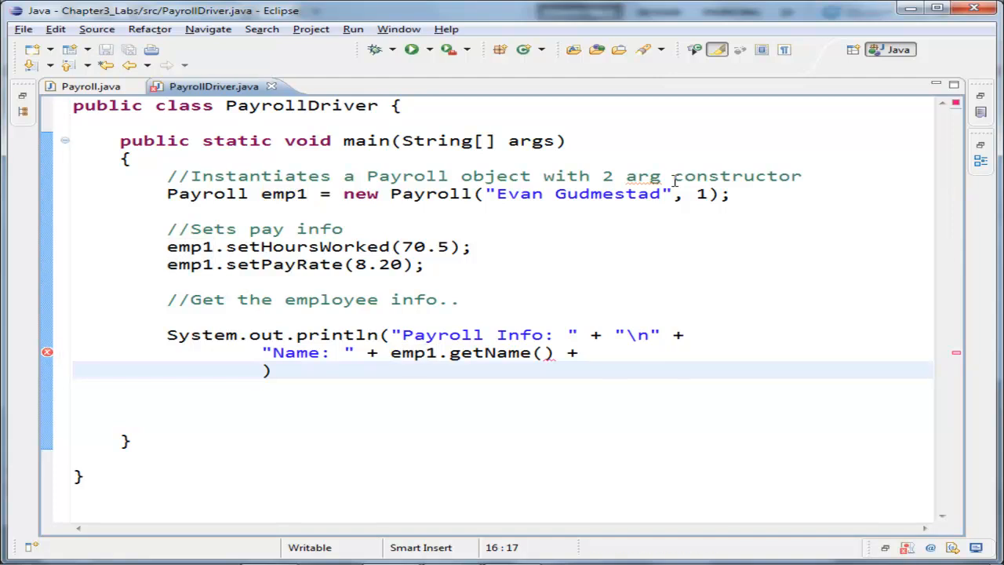
text("Id ")
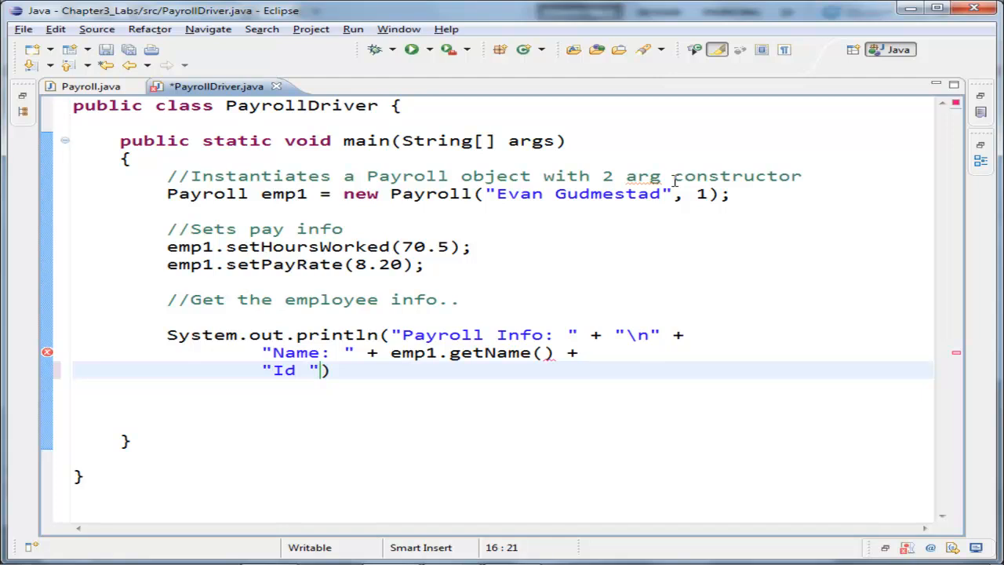
text(Number)
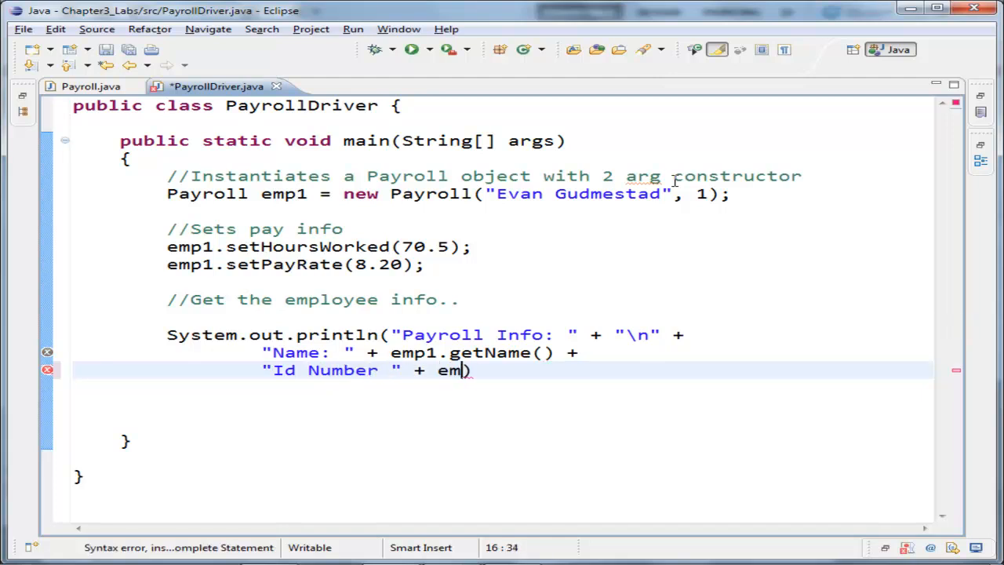
text(1.getIdNumber()
click(421, 353)
text( " \n")
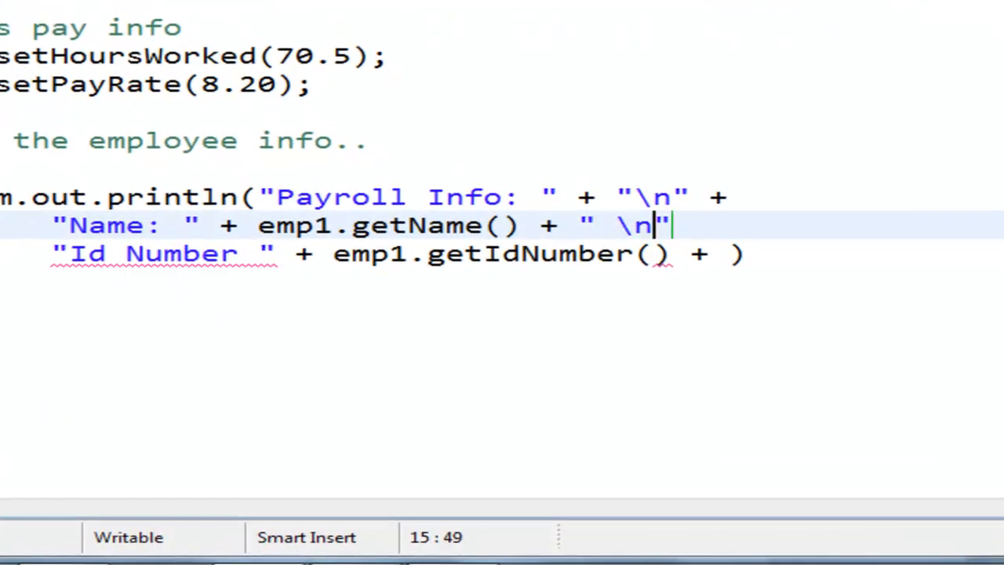
Append a 'Hours Worked:' line using emp1.getHoursWorked() to the println.
key(Backspace)
text( +)
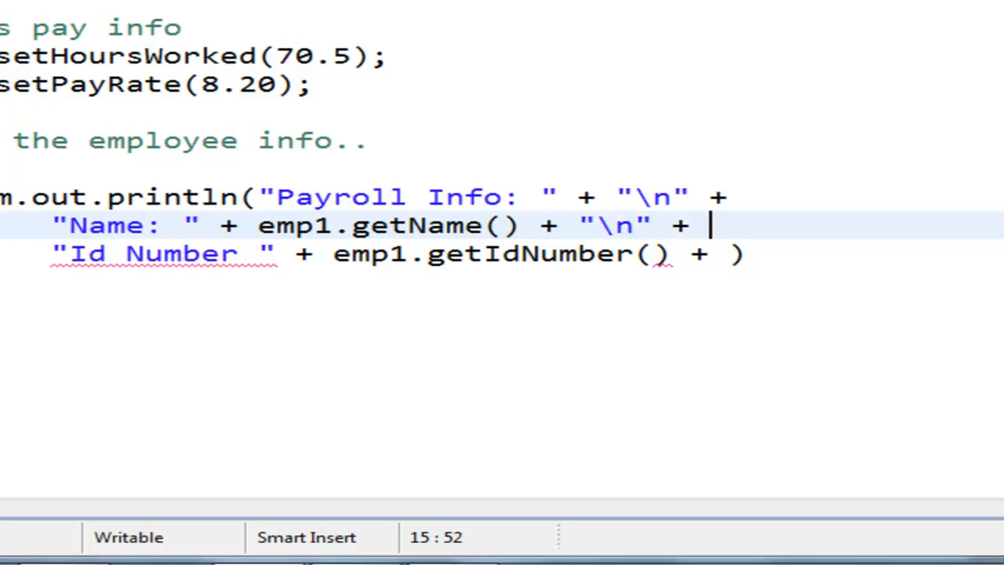
text("")
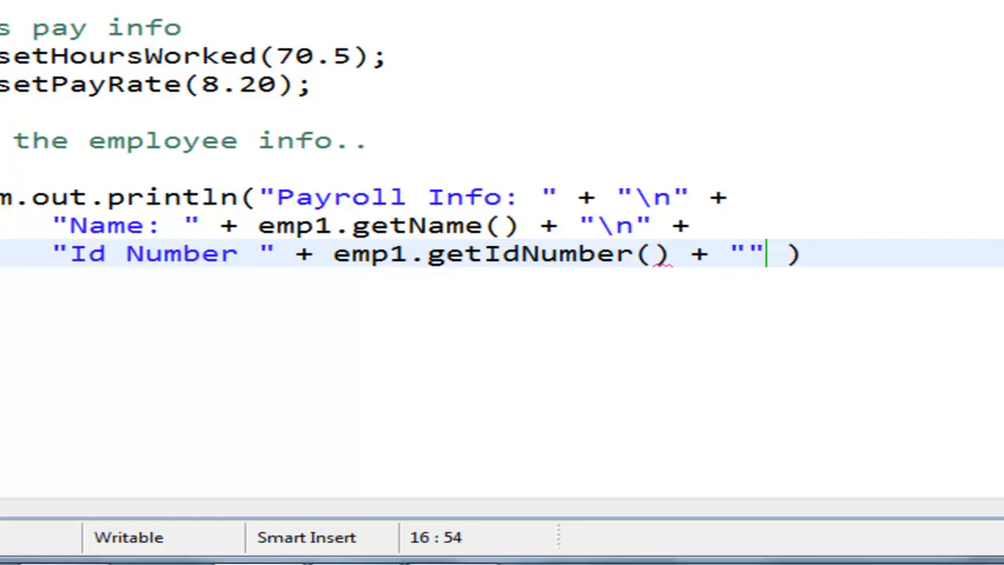
text(\n)
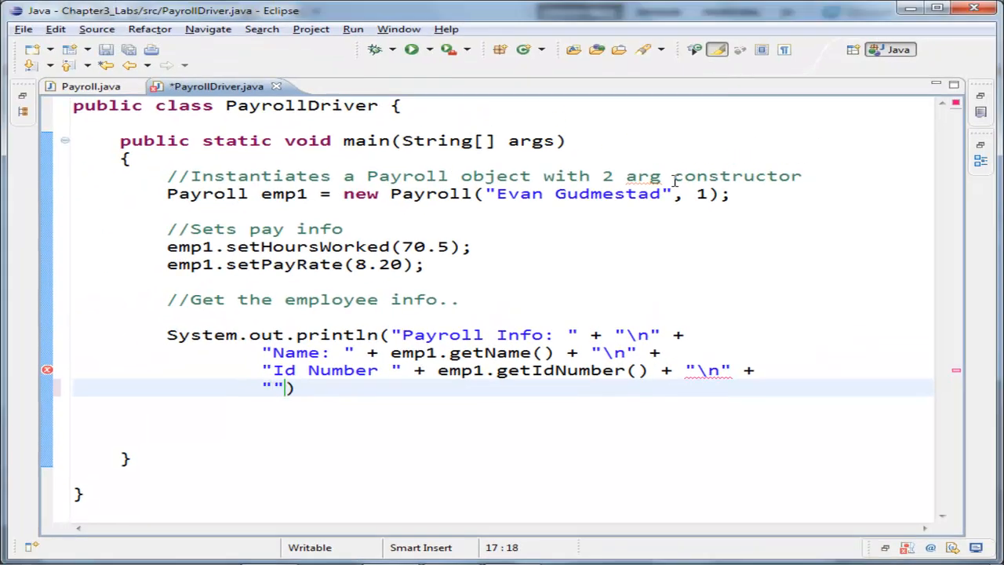
text(Hours Worked)
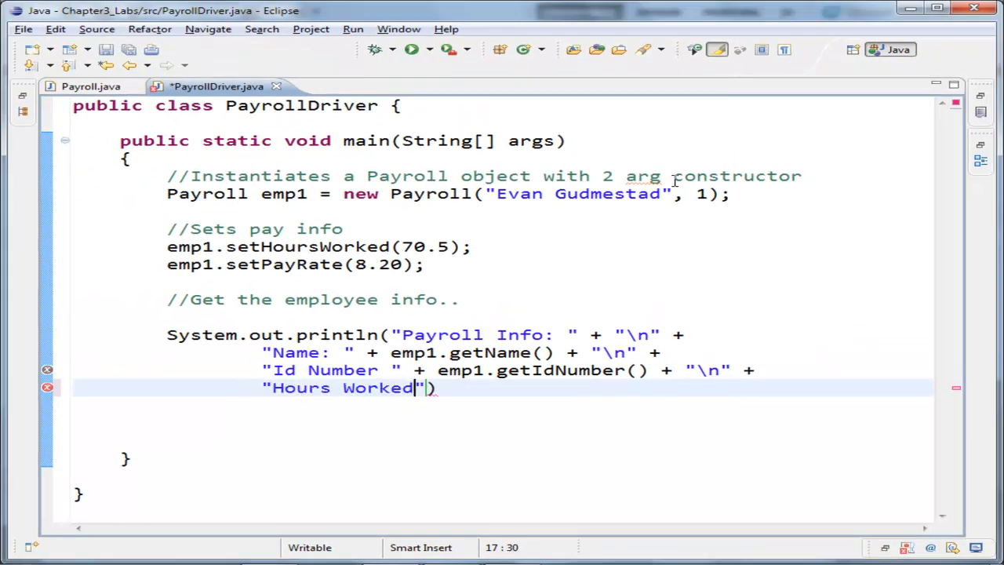
text(:)
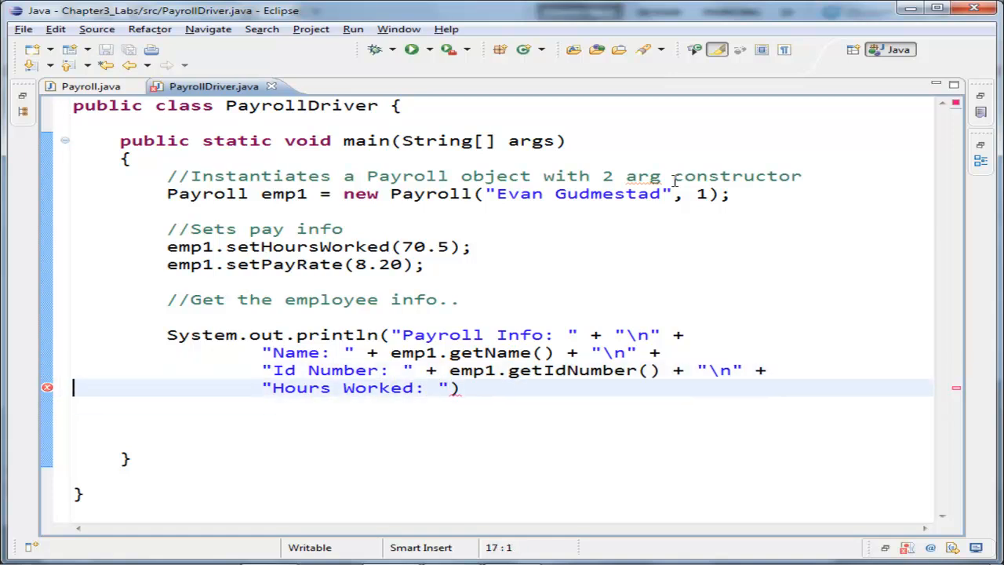
text(+ emp1)
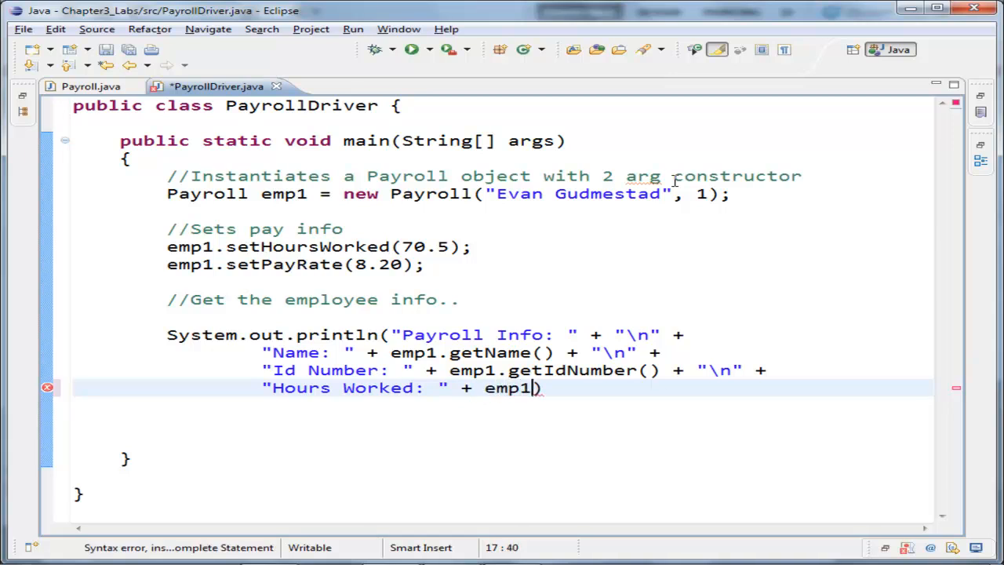
text(.getHoursWorked()
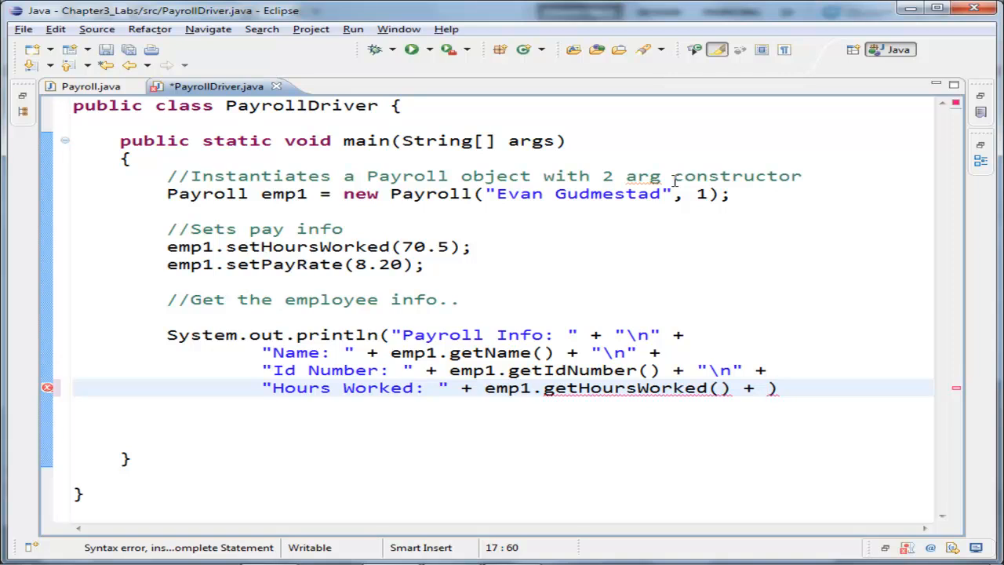
text("\n" +)
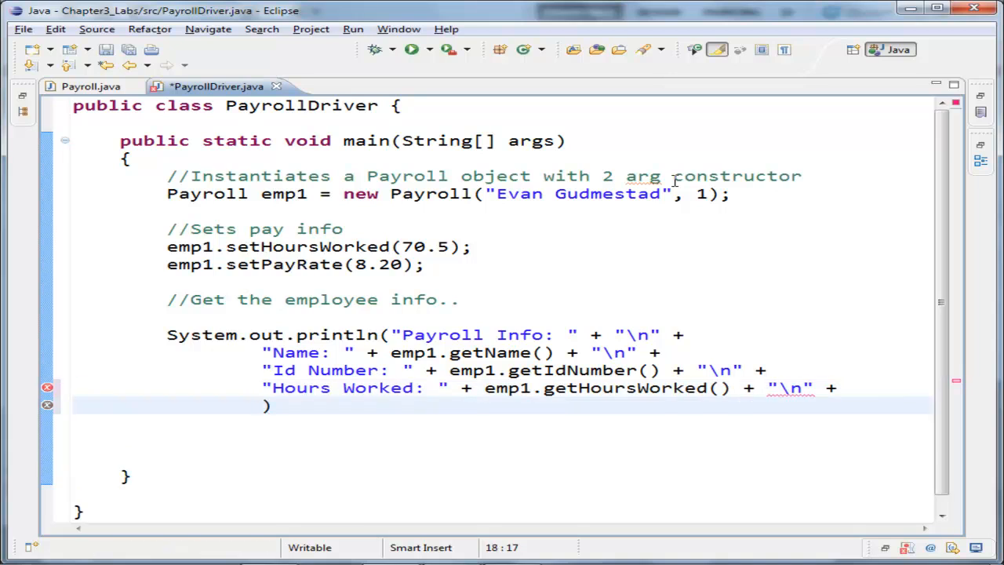
Append 'Pay Rate' and 'Gross Pay:' lines using emp1.getPayRate() and emp1.getGrossPay(), ending with a semicolon.
text("")
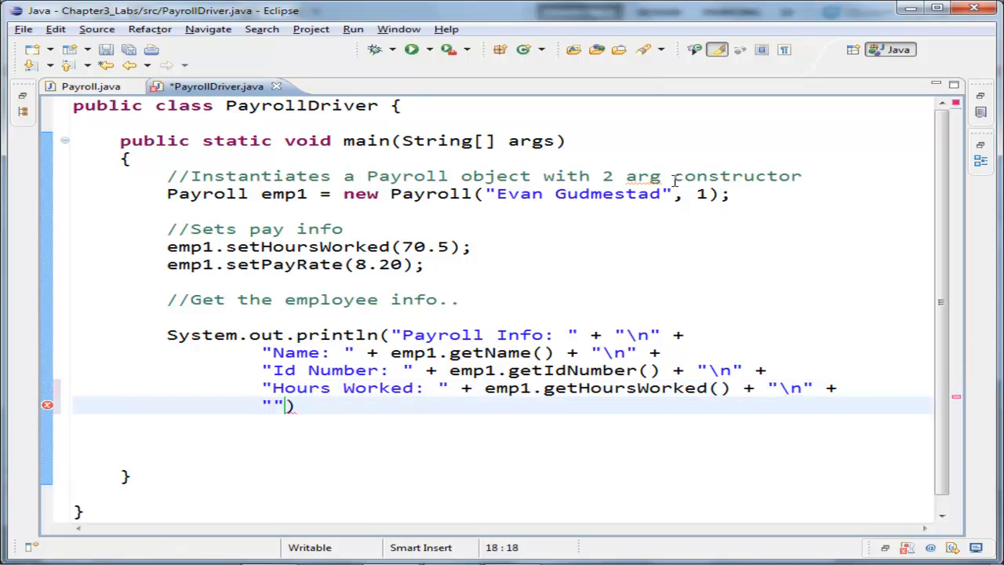
text(Pay Rate:)
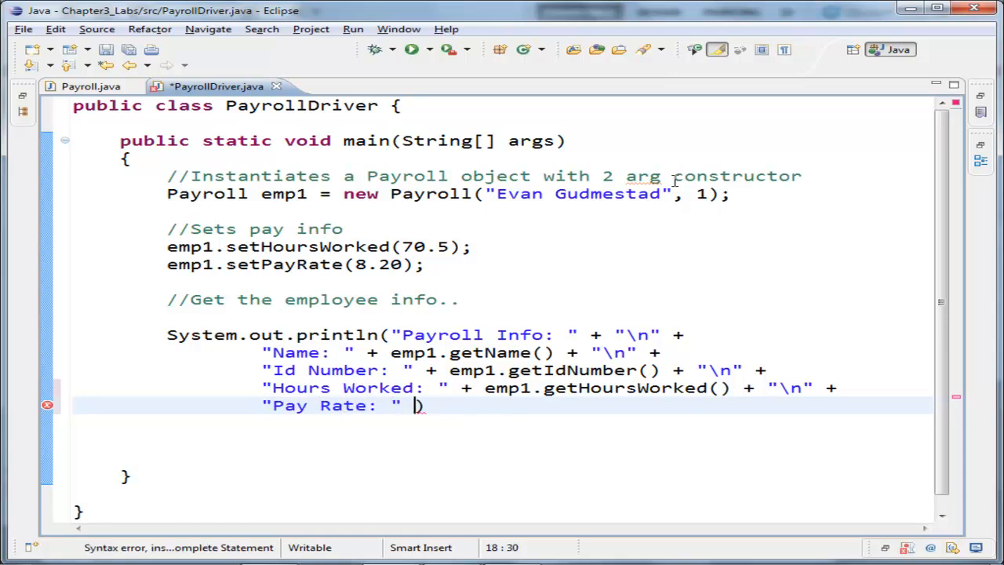
text(emp1.getPayRate()
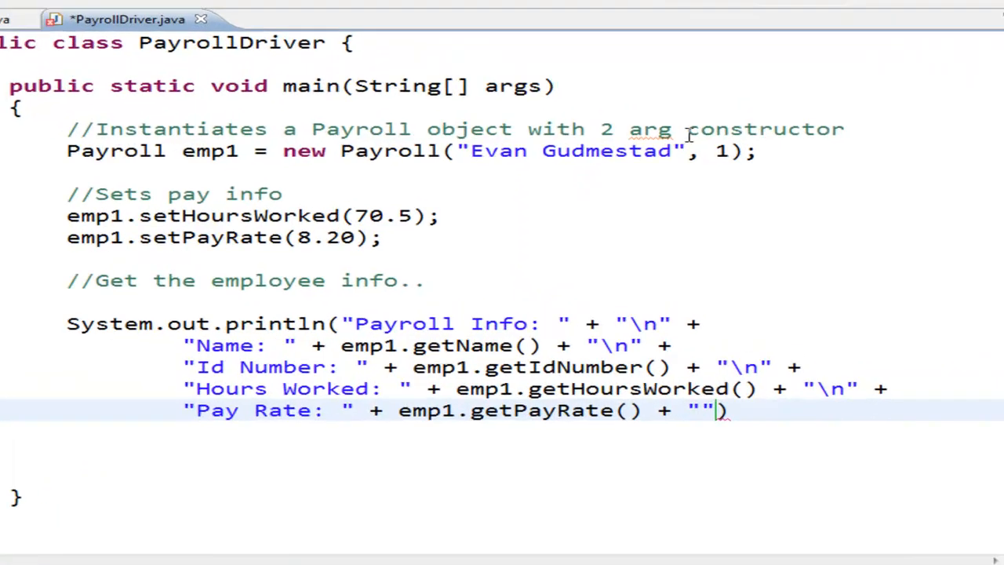
text(\n)
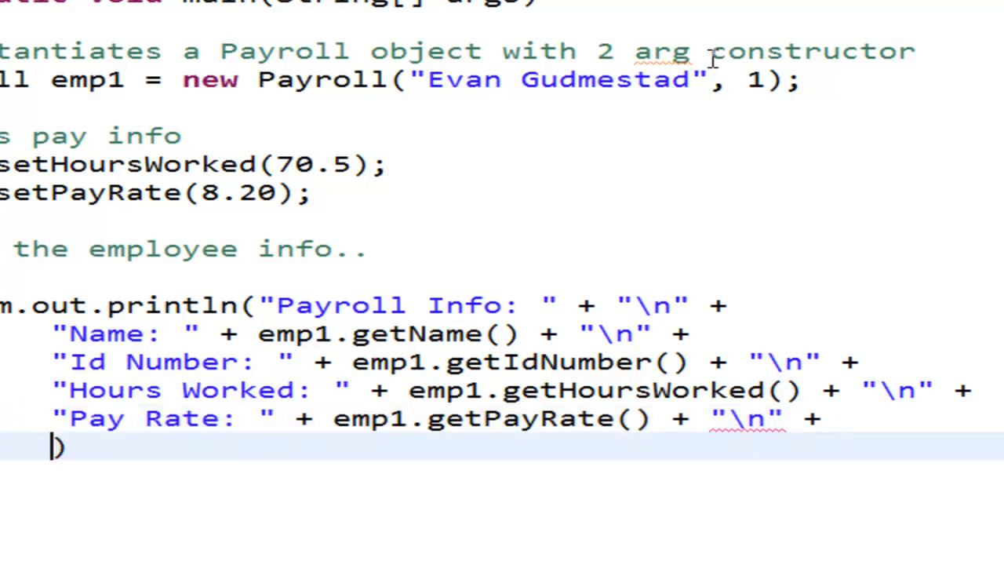
text("Gross P)
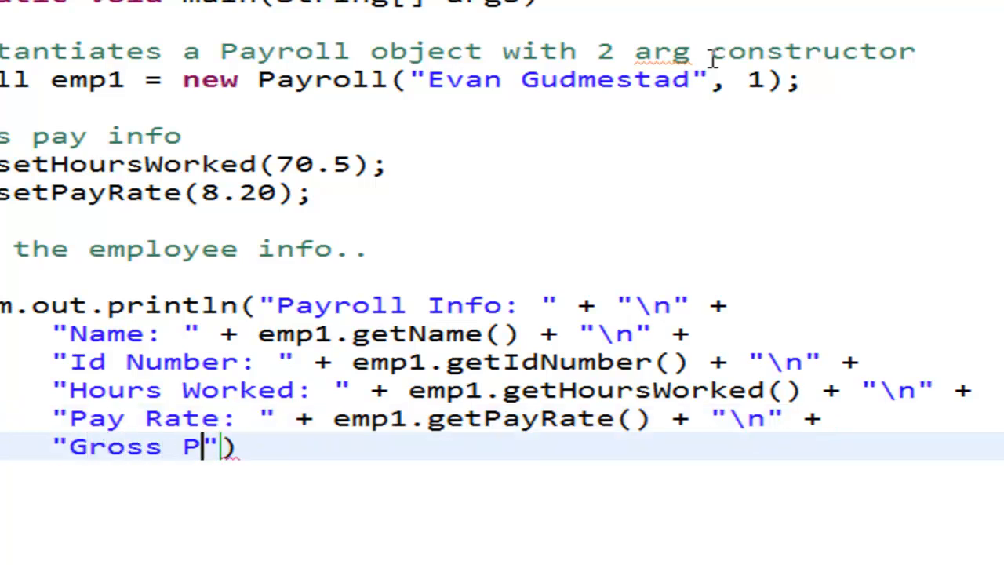
text(ay:)
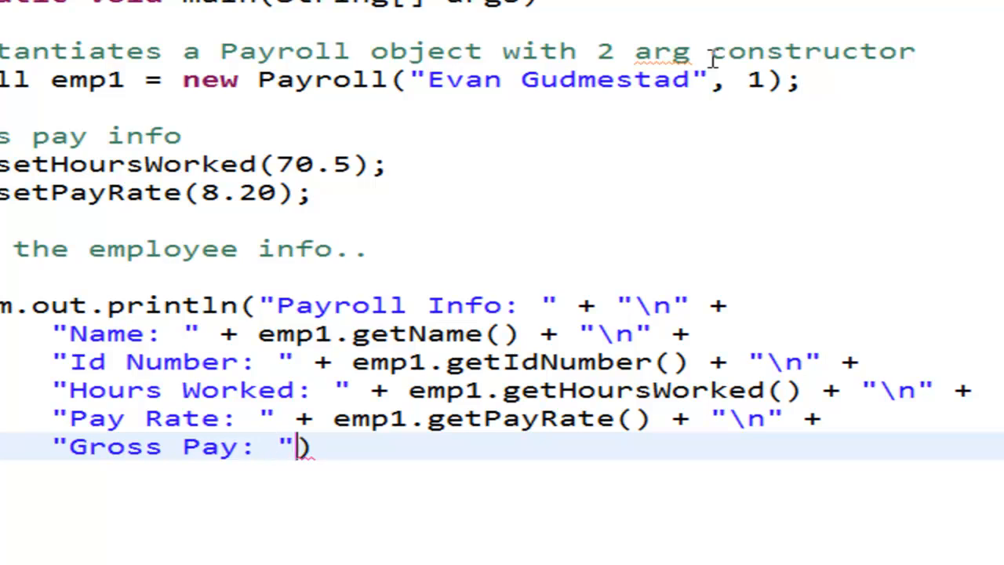
text(+ e)
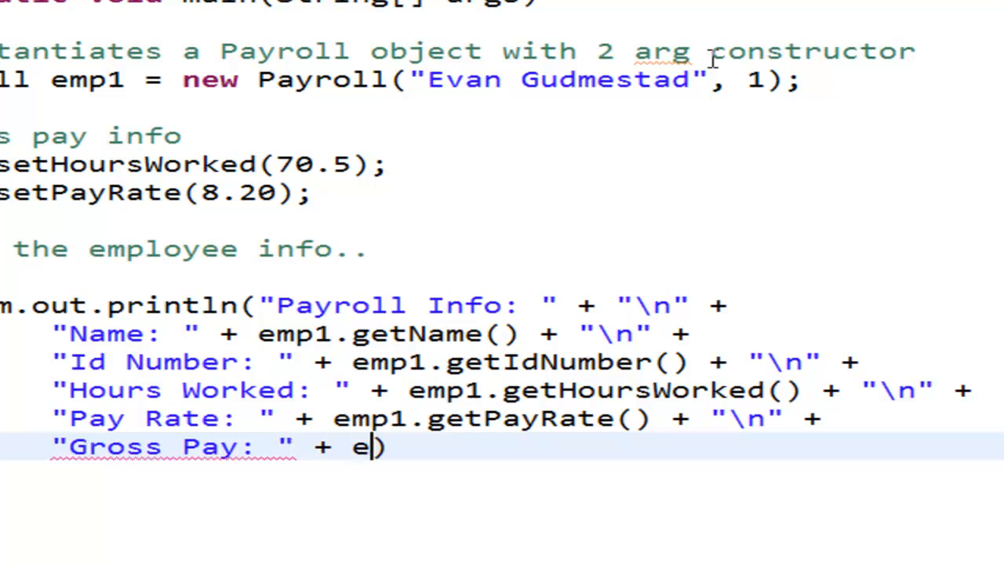
text(getGrossPay()
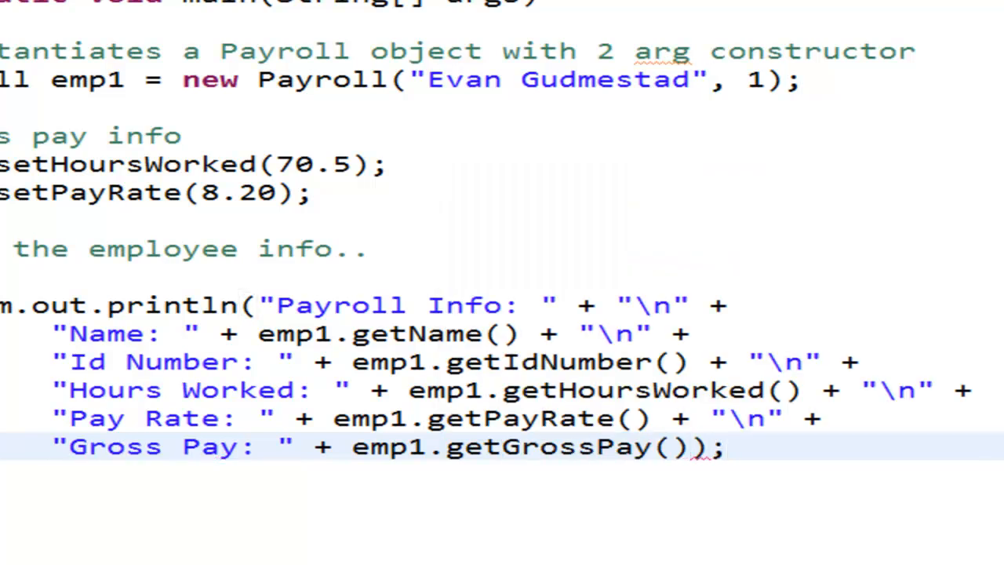
Highlight all uses of emp1 and select the finished println code.
double_click(238, 390)
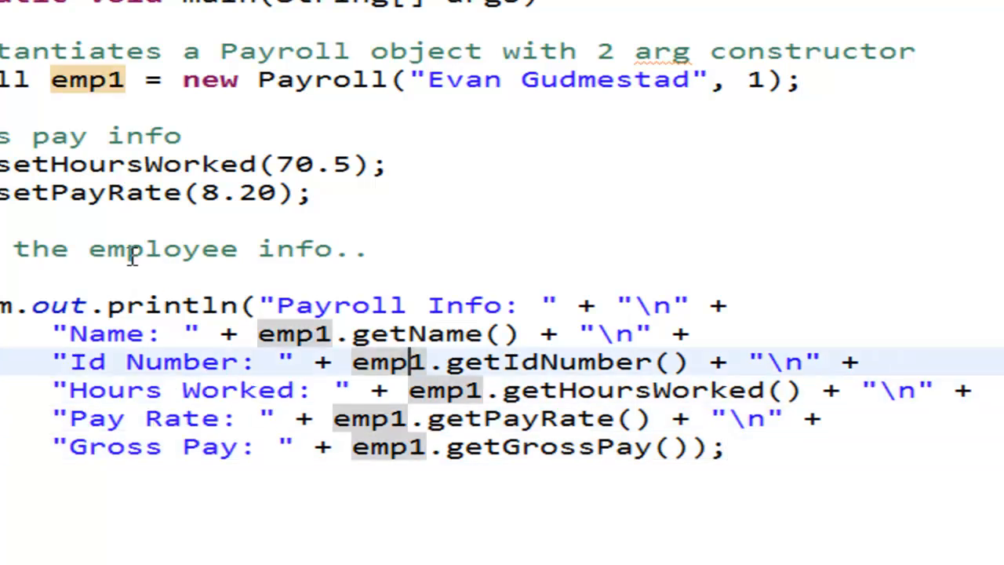
mouse_move(149, 247)
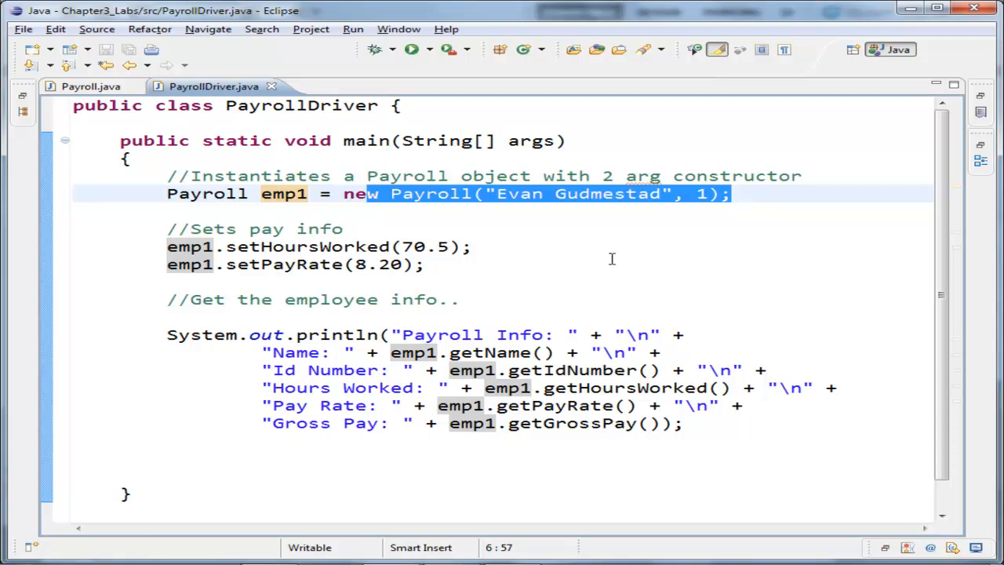
drag(333, 334, 749, 406)
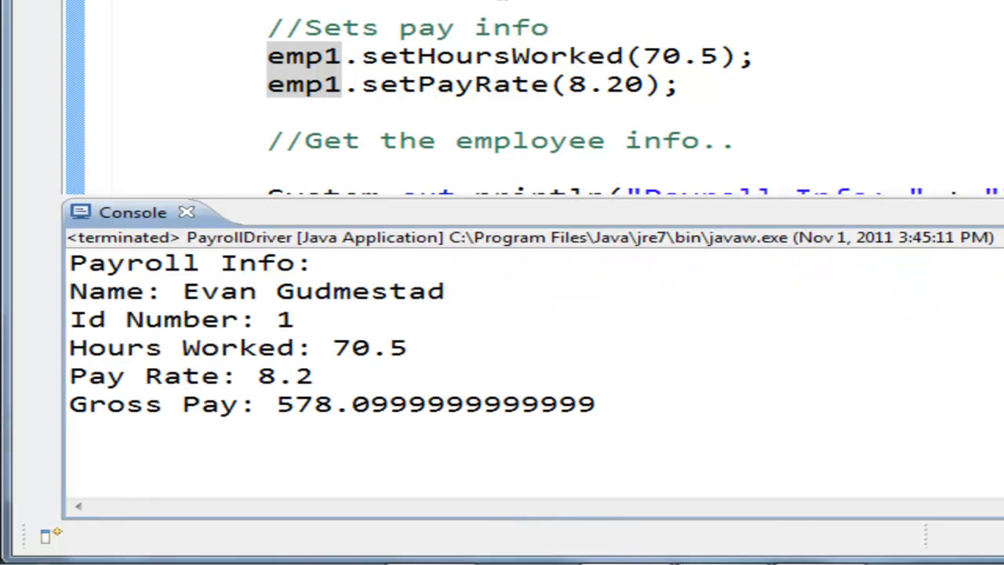
Select the Console's hours worked 70.5, pay rate 8.2 and gross pay figures to examine them.
double_click(263, 263)
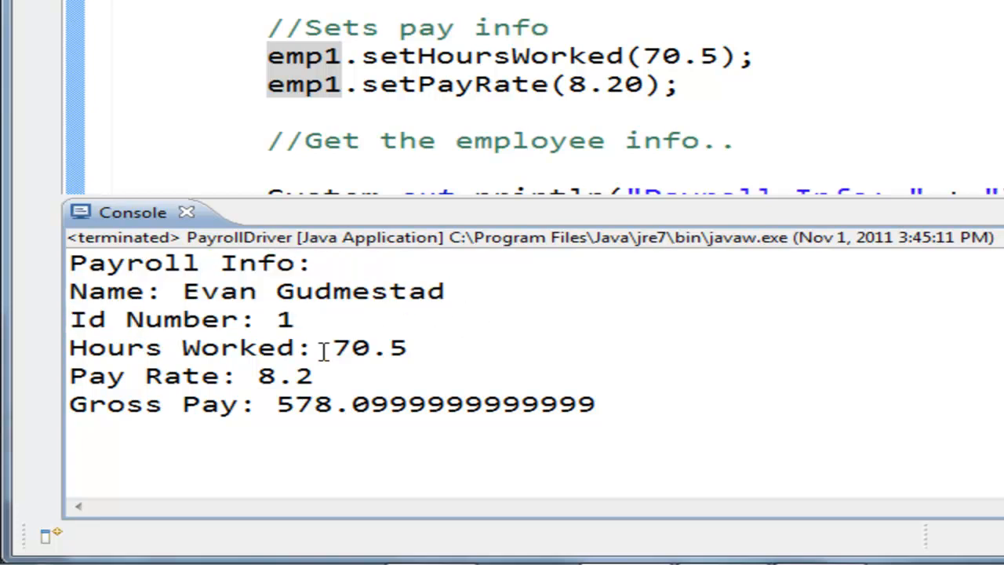
double_click(284, 375)
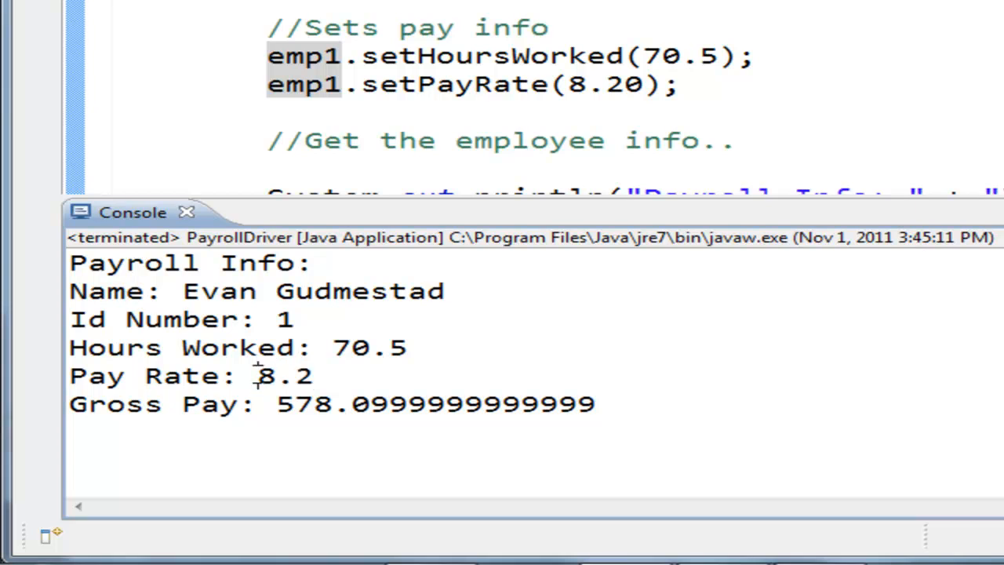
double_click(304, 404)
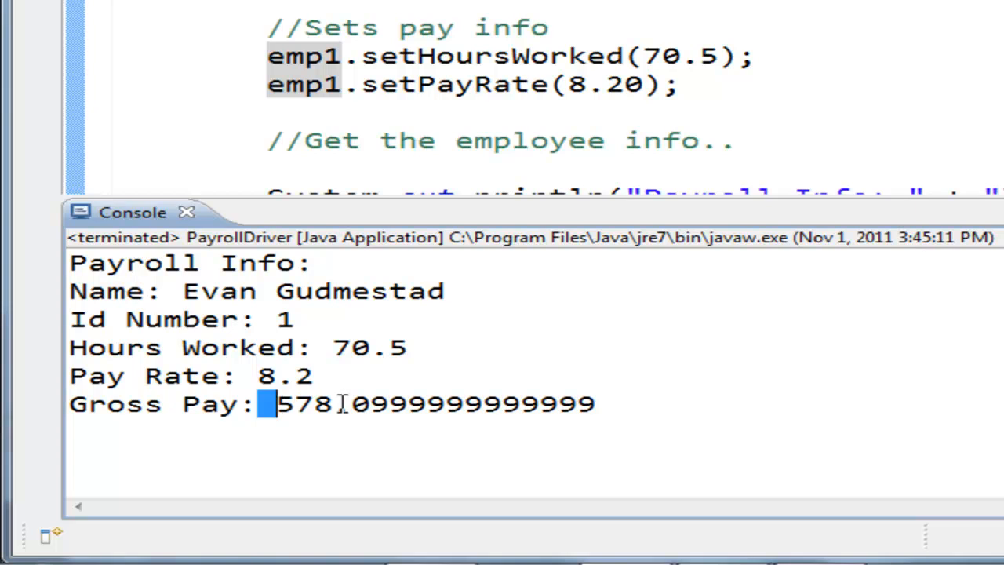
click(12, 547)
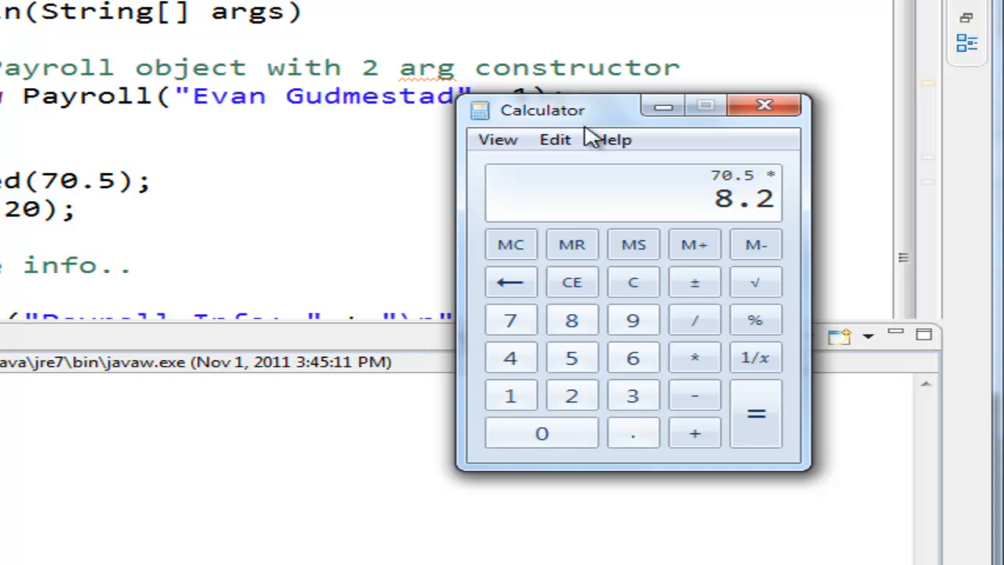
Compute 70.5 × 8.2 = 578.1 in Calculator, then bring Eclipse back to the front.
click(755, 413)
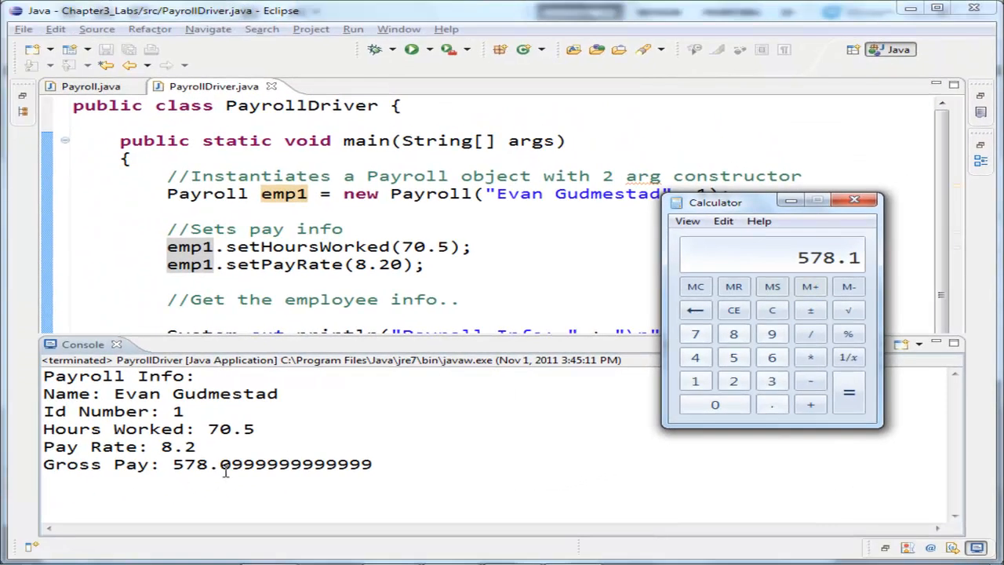
click(854, 200)
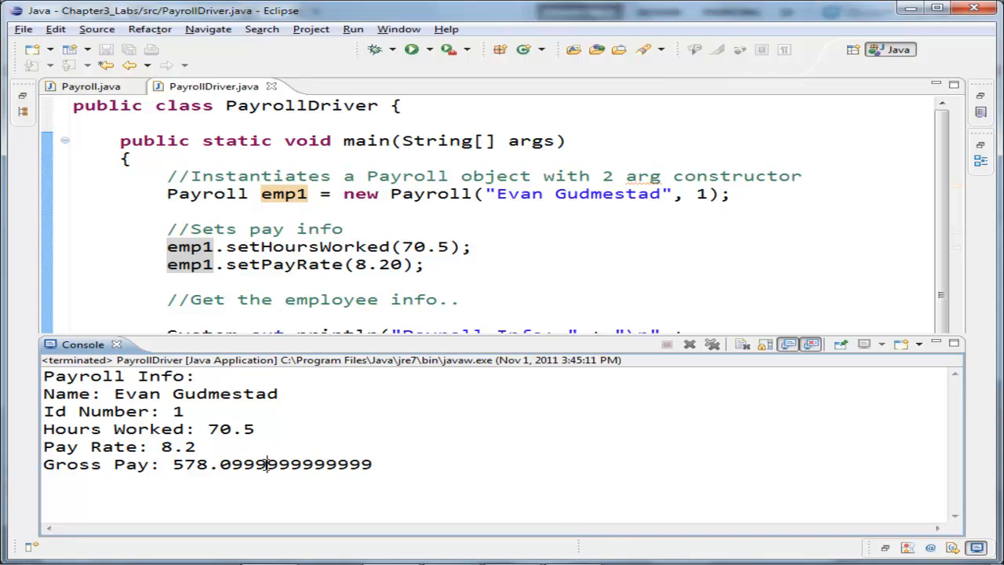
mouse_move(267, 464)
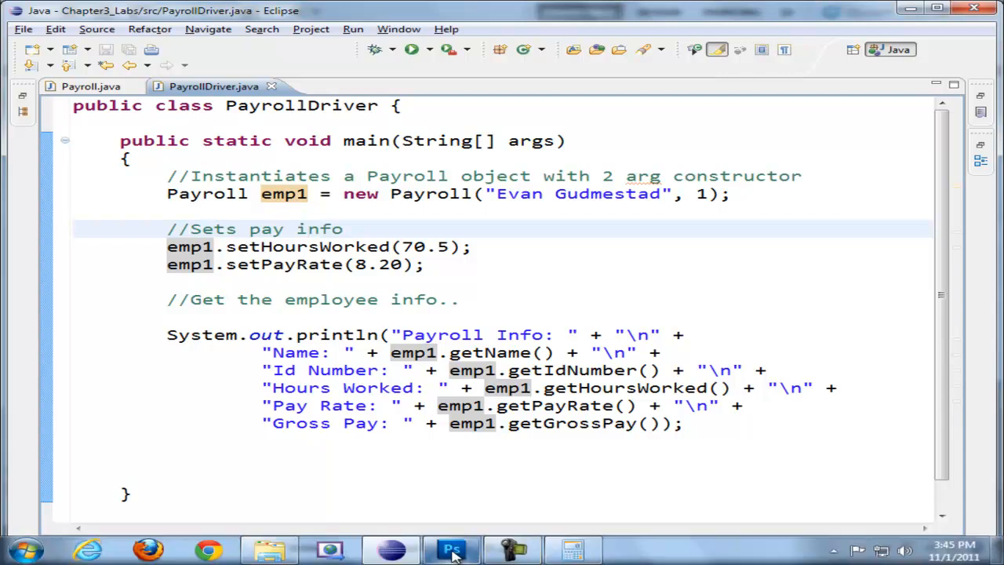
Review the getGrossPay() method in Payroll.java, then return to PayrollDriver.java.
click(451, 549)
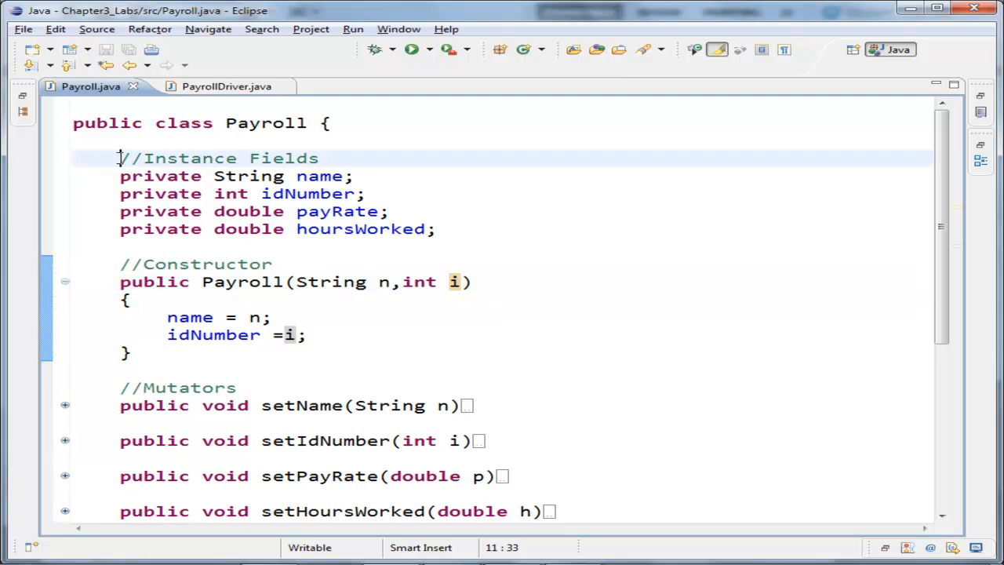
scroll(down, 3)
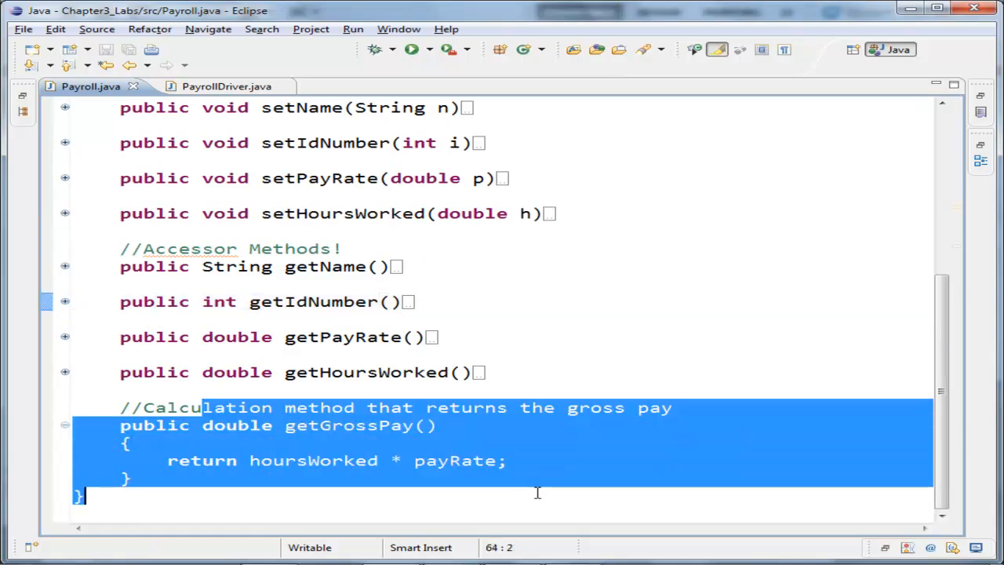
click(214, 87)
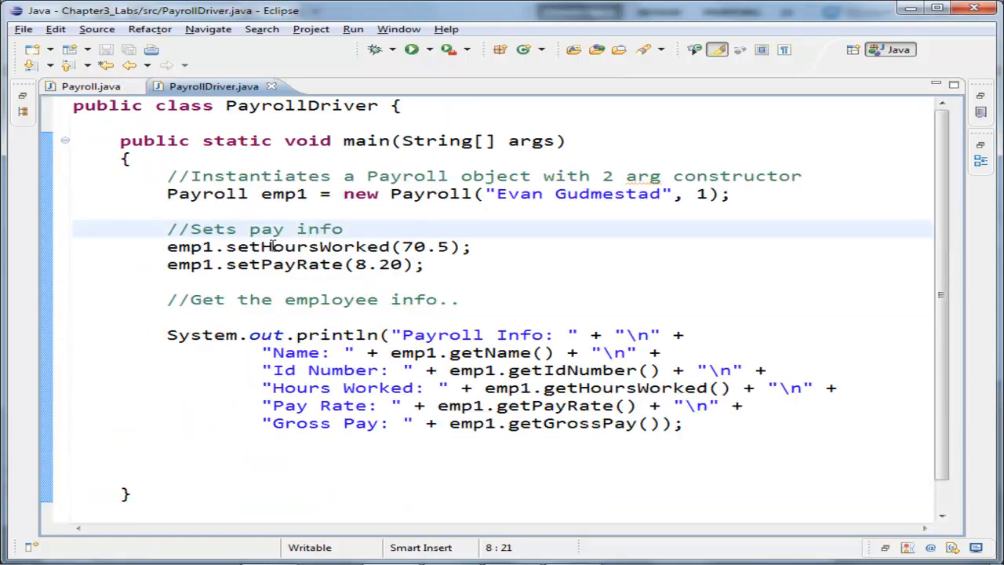